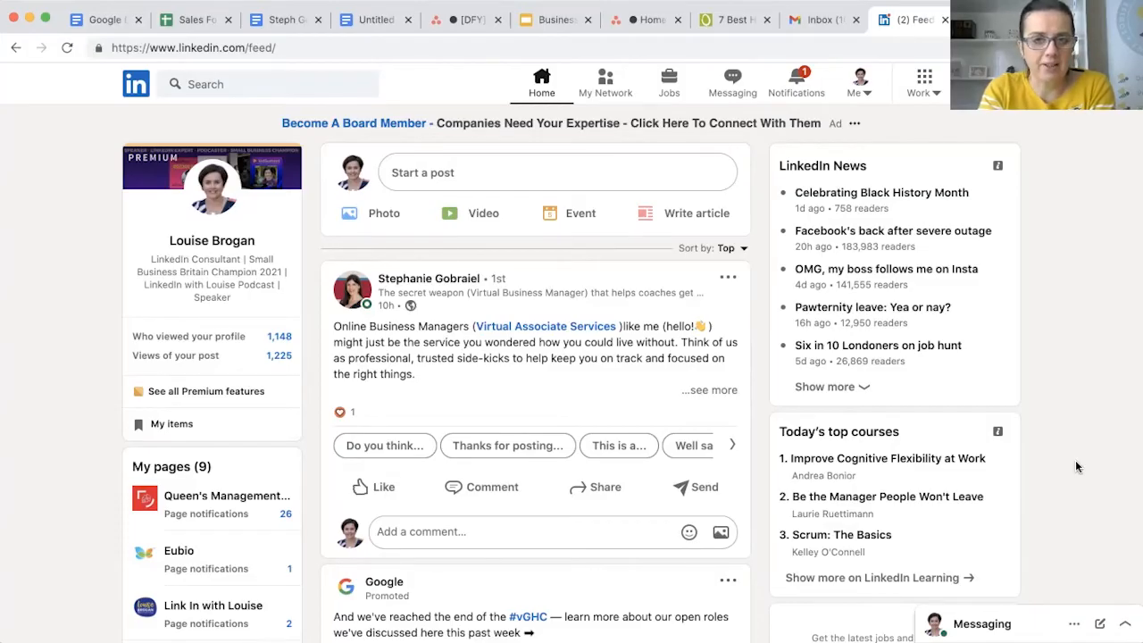
mouse_move(948, 415)
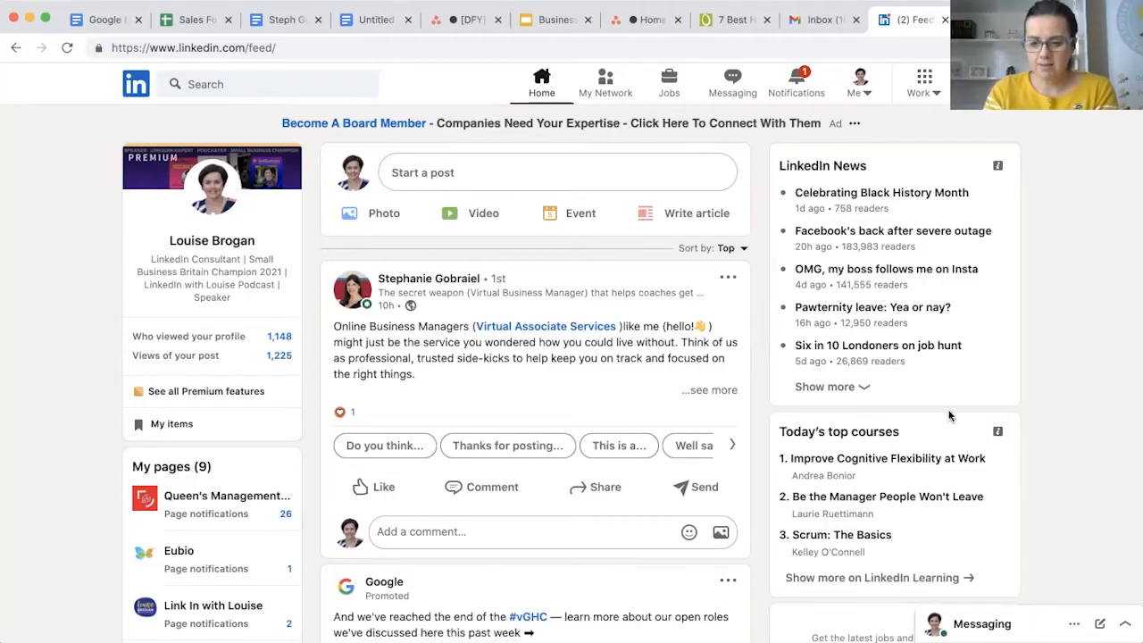
mouse_move(1083, 395)
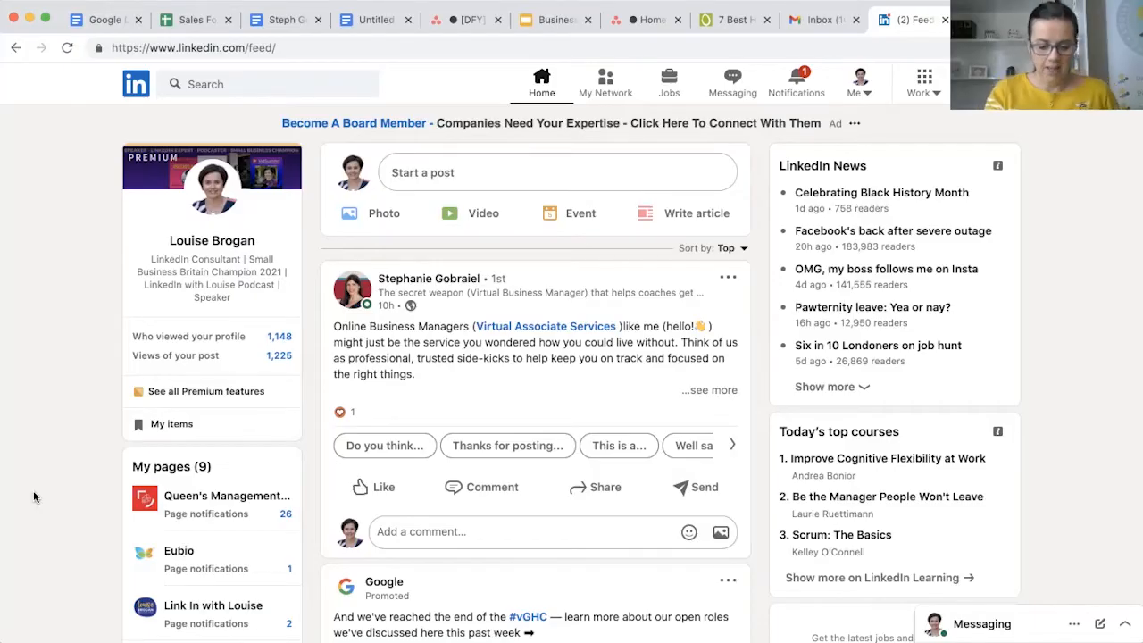
mouse_move(549, 186)
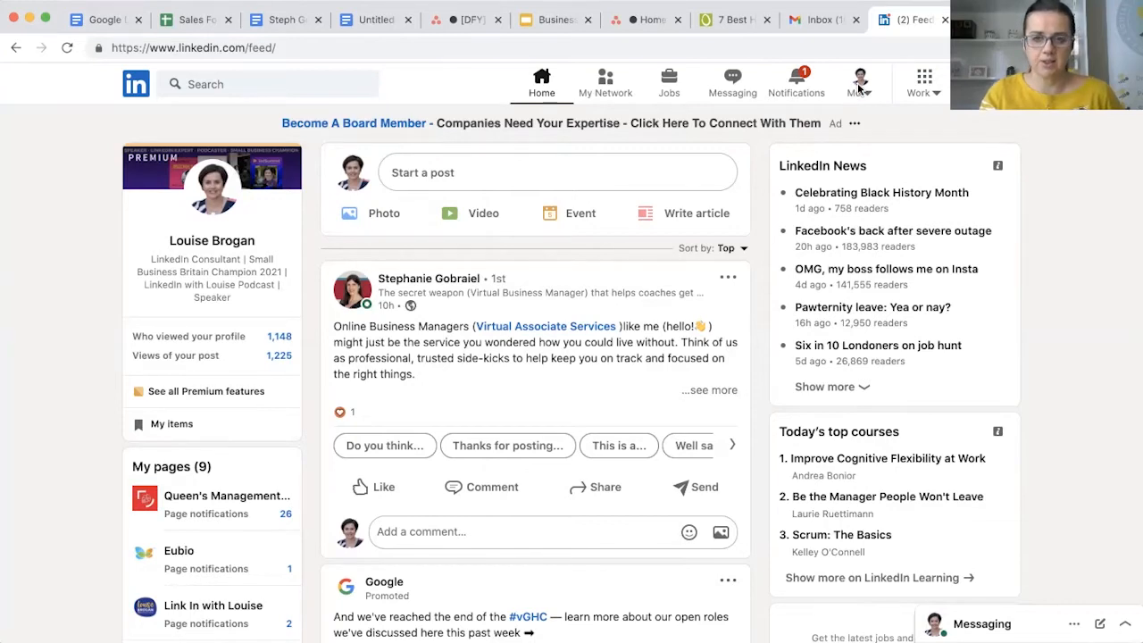
Step: Go to your own profile via the Me menu and scroll down past the dashboard
left_click(857, 84)
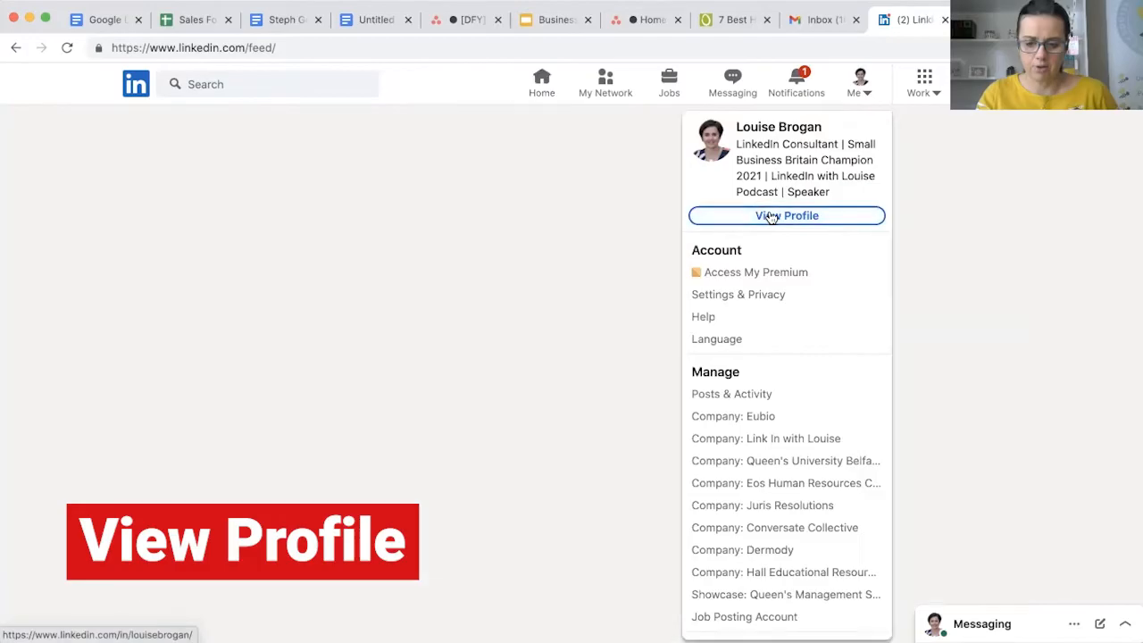
left_click(786, 214)
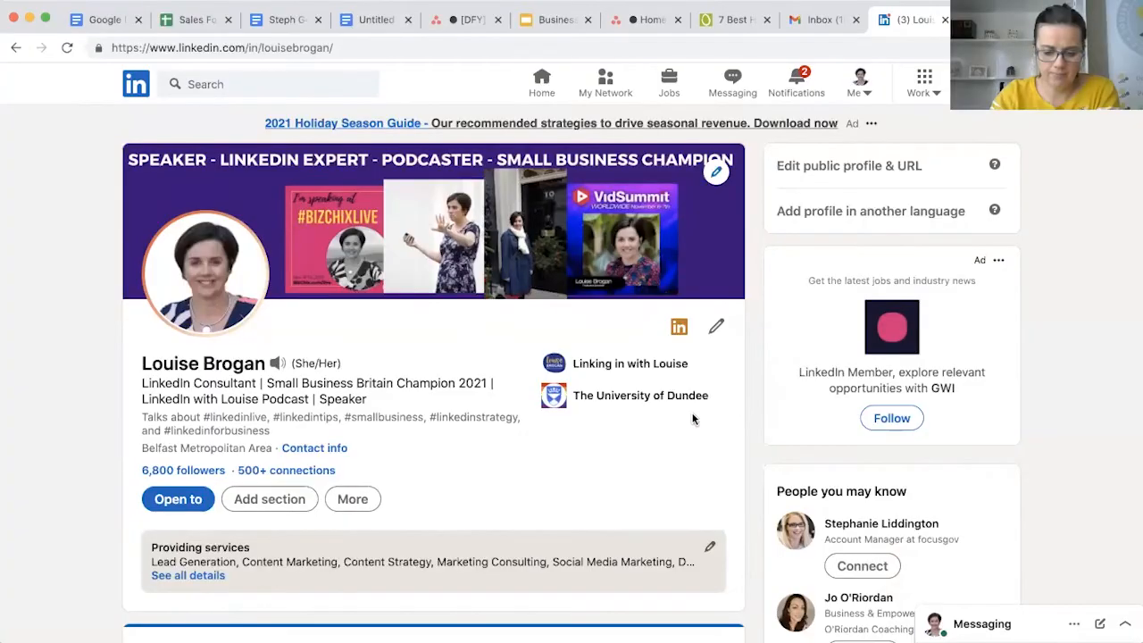
scroll("down", 3)
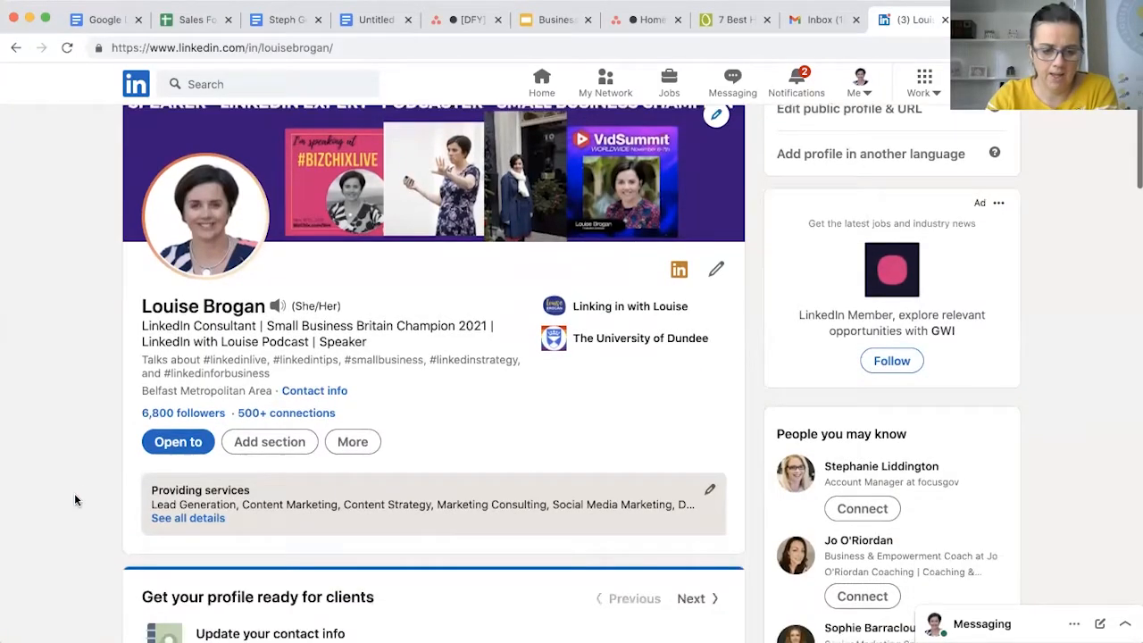
scroll("down", 3)
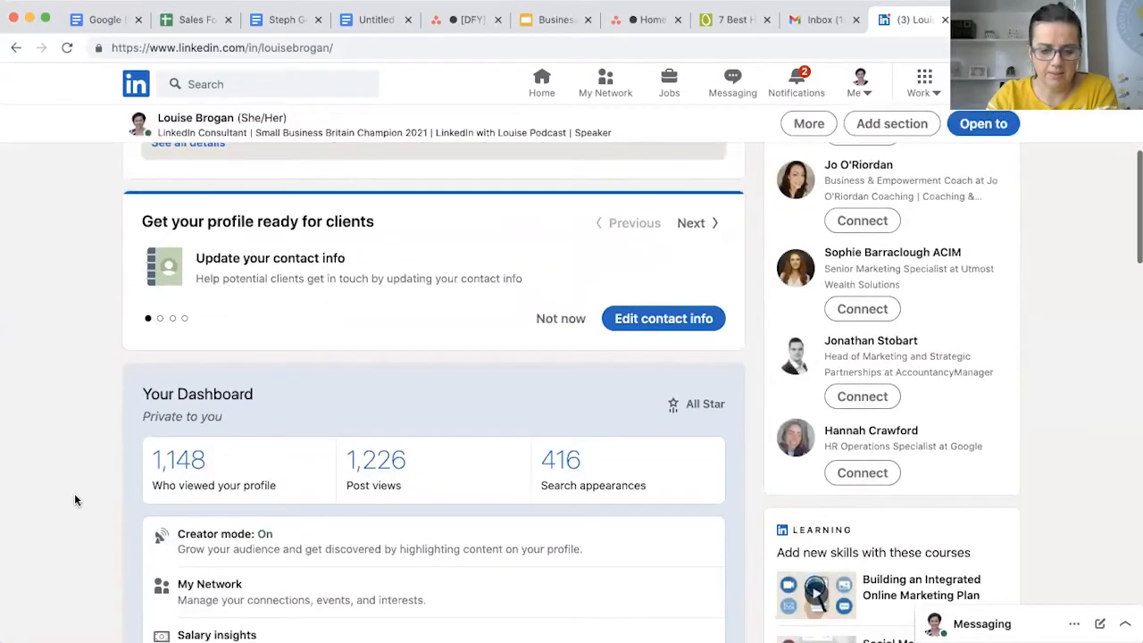
scroll("down", 3)
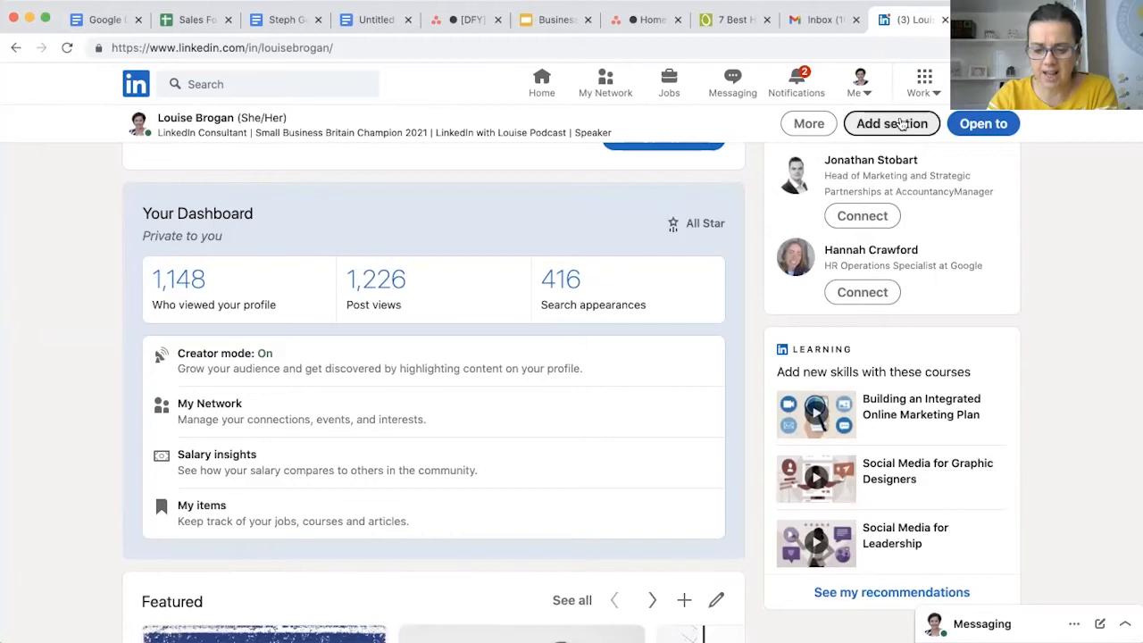
Step: Start a blank Add experience form from Add section > Work experience
left_click(891, 123)
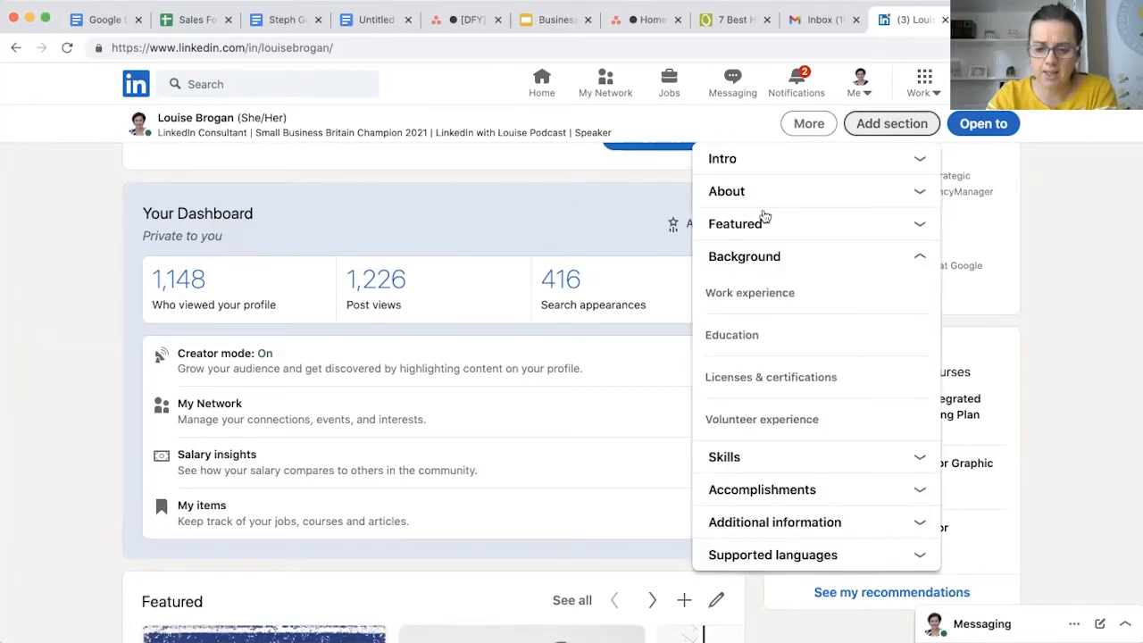
mouse_move(768, 300)
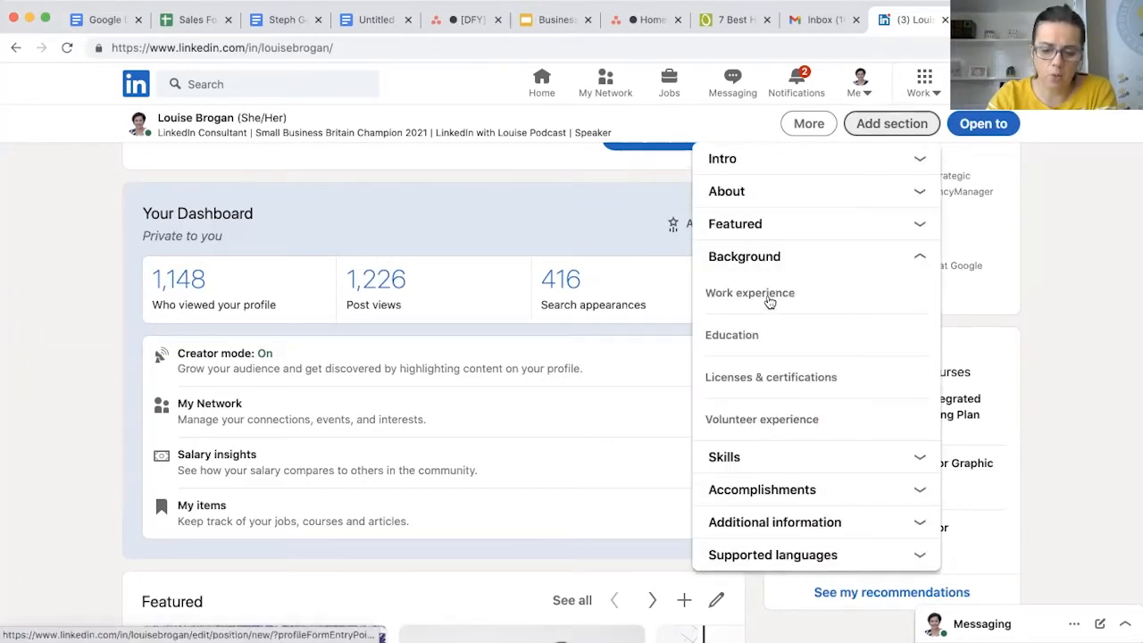
left_click(750, 293)
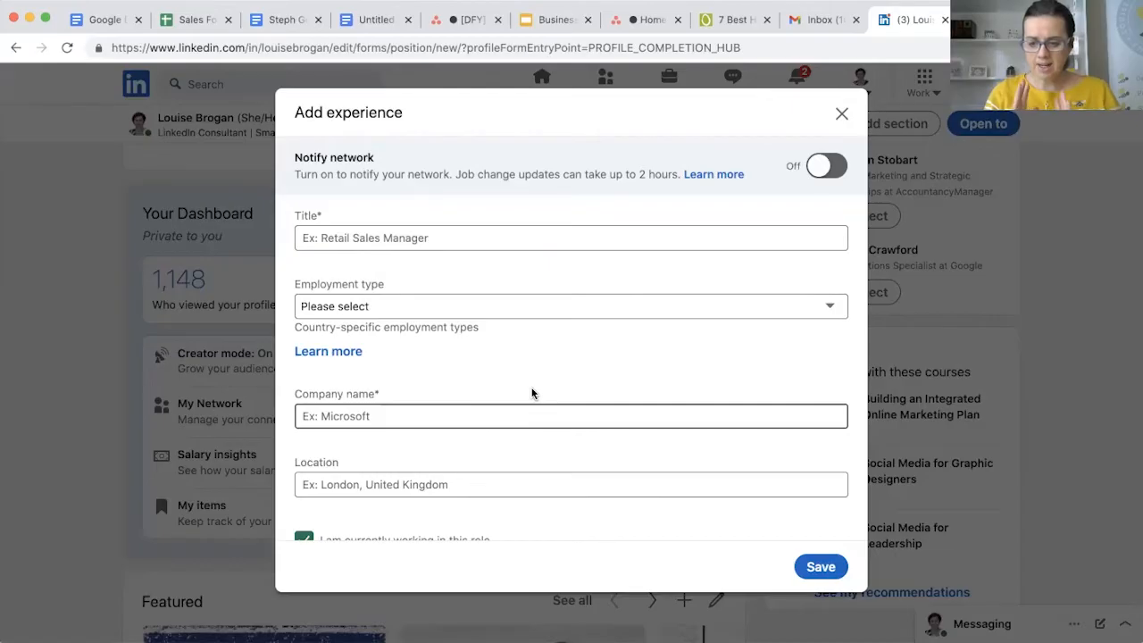
Step: Set the title to Content Writer and the employment type to Contract
left_click(457, 237)
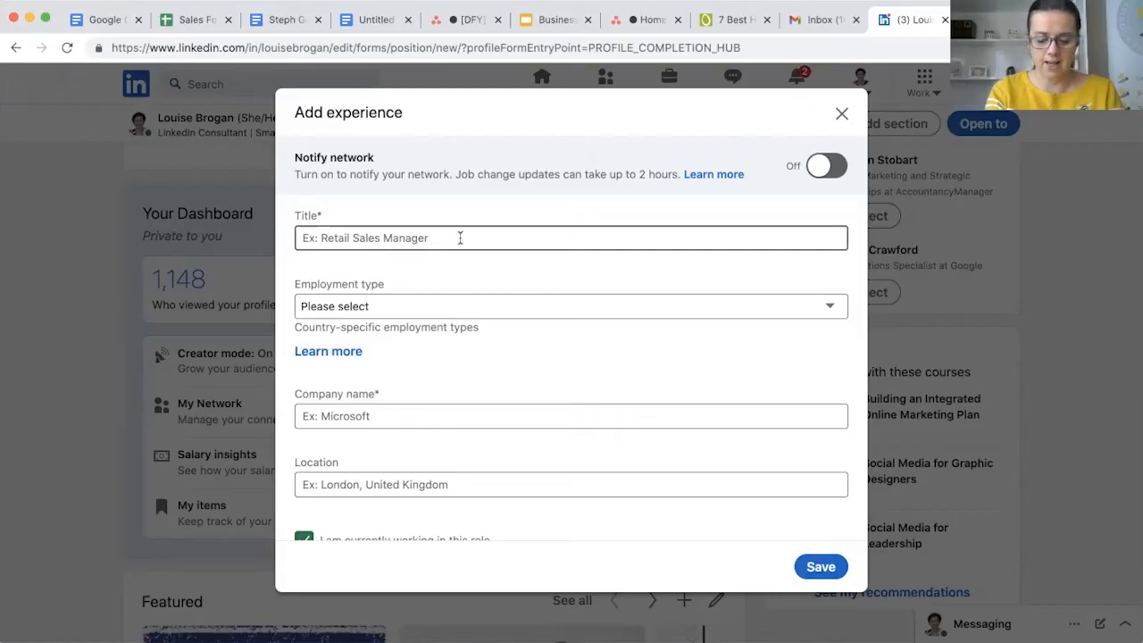
type("Content W")
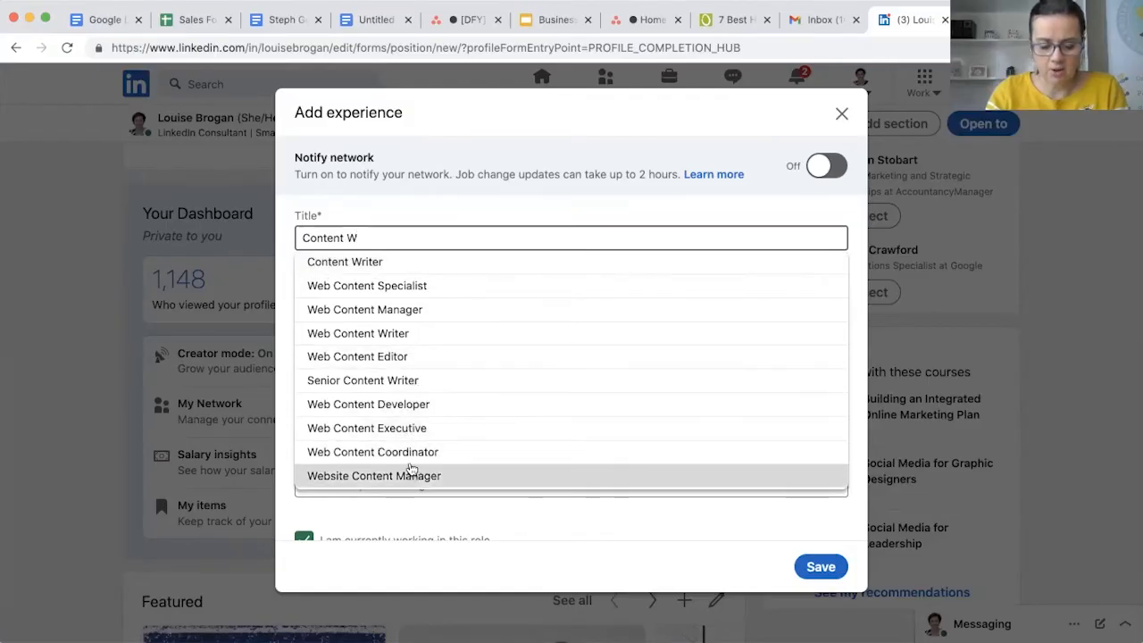
left_click(344, 260)
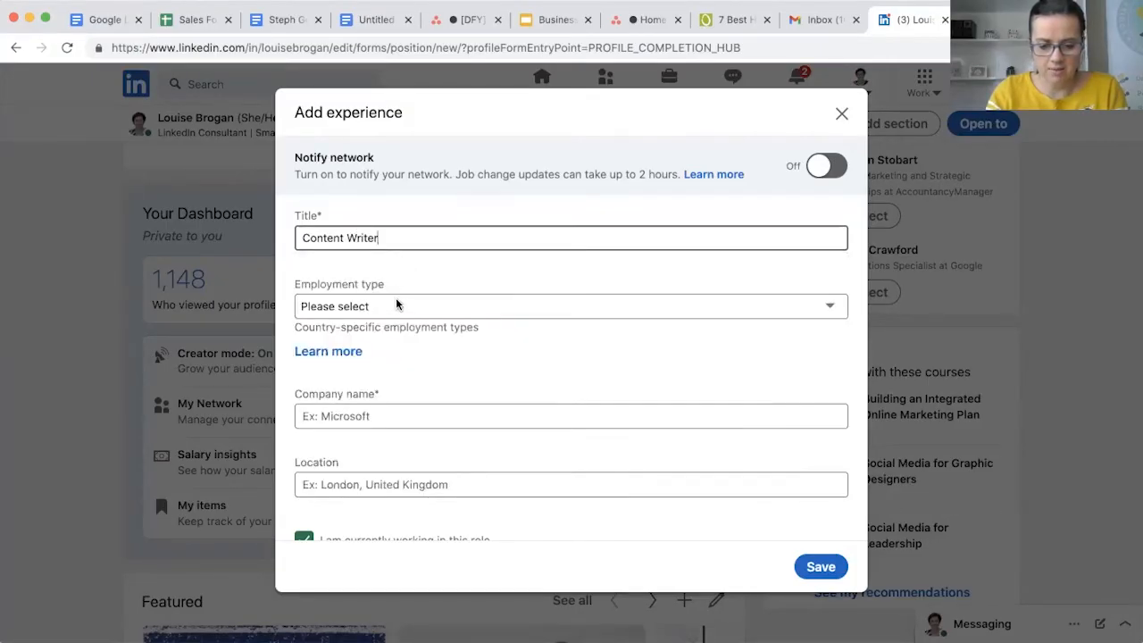
left_click(570, 305)
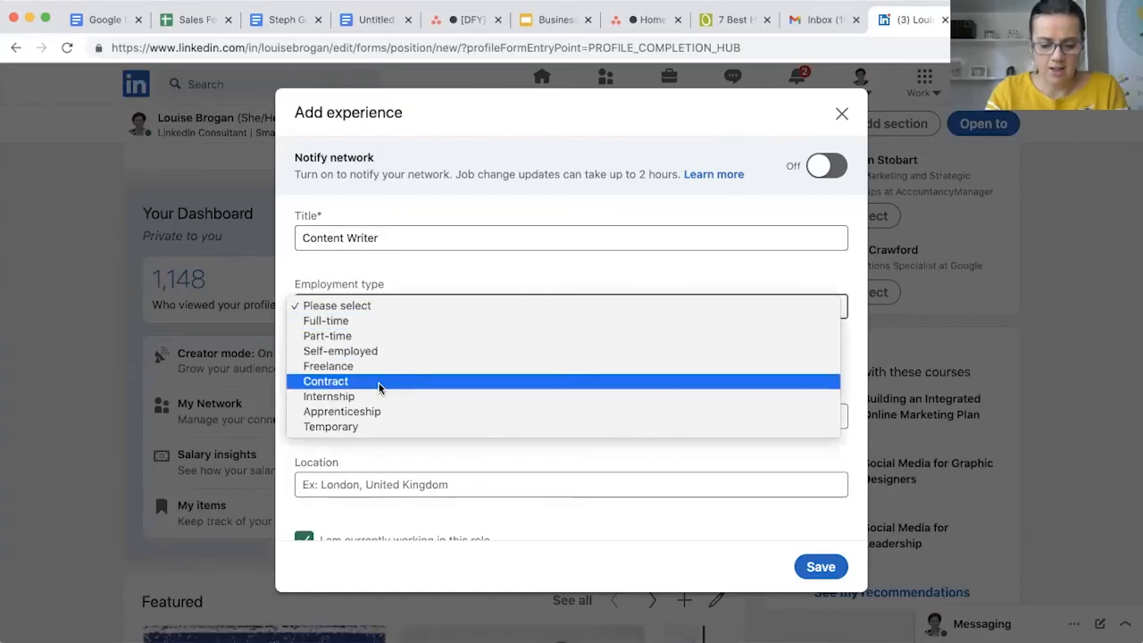
left_click(325, 380)
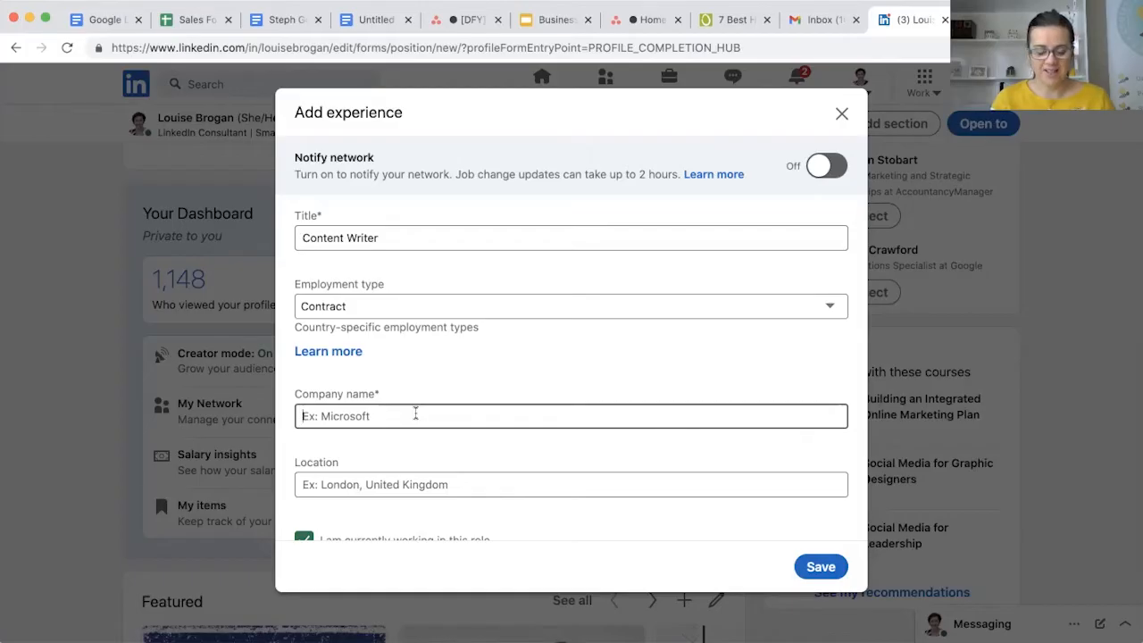
Step: Fill the Company name with Jana Small Finance Bank from the suggestions
type("small business")
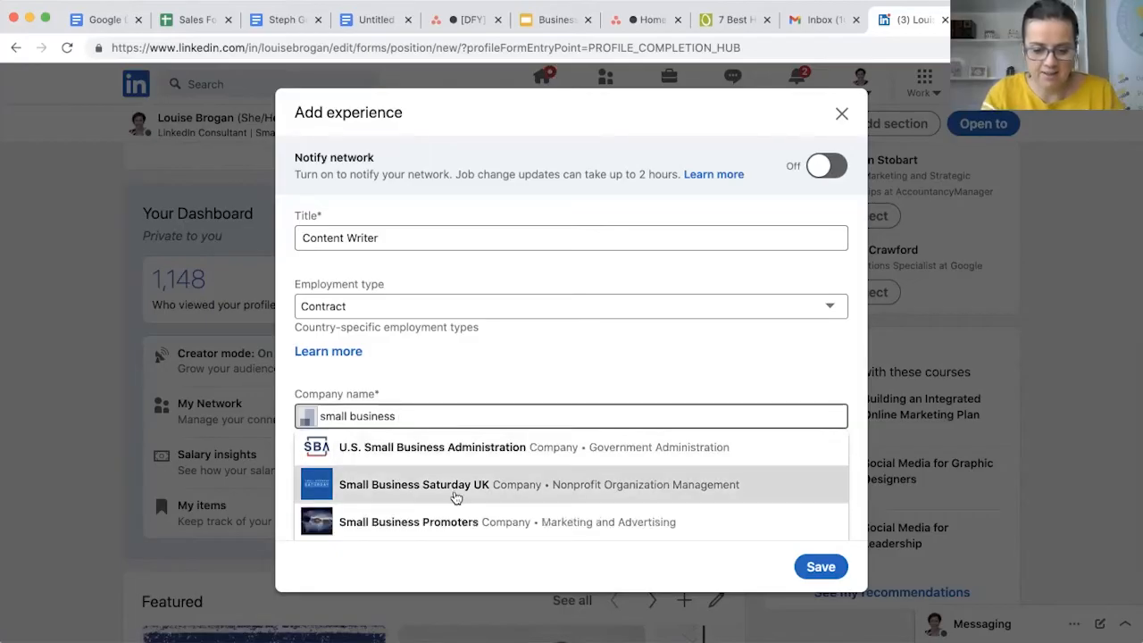
type("br")
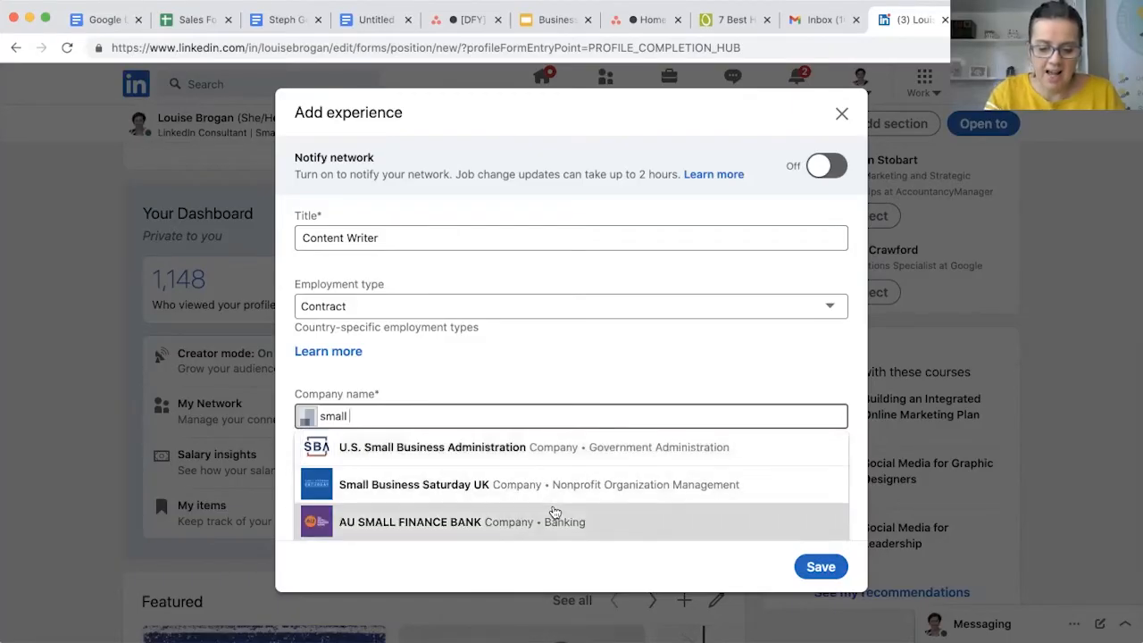
scroll("down", 3)
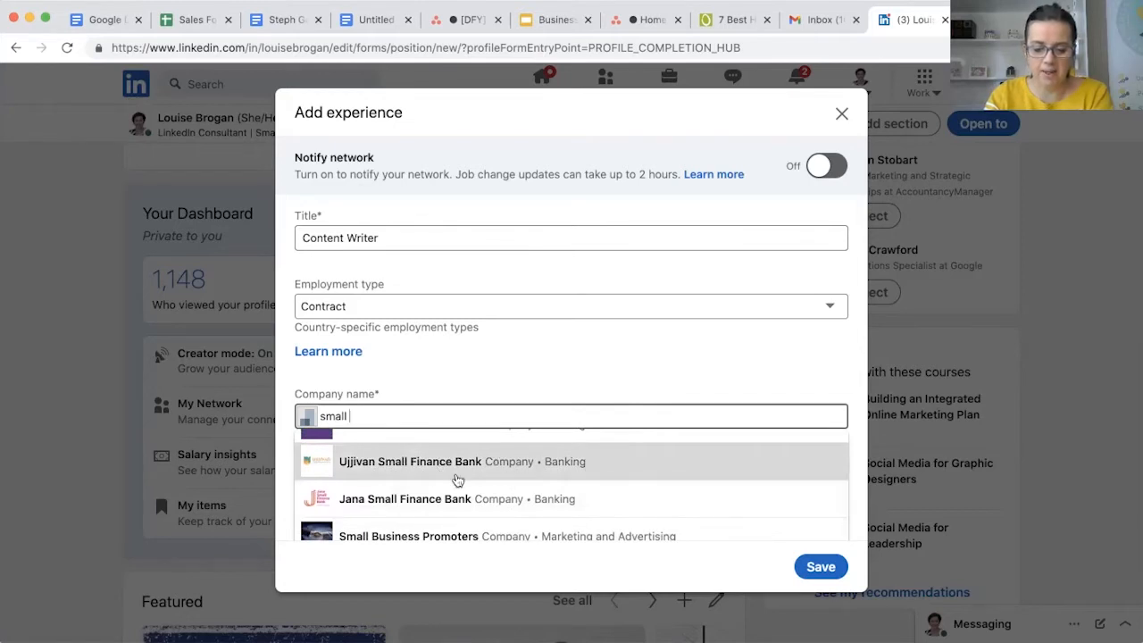
left_click(416, 500)
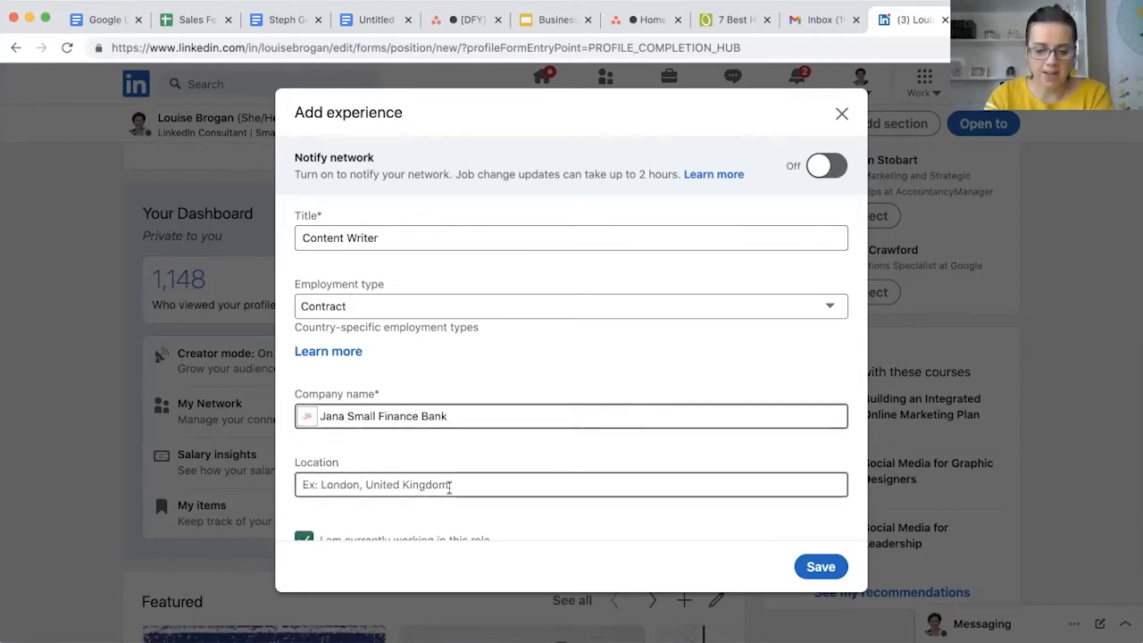
mouse_move(466, 447)
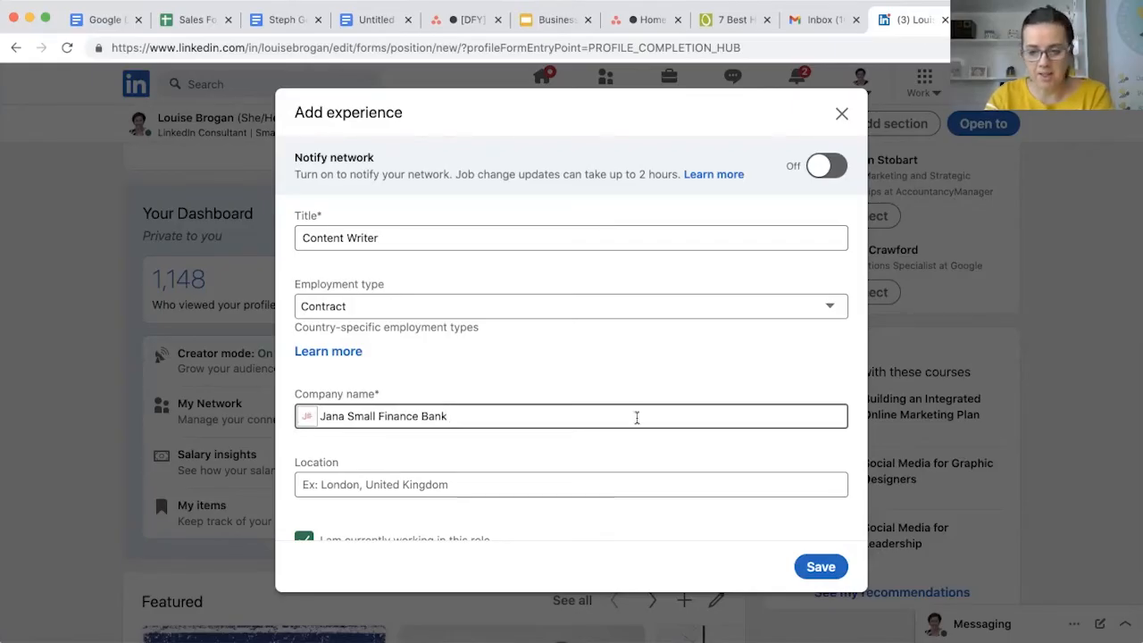
Step: Mark the role as not current, dated April 2013 to May 2014
scroll("down", 3)
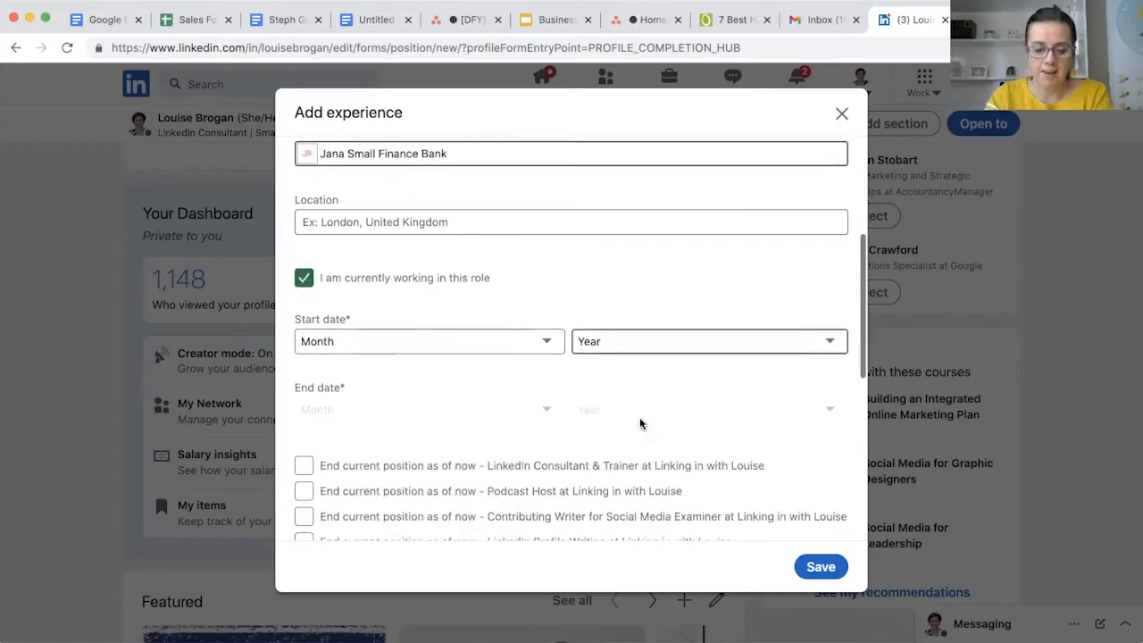
left_click(303, 278)
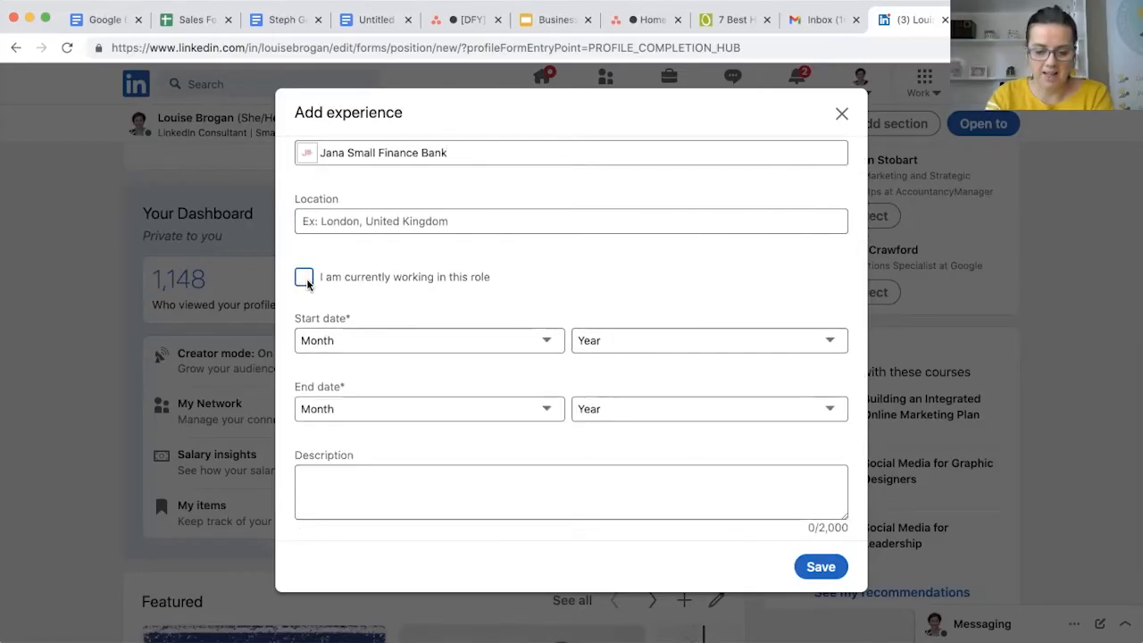
left_click(428, 340)
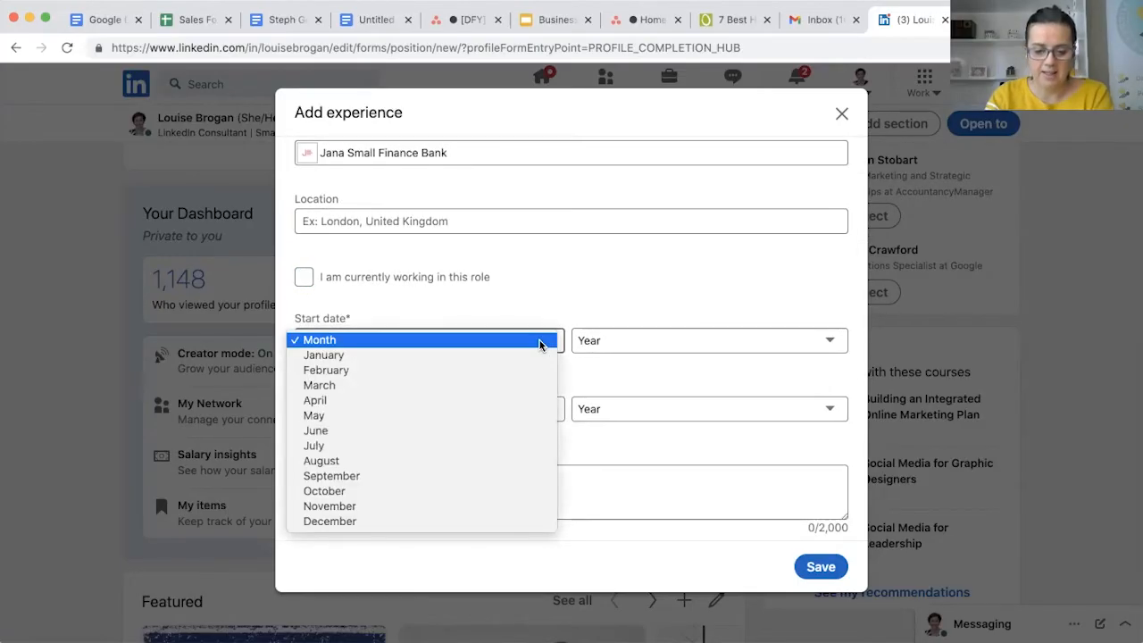
left_click(314, 401)
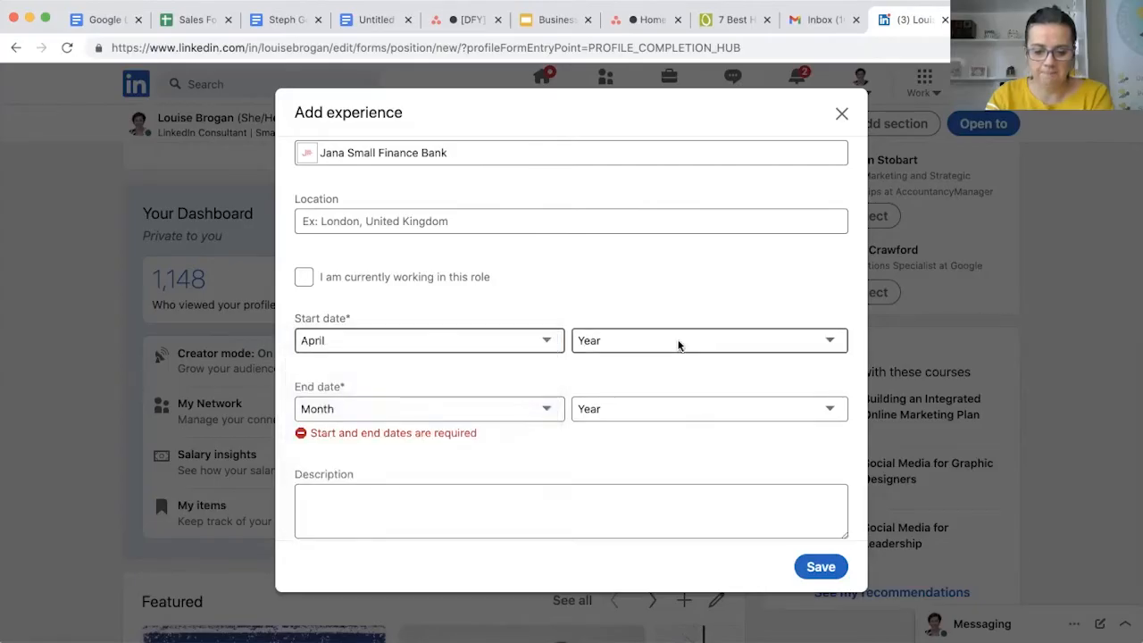
left_click(708, 339)
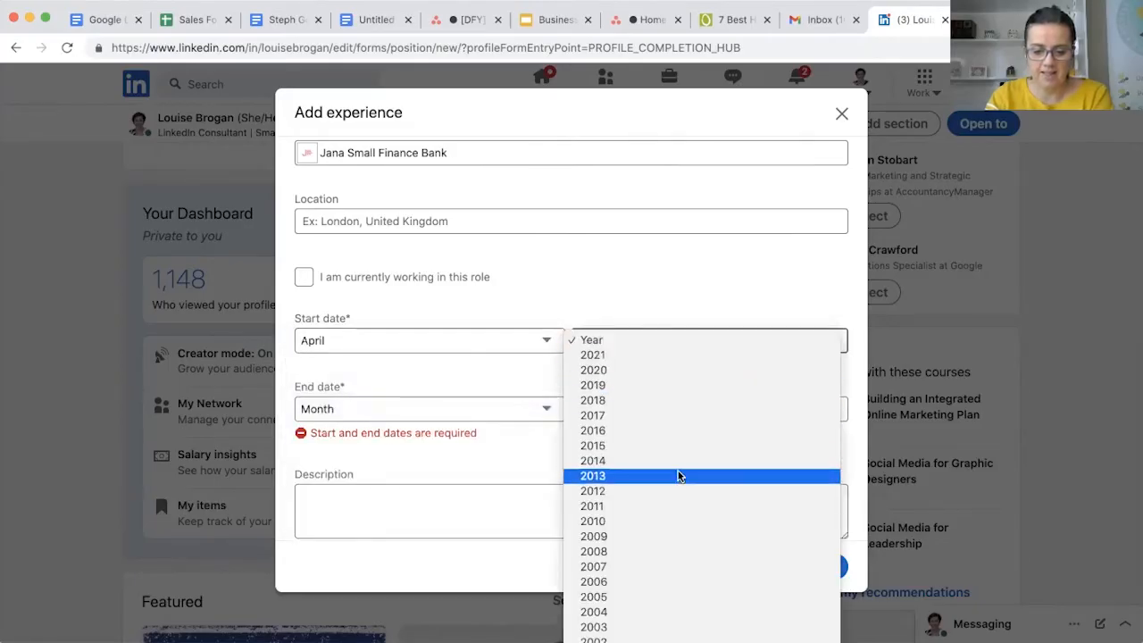
left_click(427, 409)
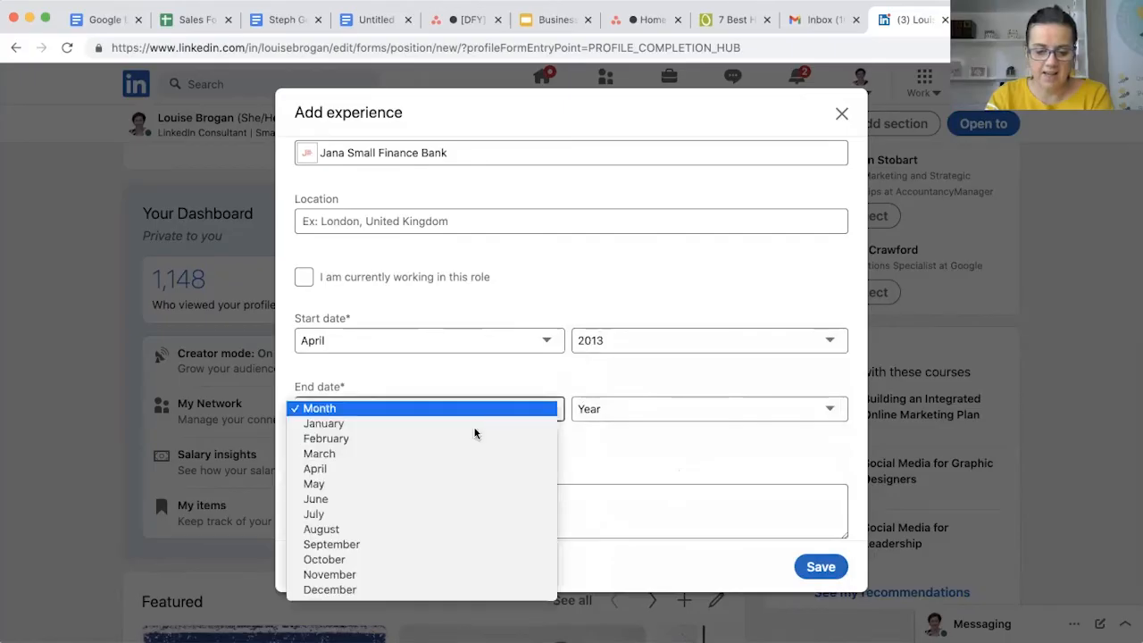
left_click(315, 482)
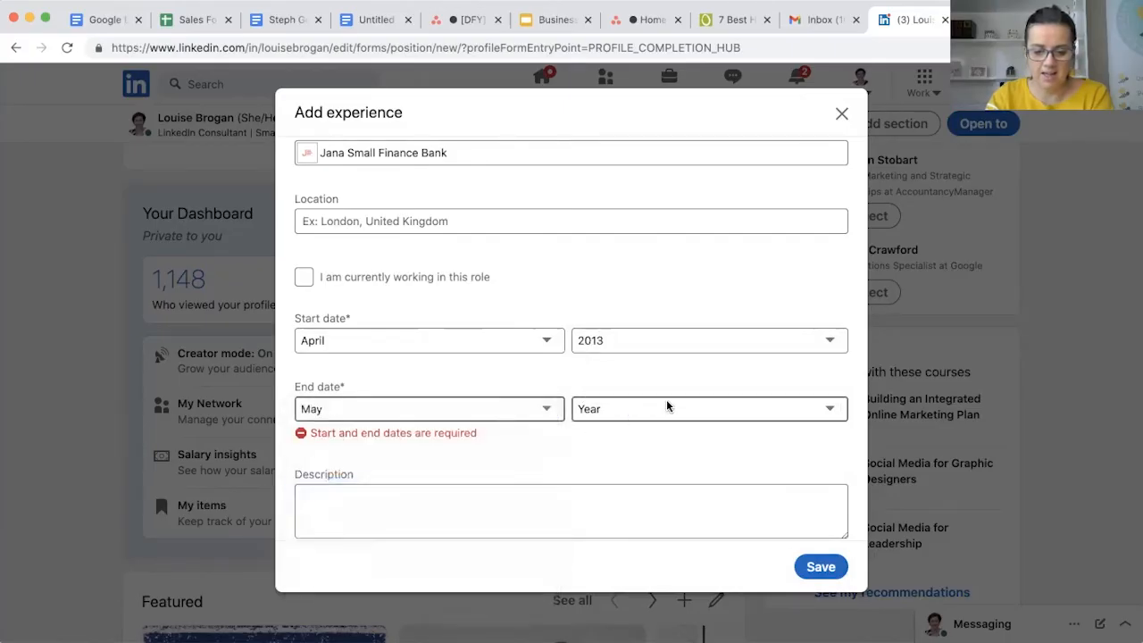
left_click(707, 407)
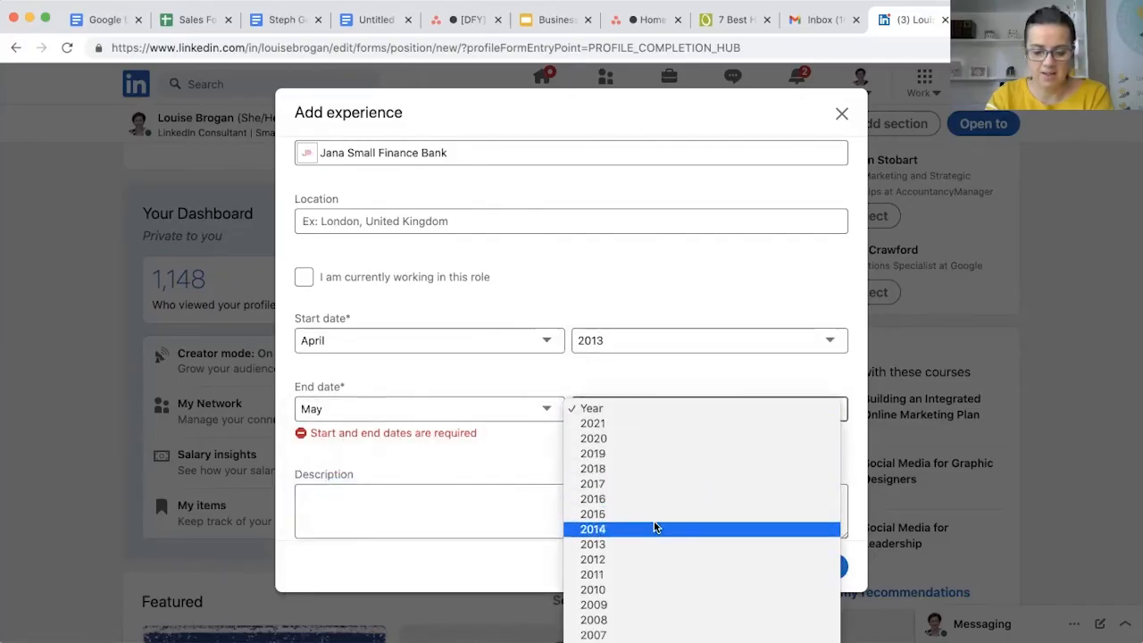
left_click(593, 528)
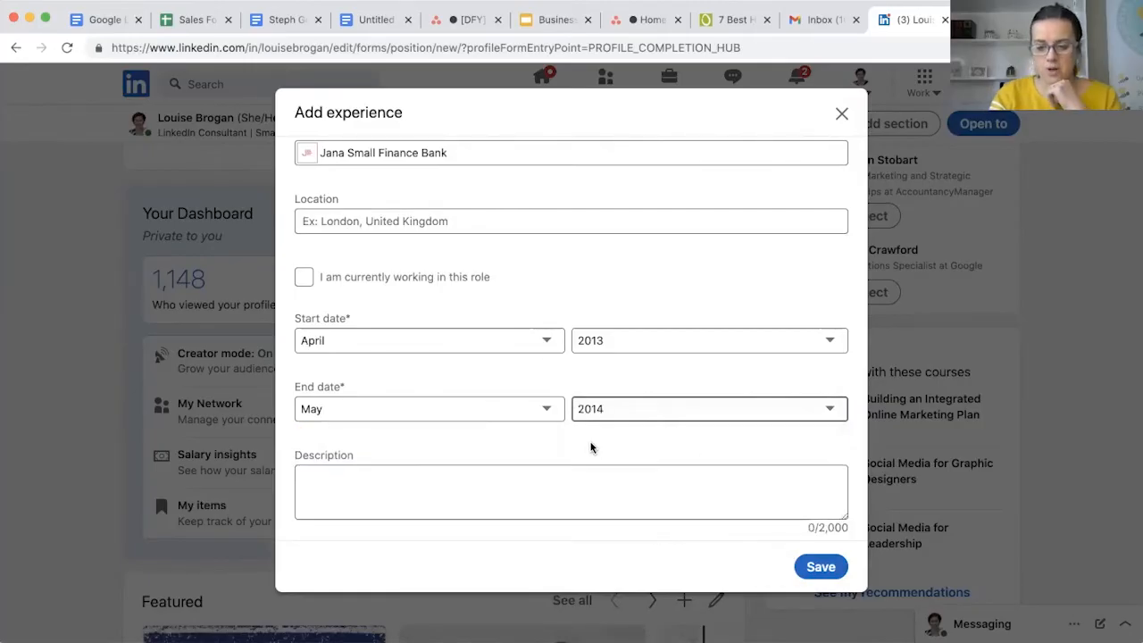
mouse_move(618, 361)
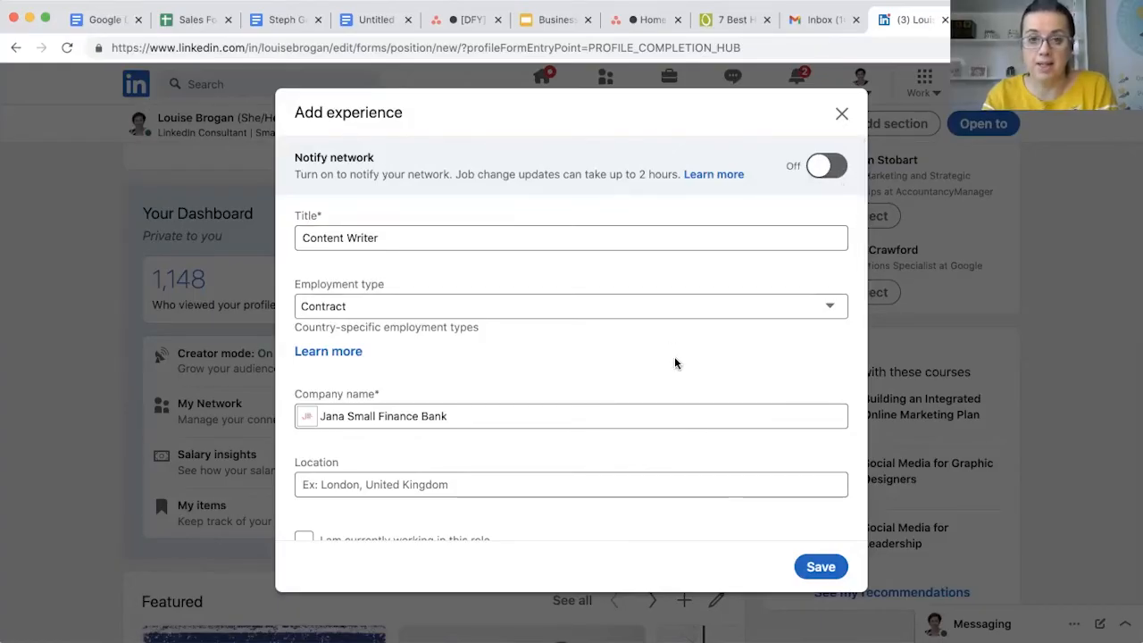
Step: Set the location to London Area, United Kingdom
scroll("down", 3)
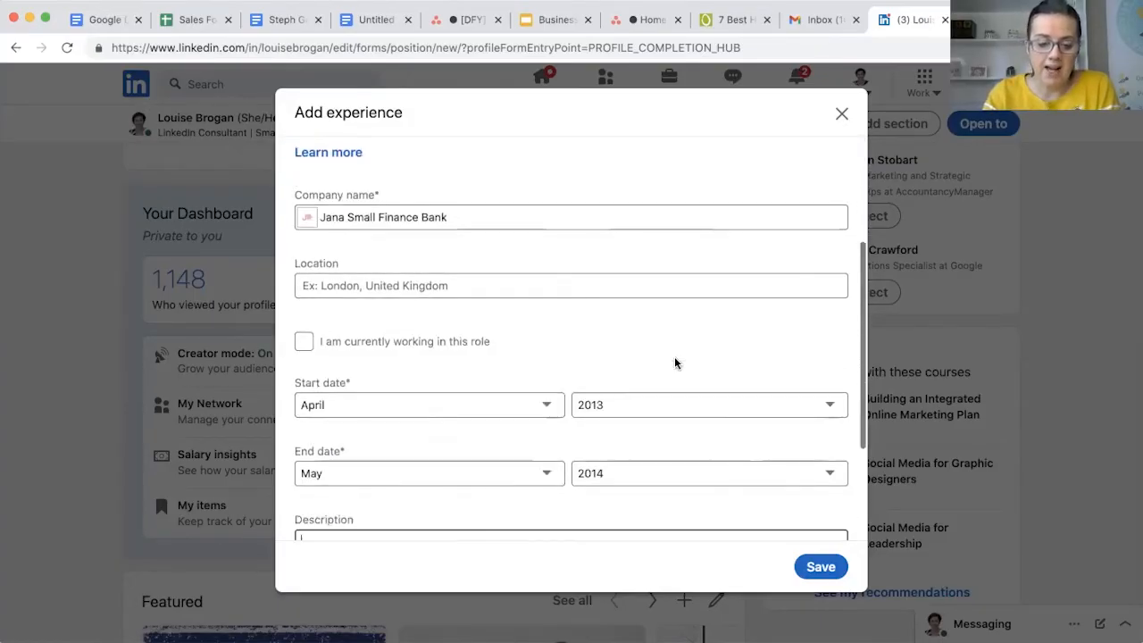
scroll("down", 3)
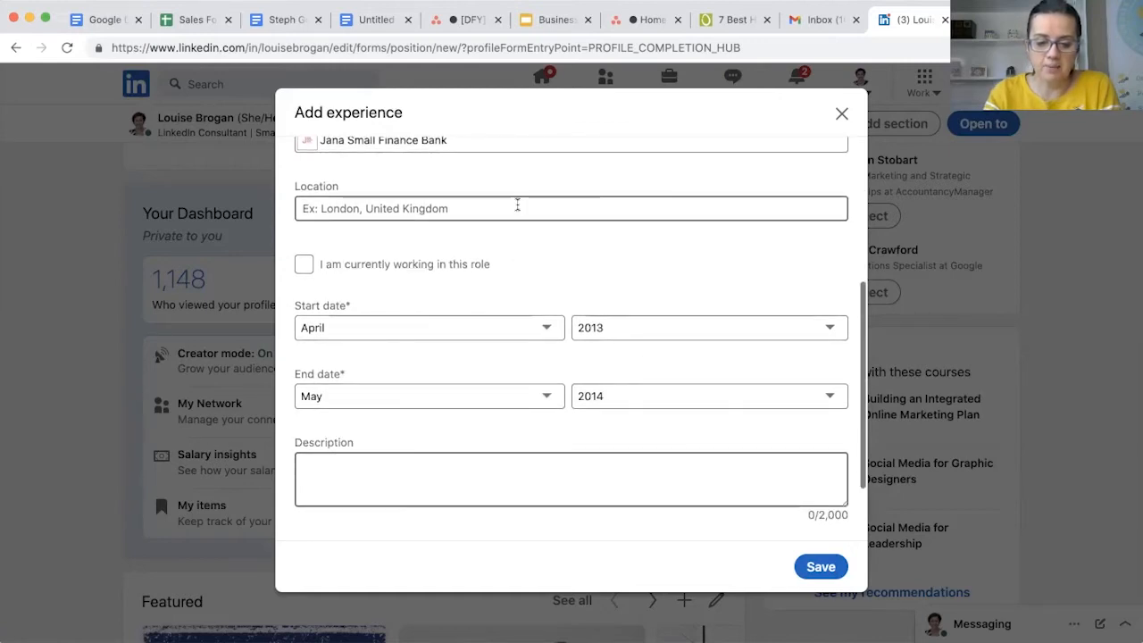
type("London")
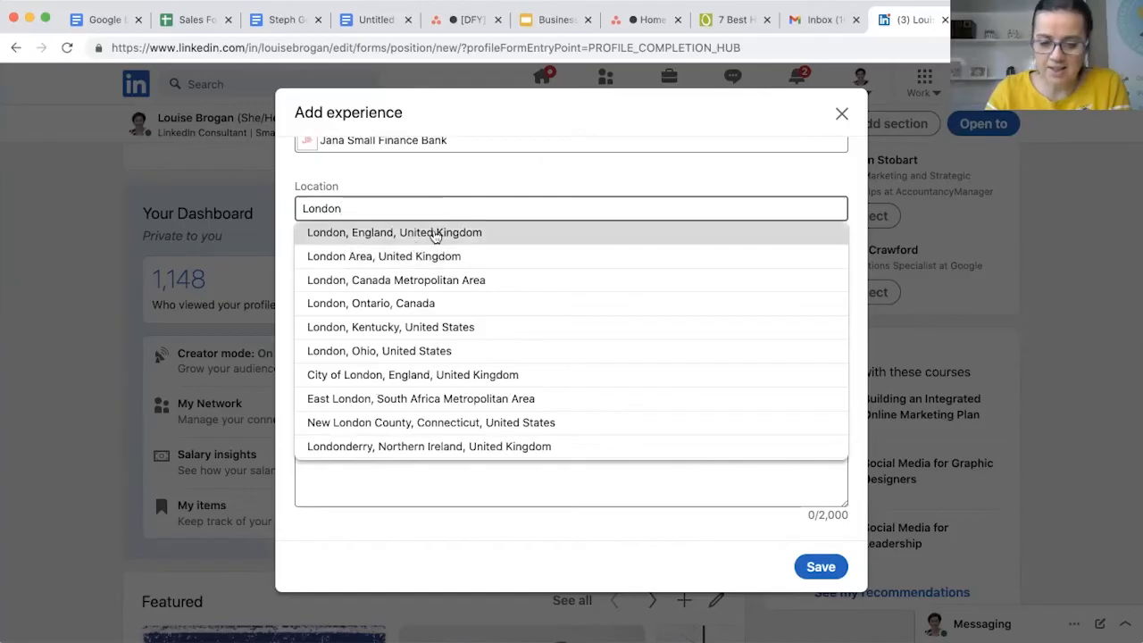
mouse_move(404, 304)
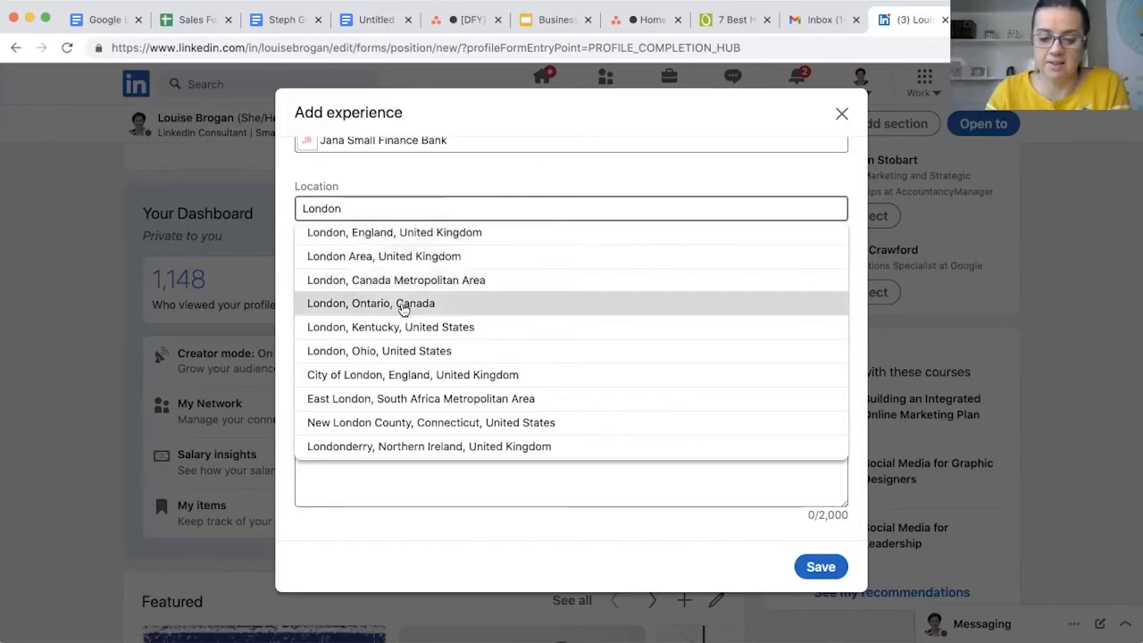
mouse_move(396, 328)
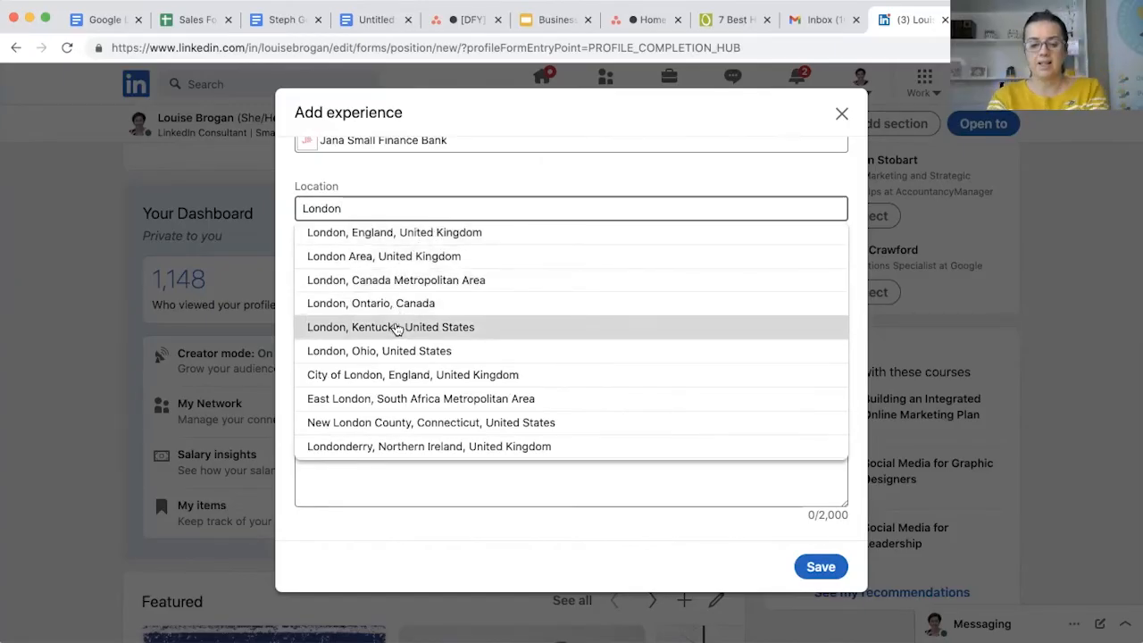
mouse_move(484, 250)
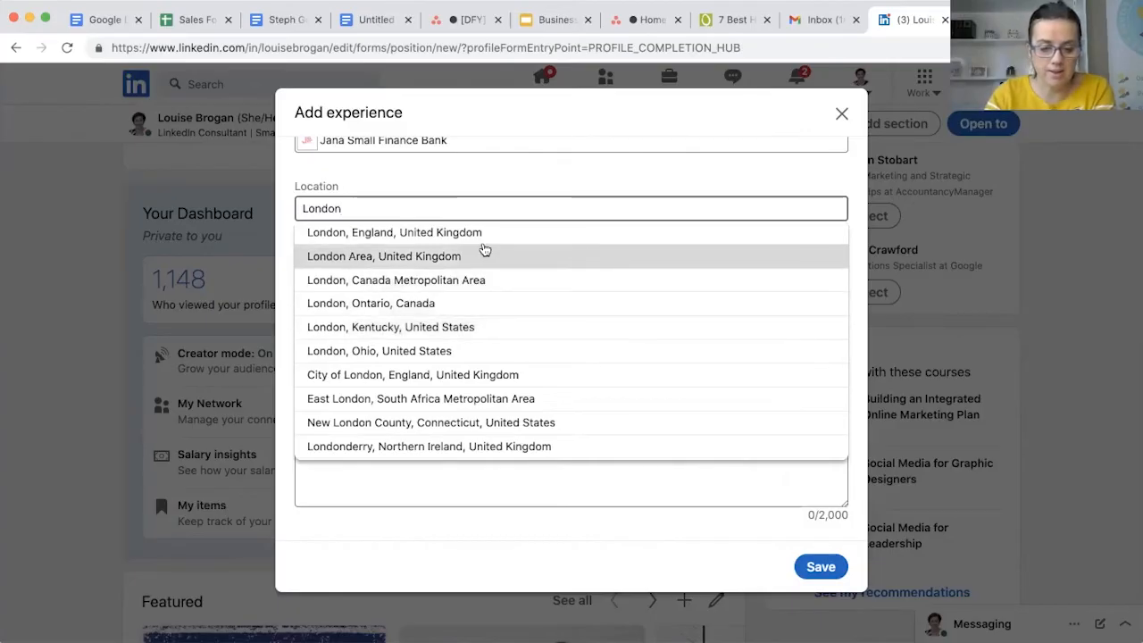
left_click(382, 257)
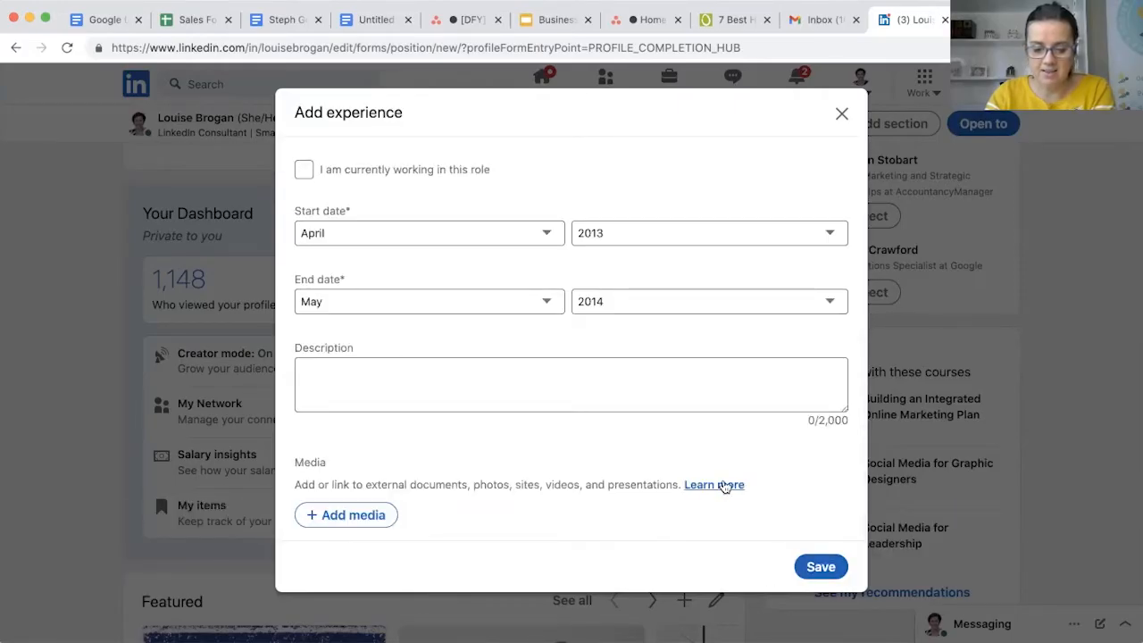
mouse_move(346, 514)
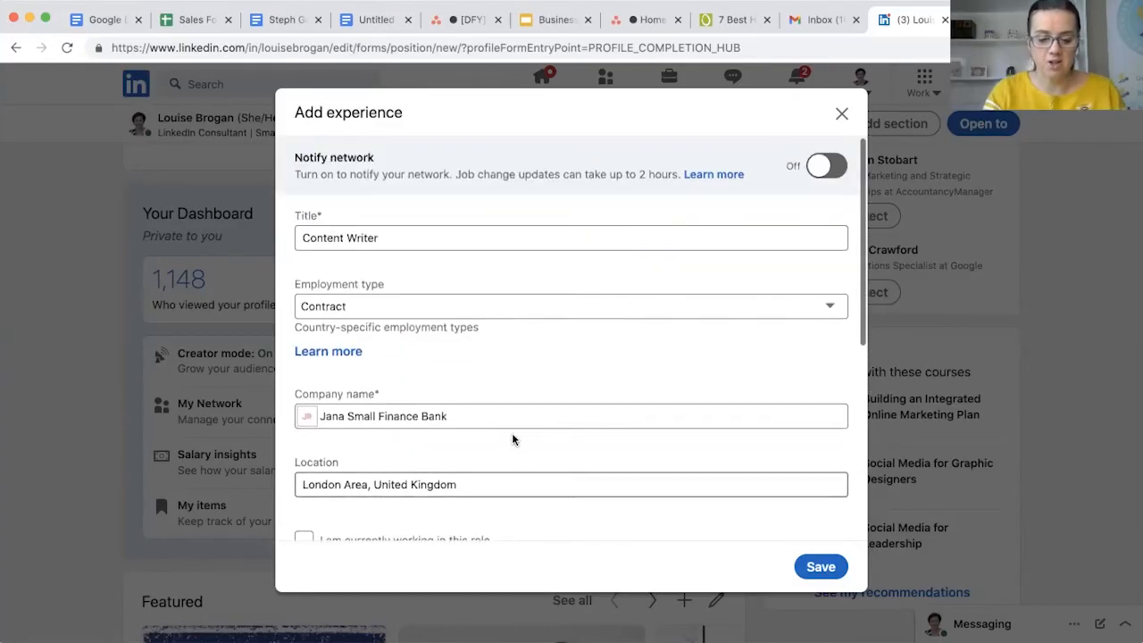
Step: Replace the company with Small Business Saturday UK and clear the title for editing
left_click(572, 416)
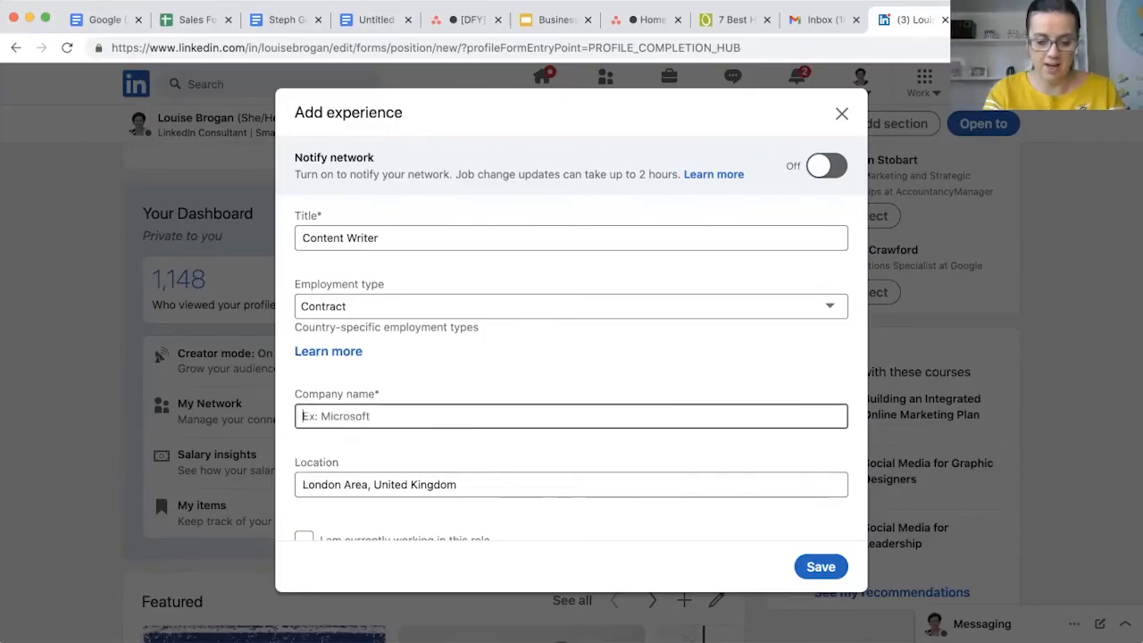
type("S")
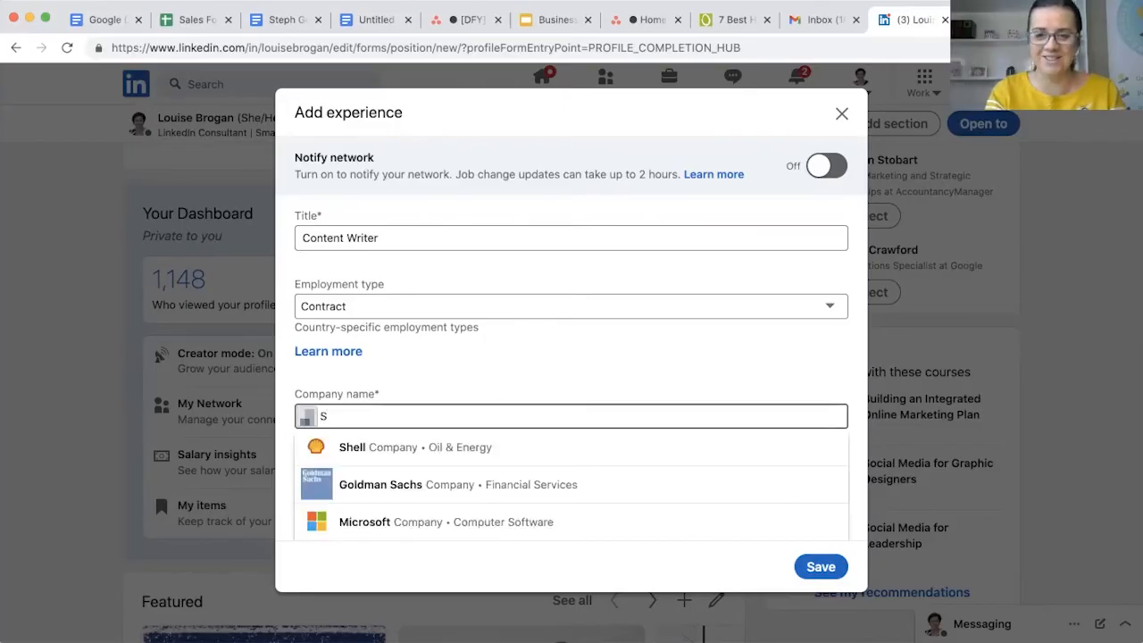
type("mall")
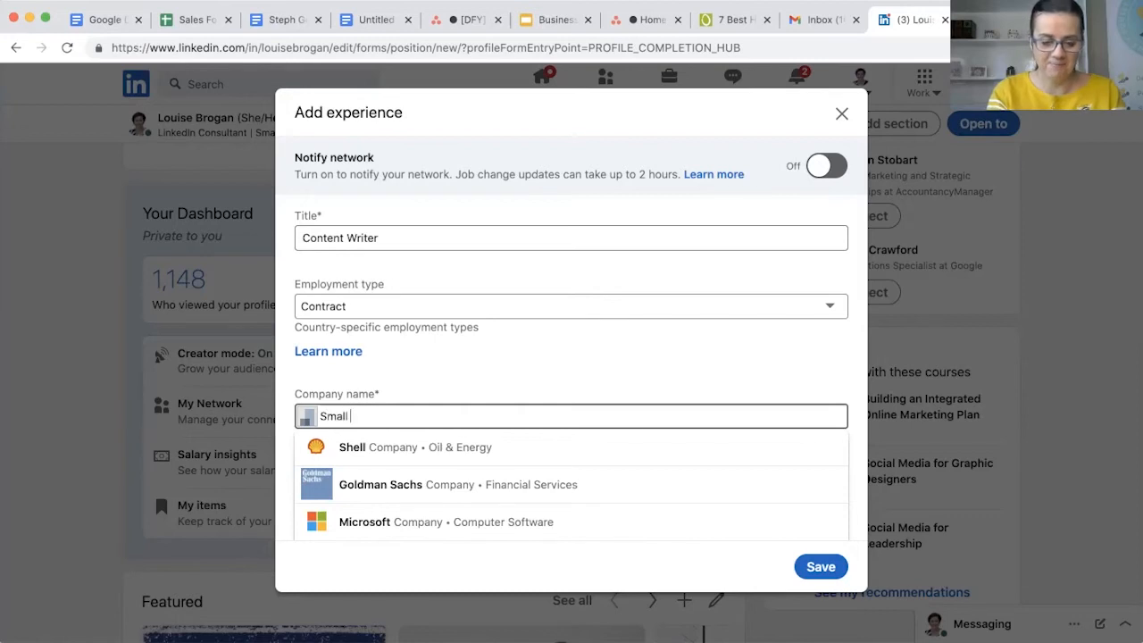
type("Business")
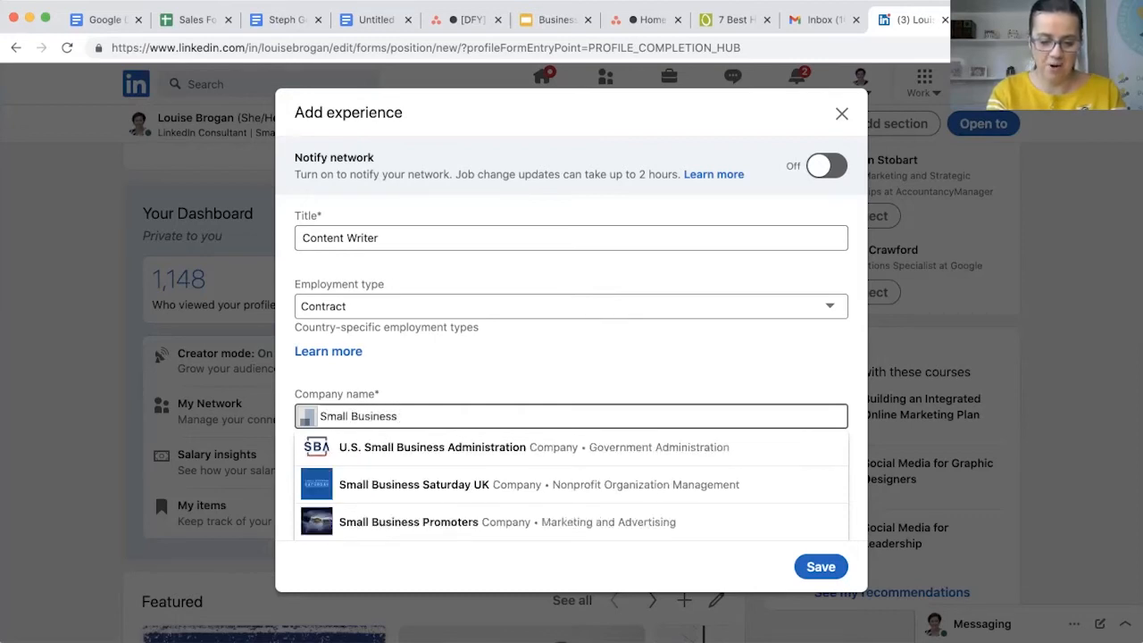
left_click(415, 484)
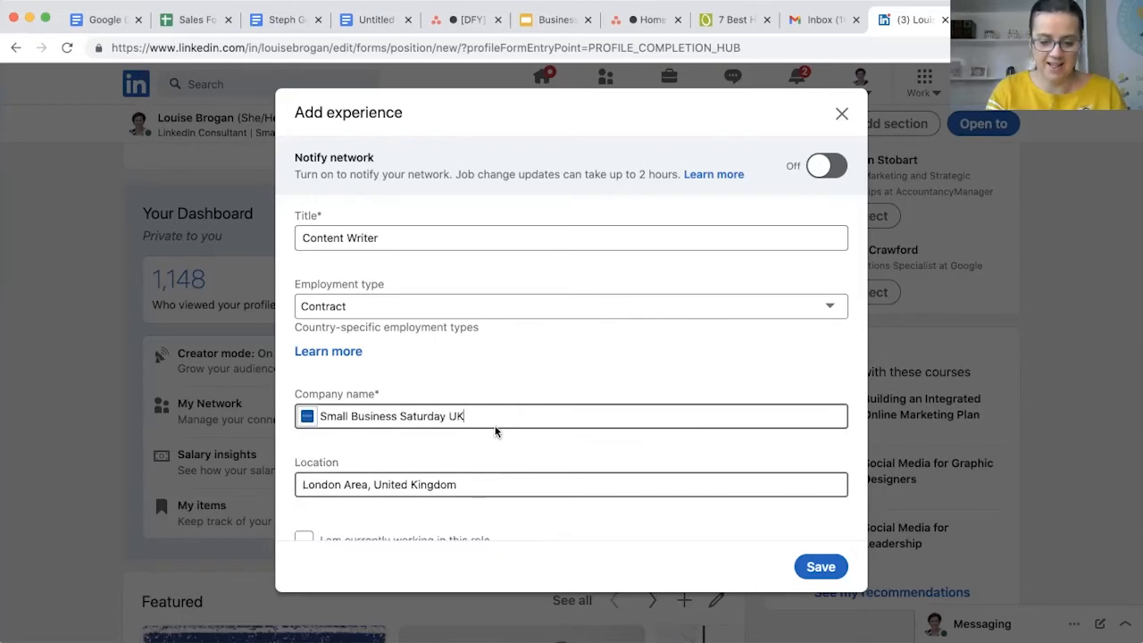
left_click(570, 237)
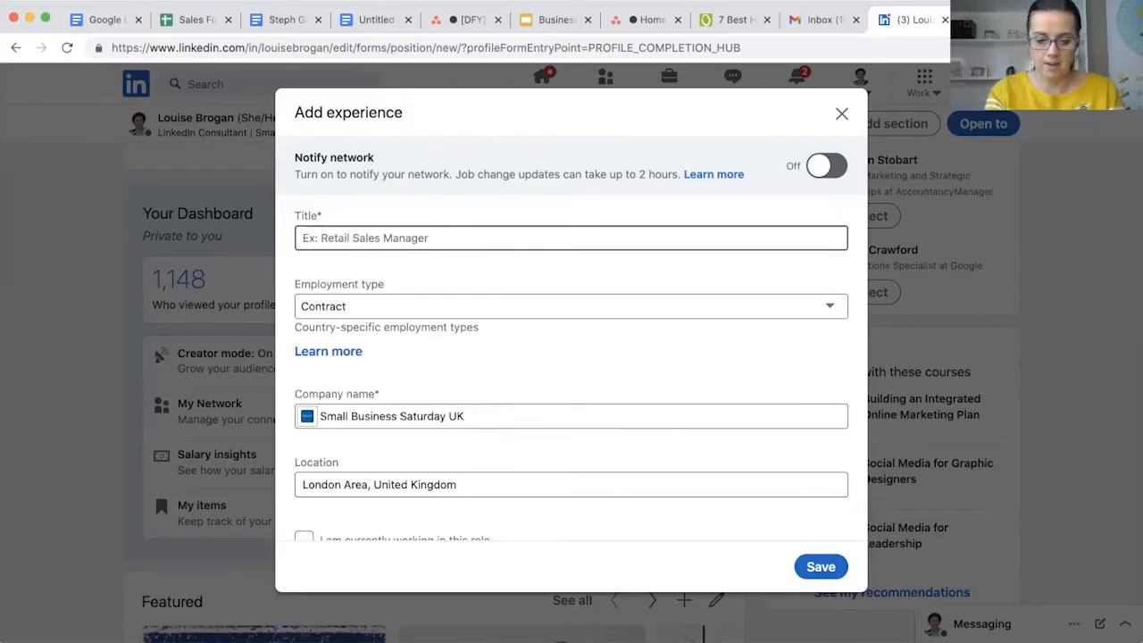
Step: Enter the title Host of Facebook Live Events and start adding media
type("Host of Facebook Live Events")
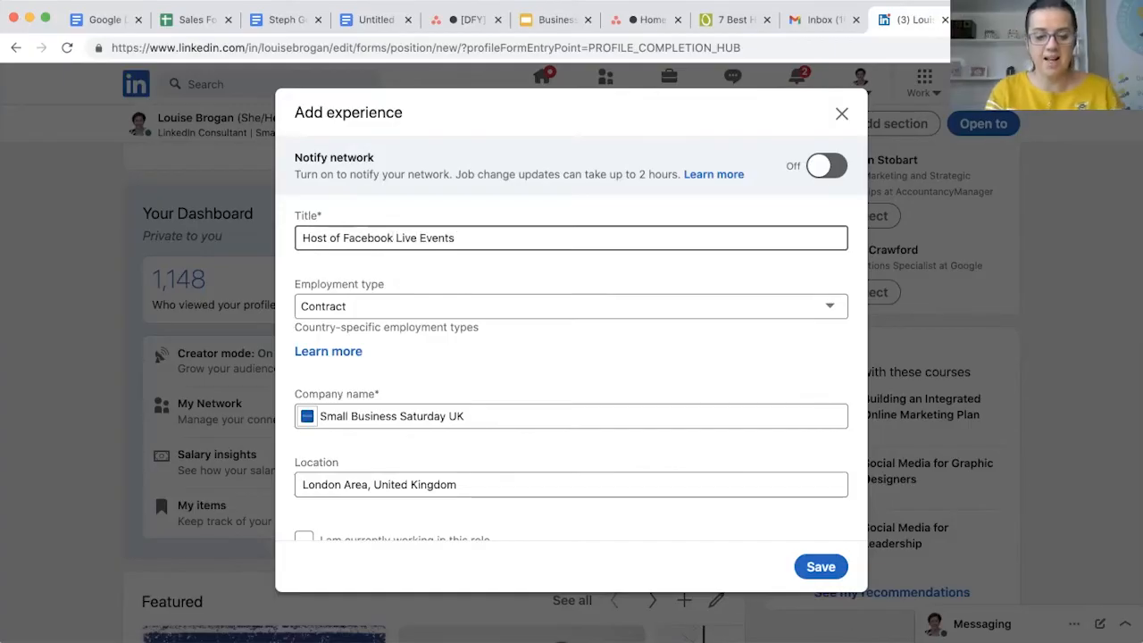
mouse_move(475, 364)
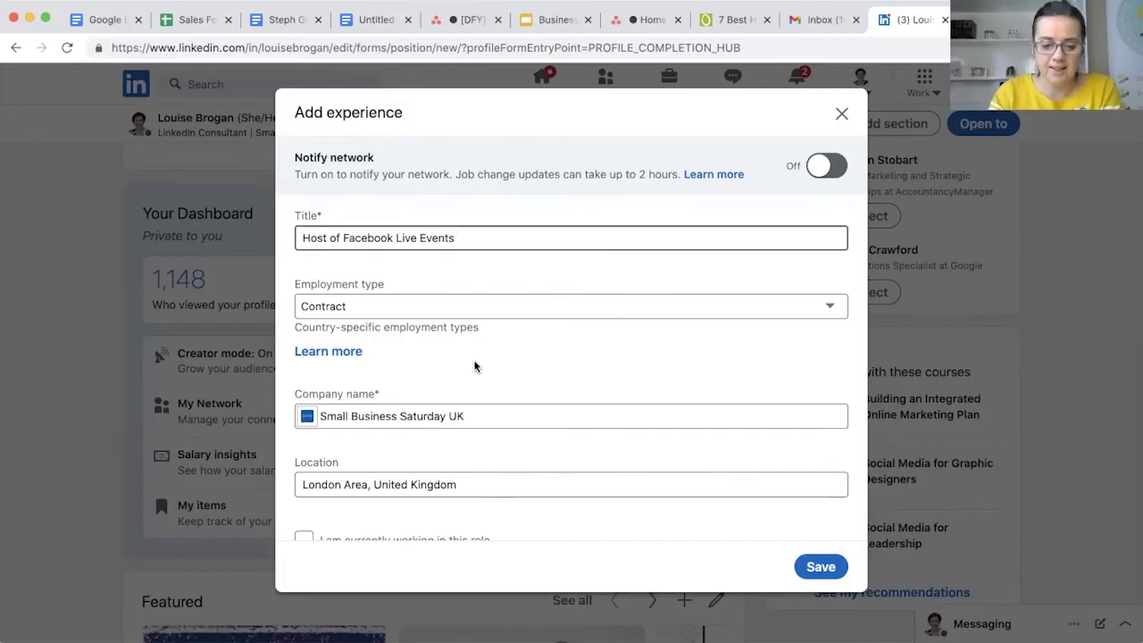
scroll("down", 3)
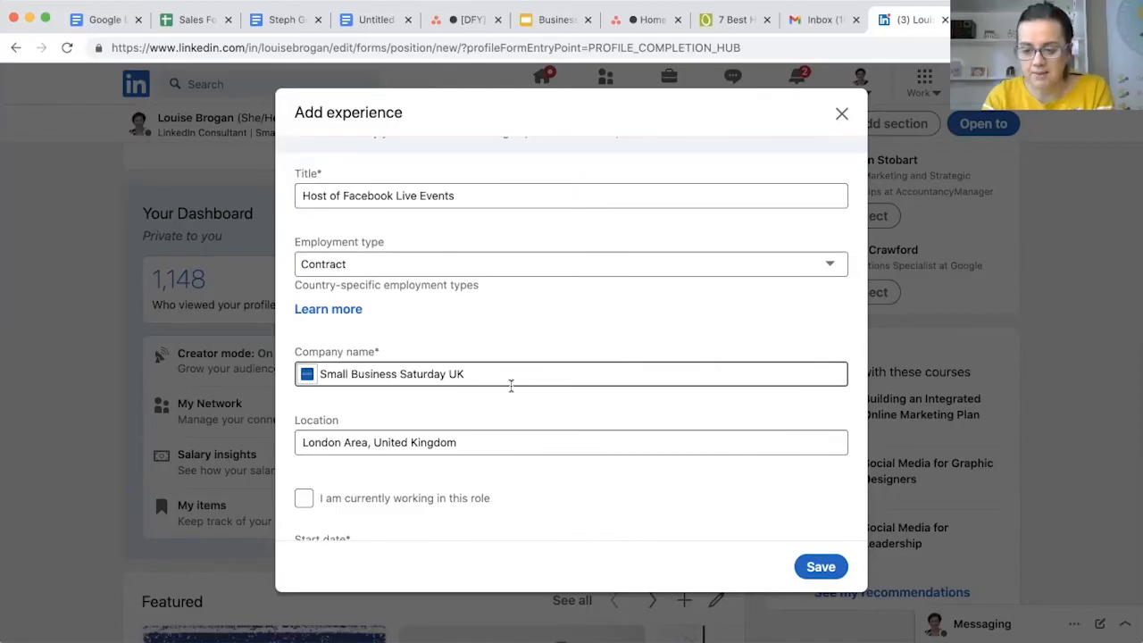
scroll("down", 3)
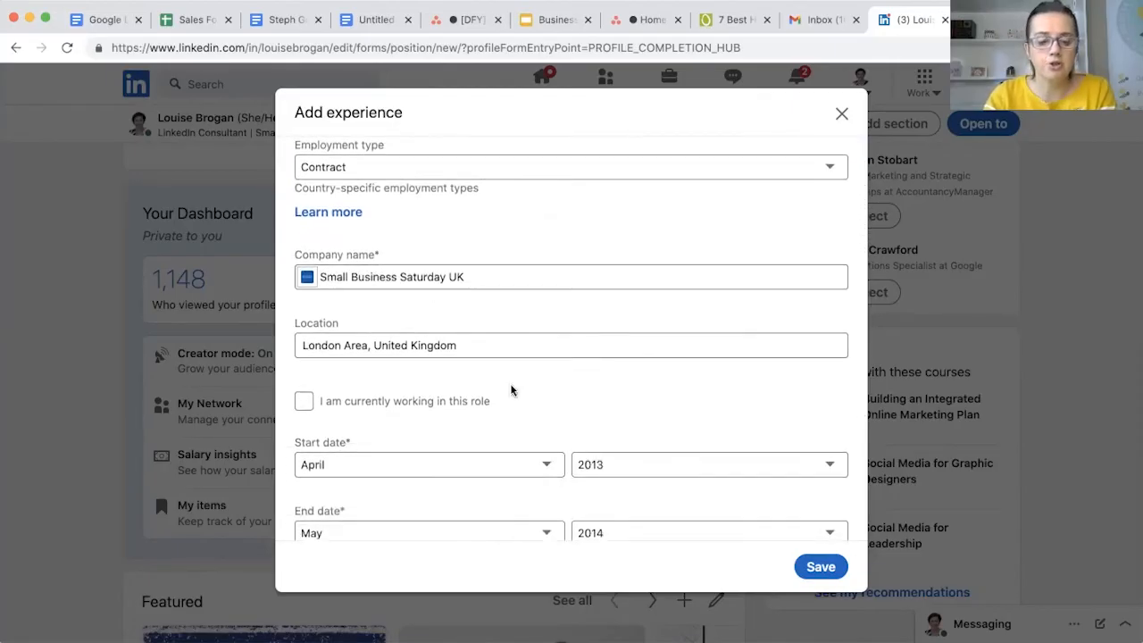
scroll("down", 3)
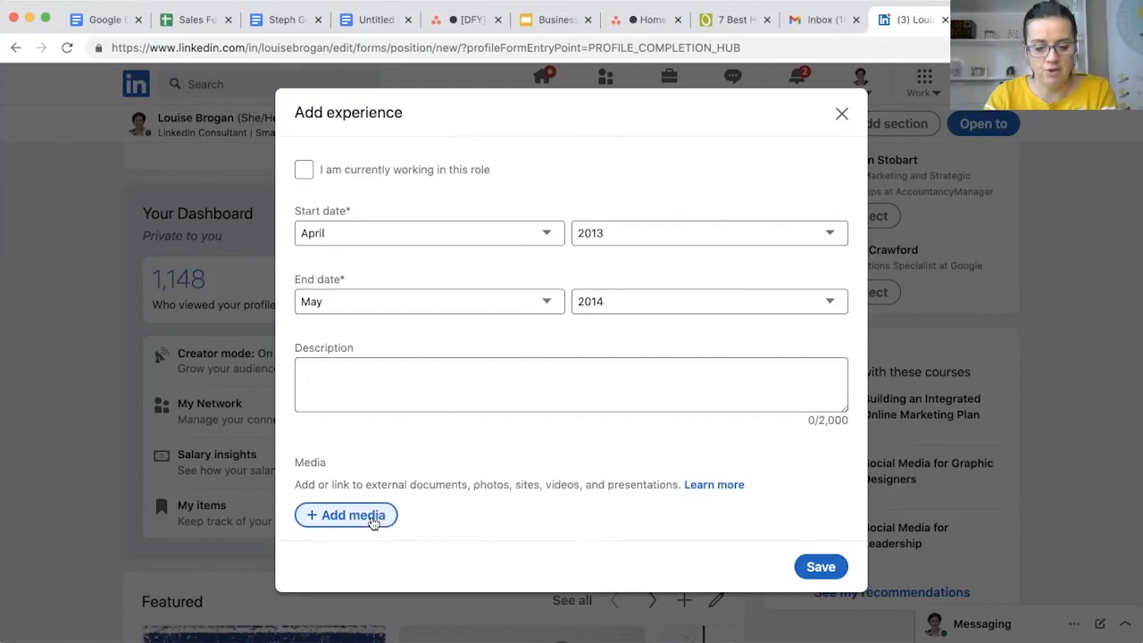
left_click(347, 514)
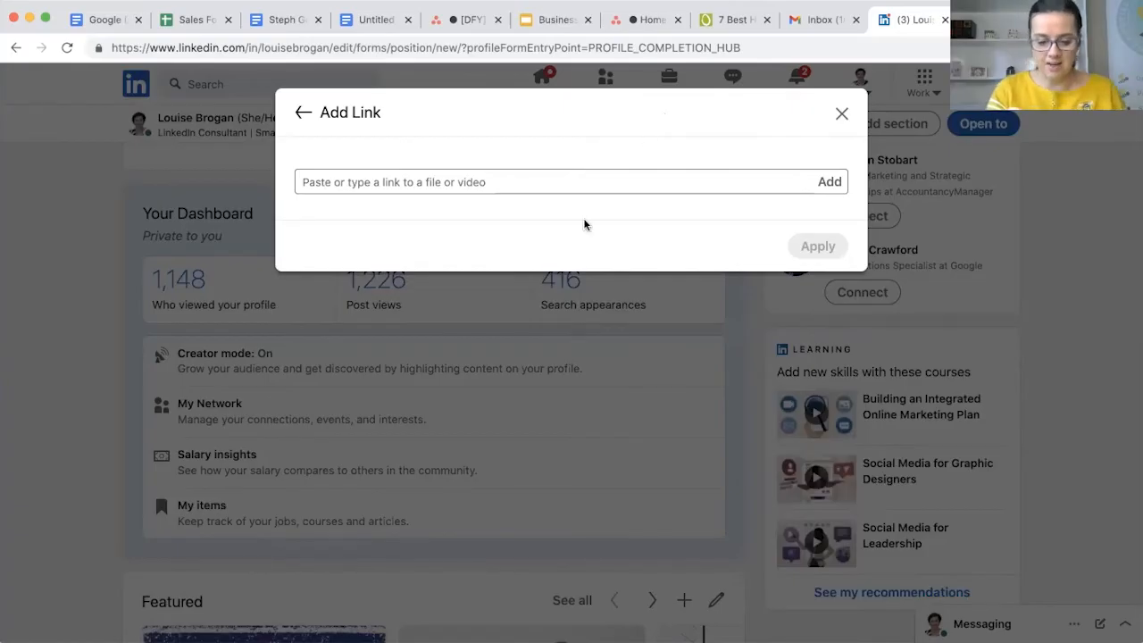
mouse_move(779, 438)
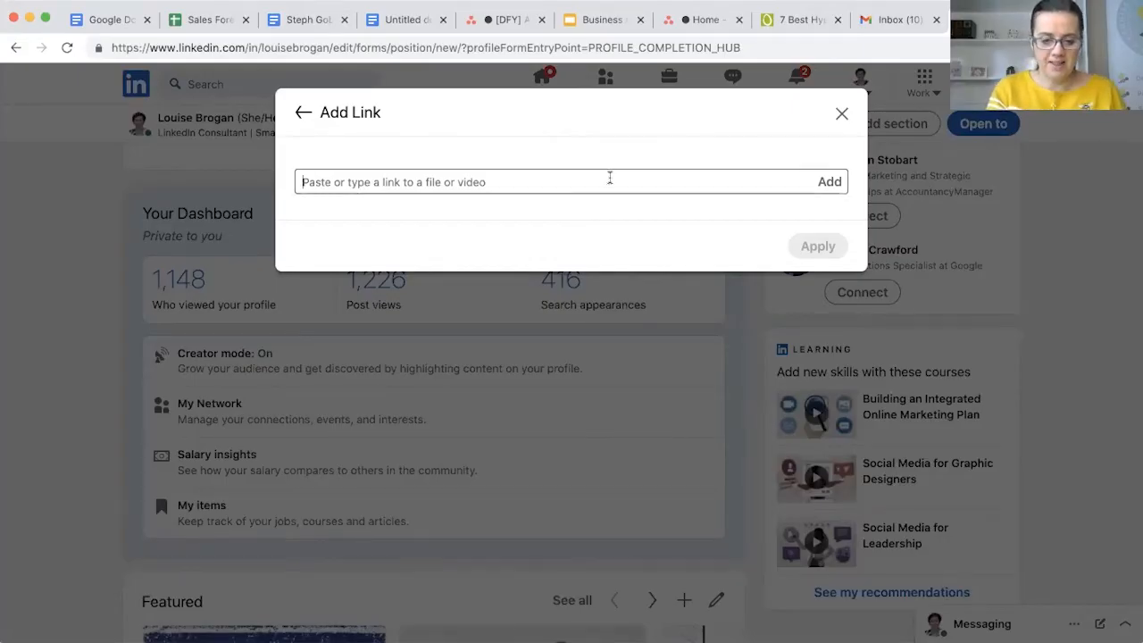
type("https://www.facebook.com/SmallBusinessSaturdayUK/videos/405786457607418")
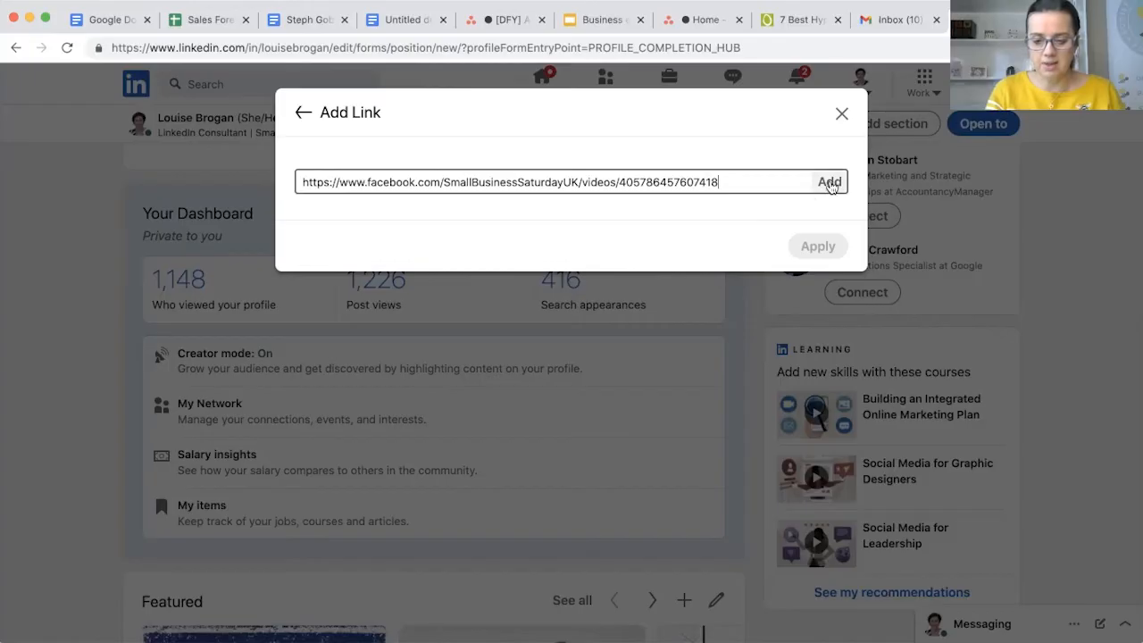
left_click(829, 182)
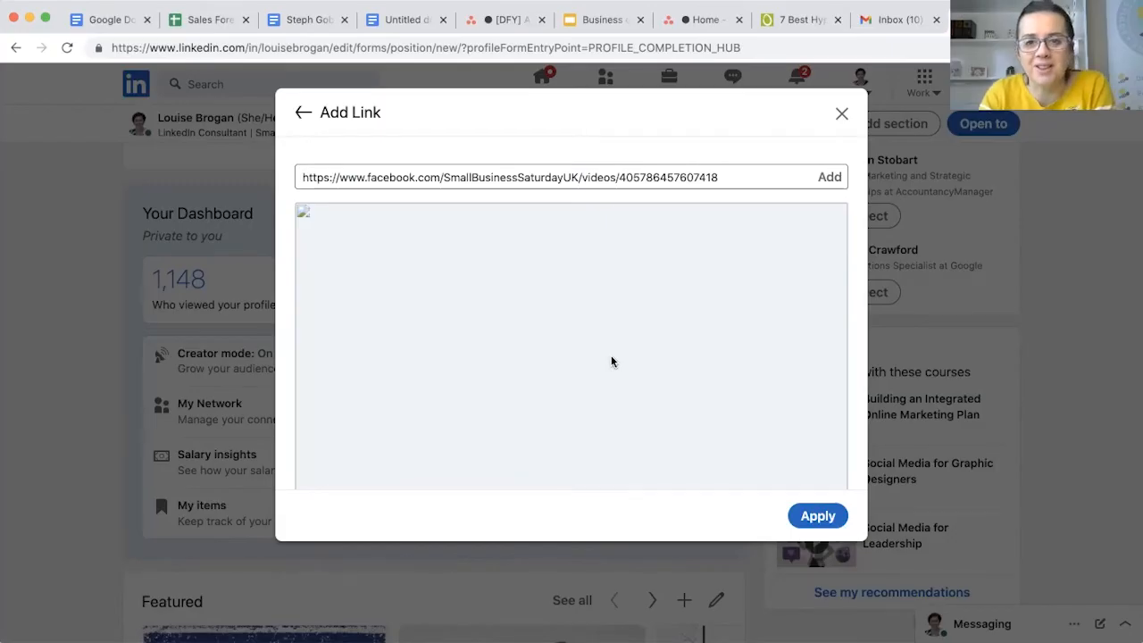
Step: Retitle the link '5 Digital Tools every small business owner needs' and apply it to the experience
scroll("down", 3)
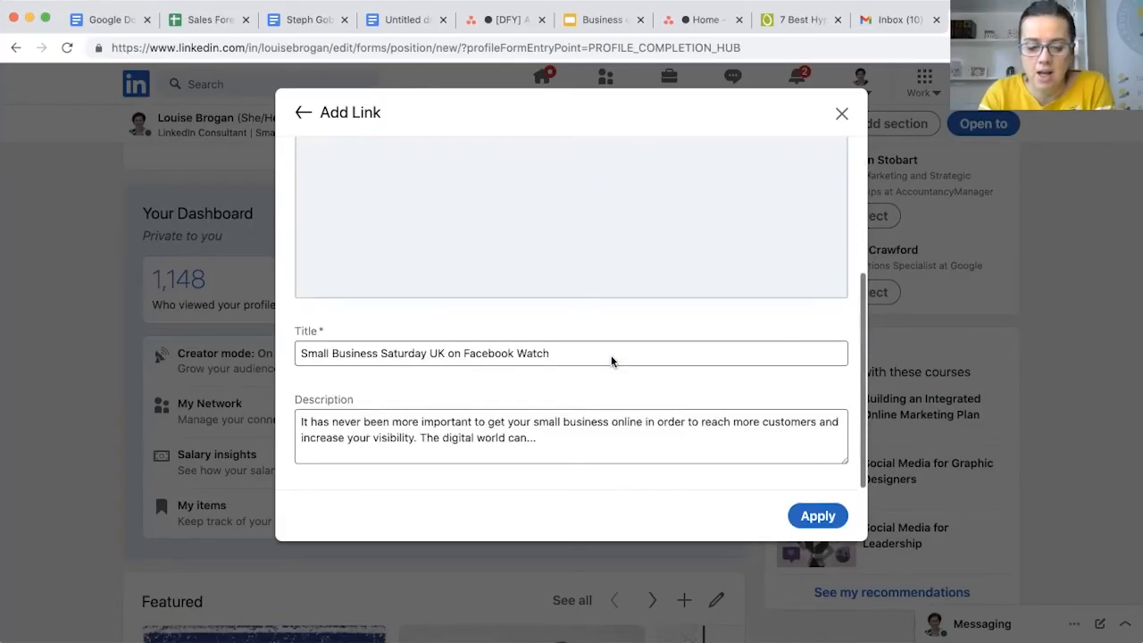
left_click(554, 354)
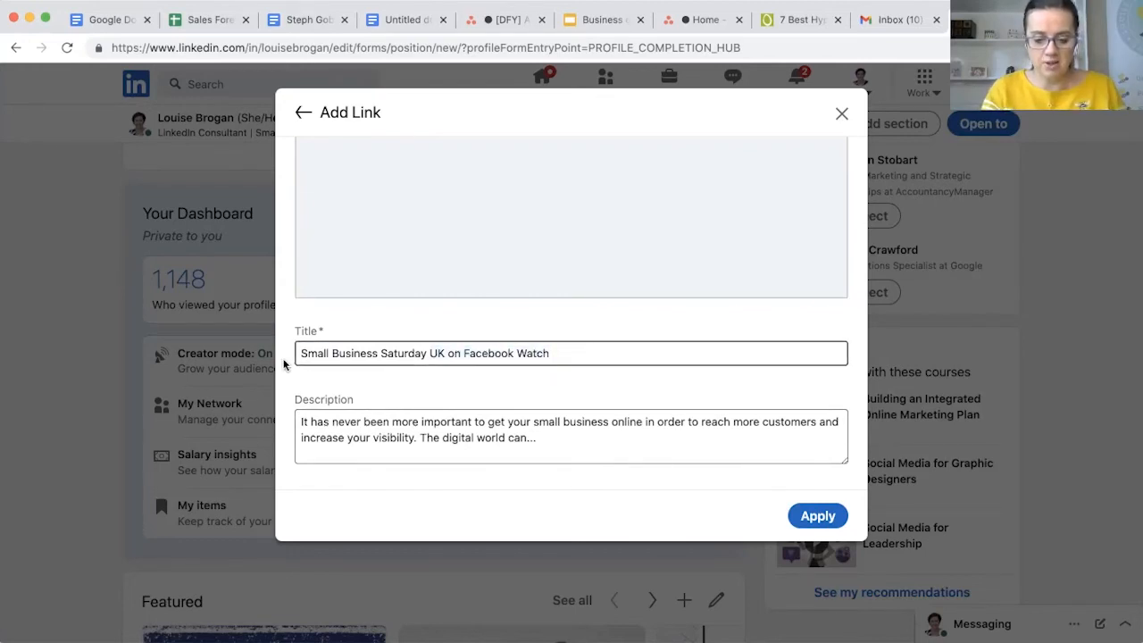
triple_click(428, 354)
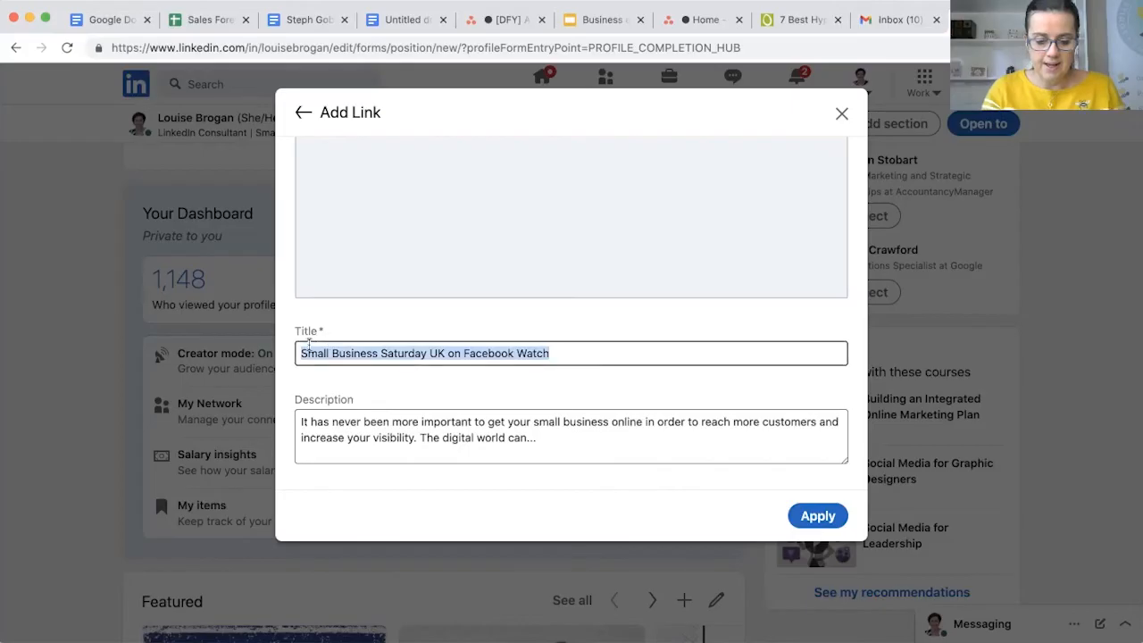
type("5 Digital")
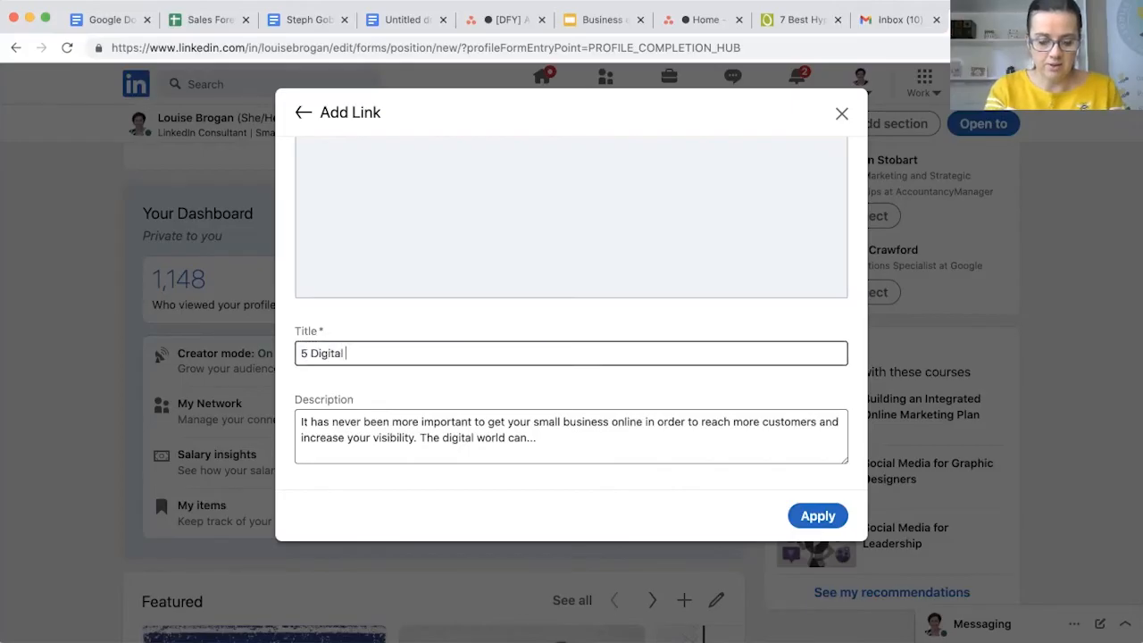
type("Tools every small business owner nee")
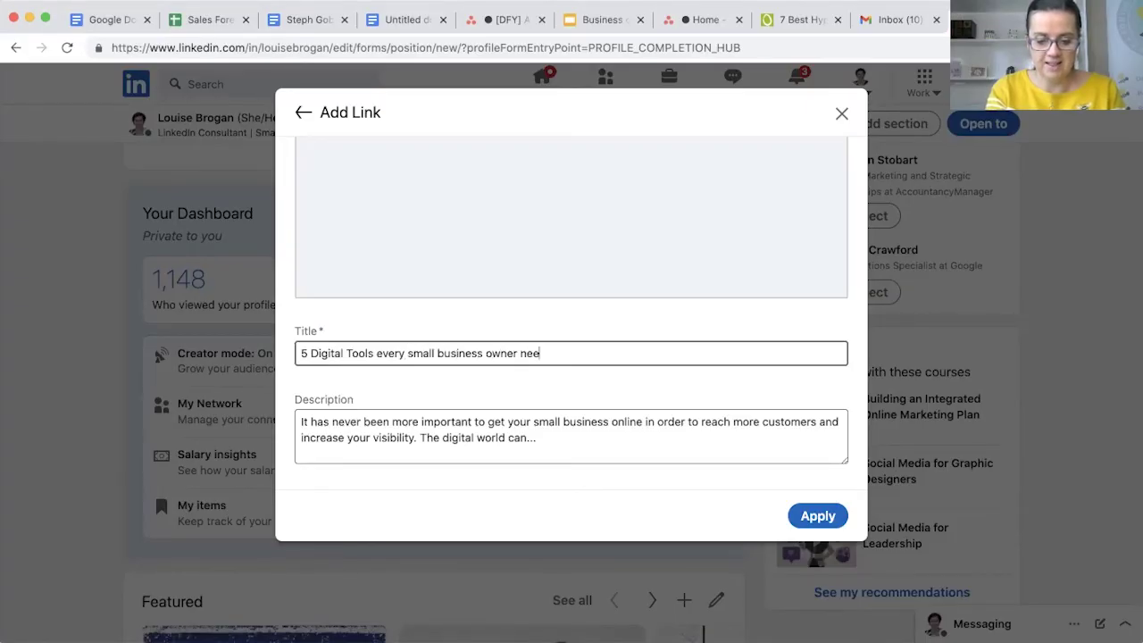
type("ds")
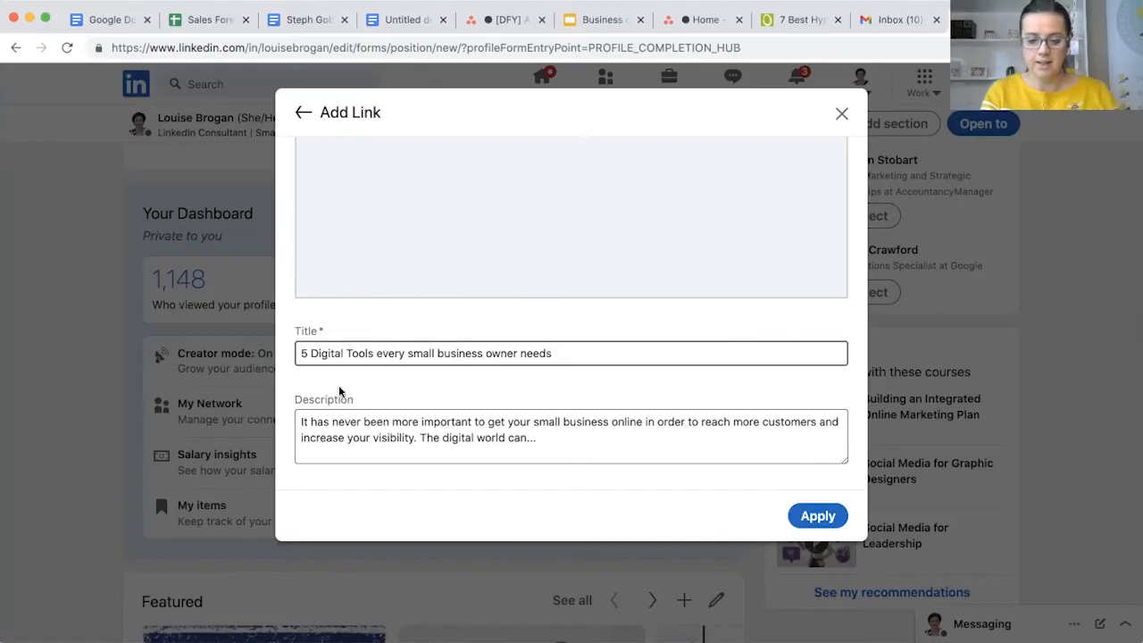
left_click(818, 514)
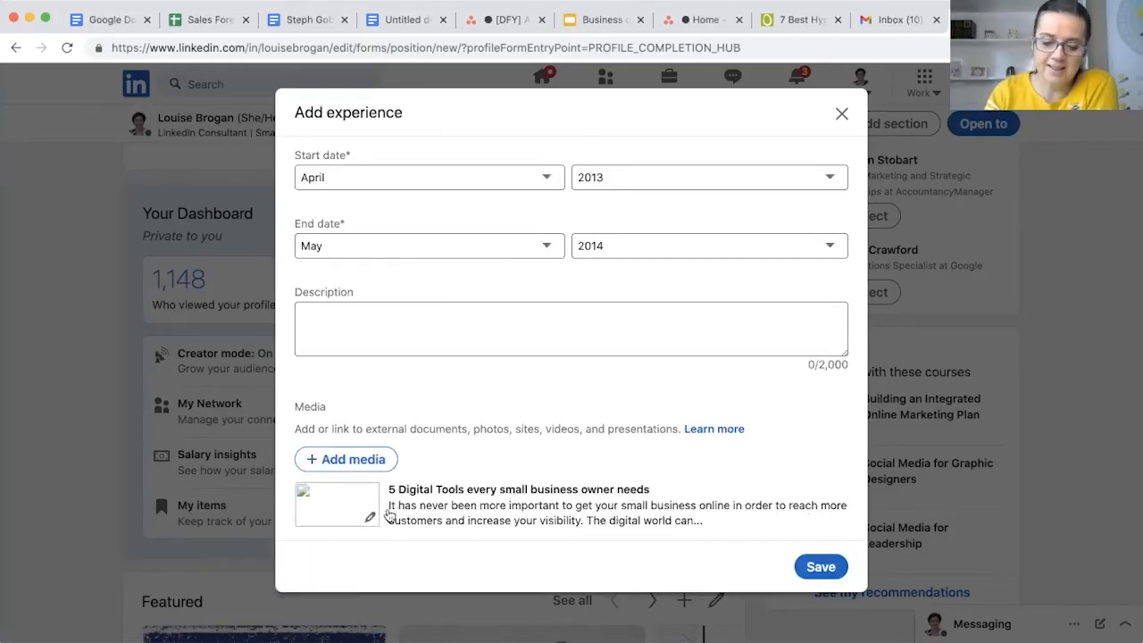
mouse_move(583, 422)
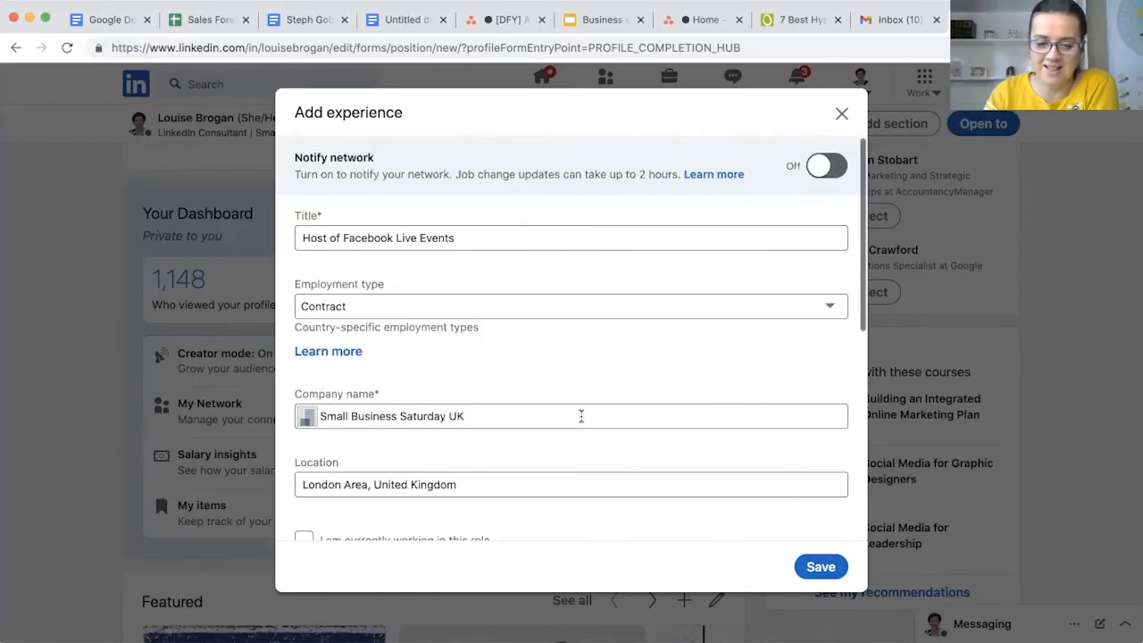
Step: Replace the title 'Host of Facebook Live Events' with 'Small Business Britain Champion'
left_click(489, 237)
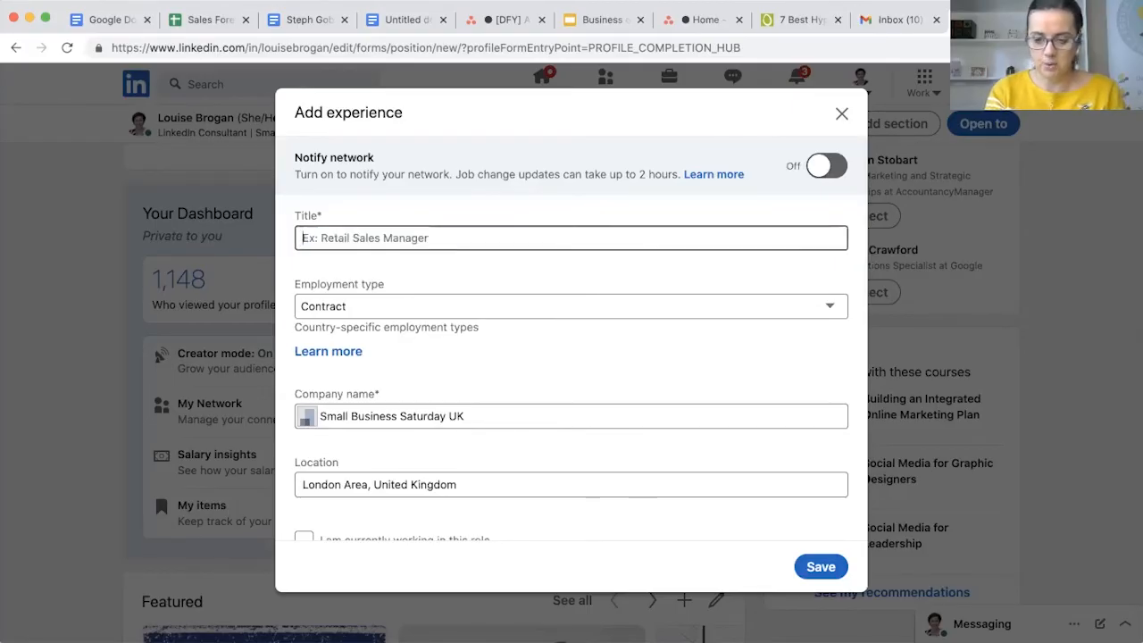
type("Small Business Britain Champion")
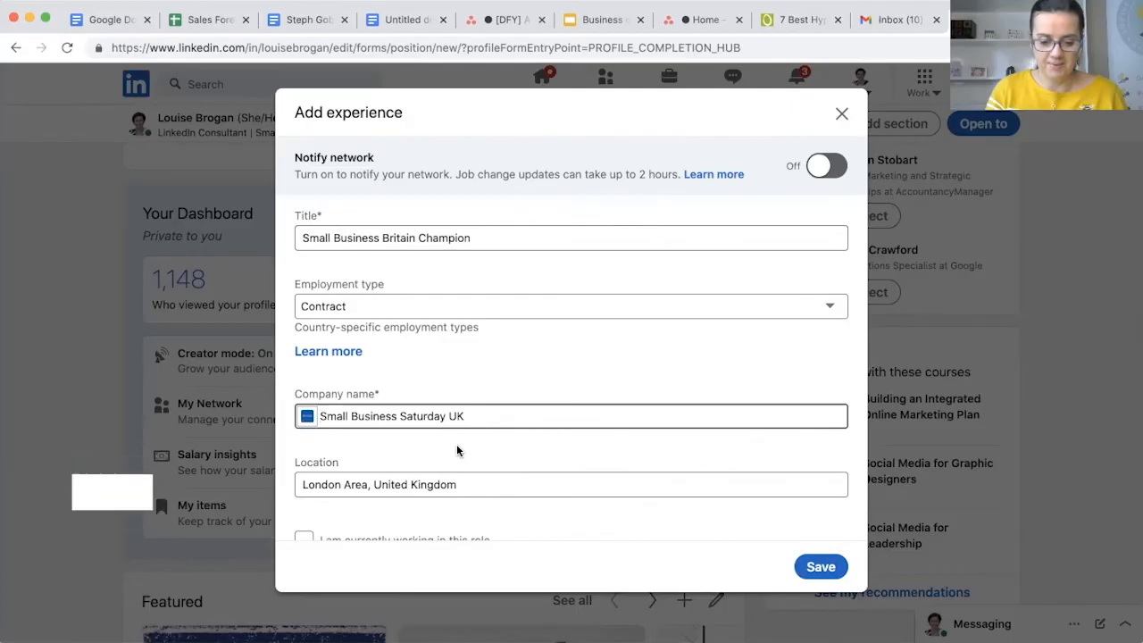
Step: Tick then untick 'I am currently working in this role', leaving the end date blank
scroll("down", 3)
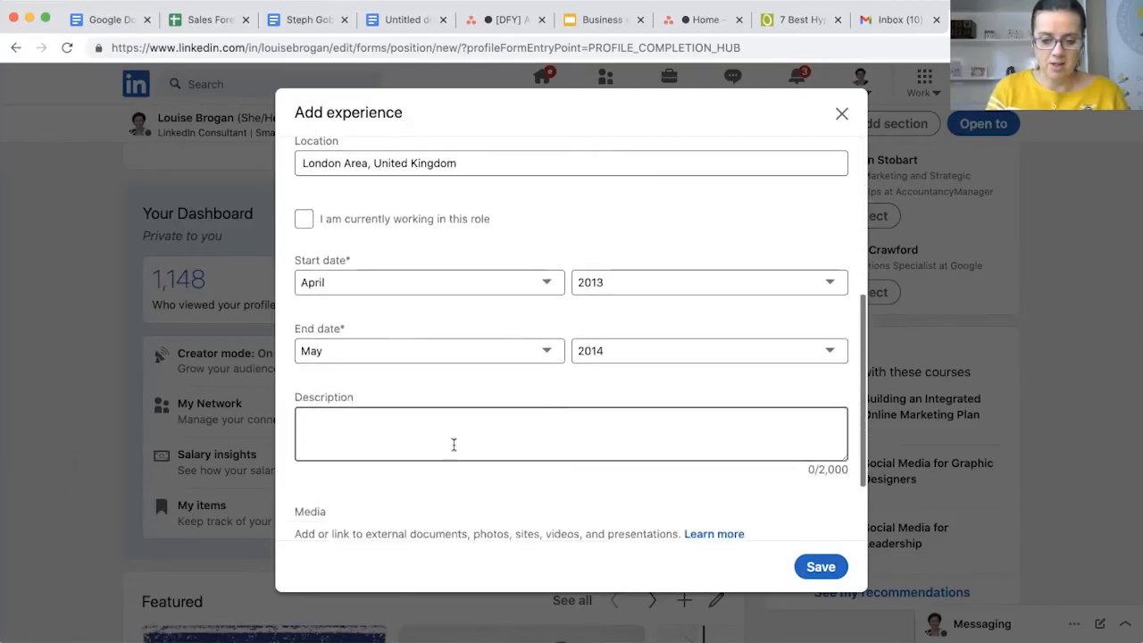
left_click(303, 218)
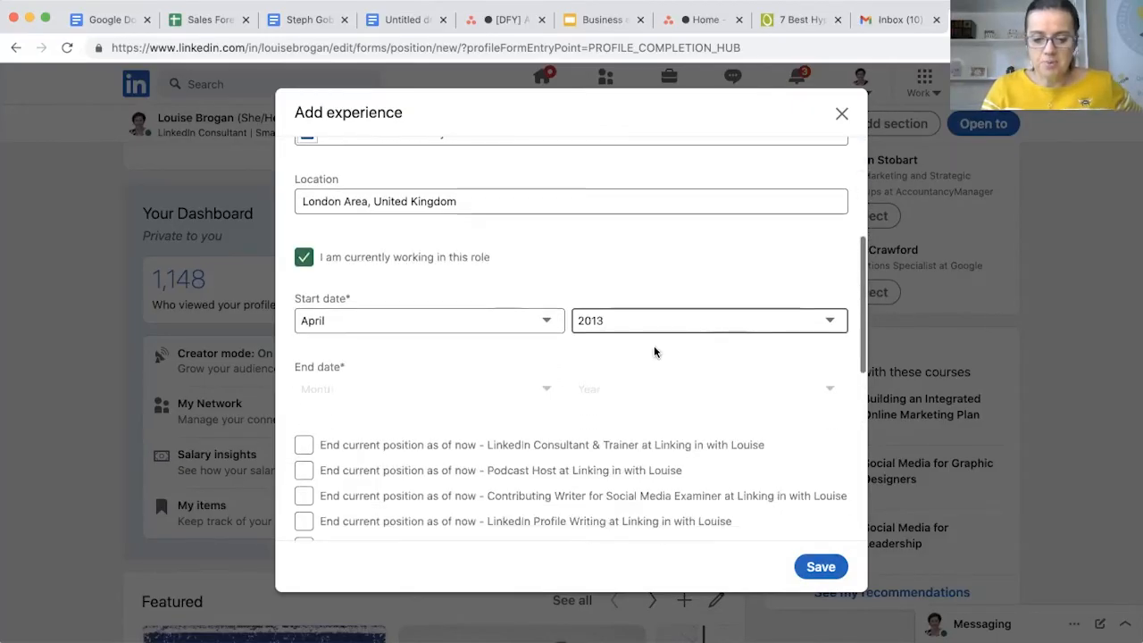
scroll("down", 3)
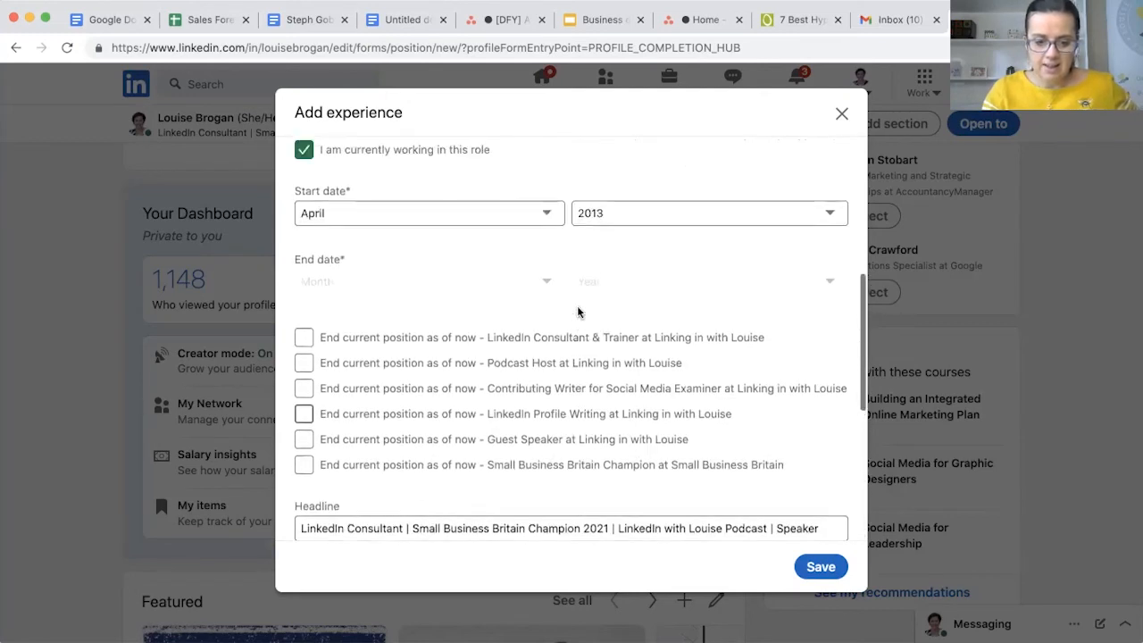
left_click(304, 293)
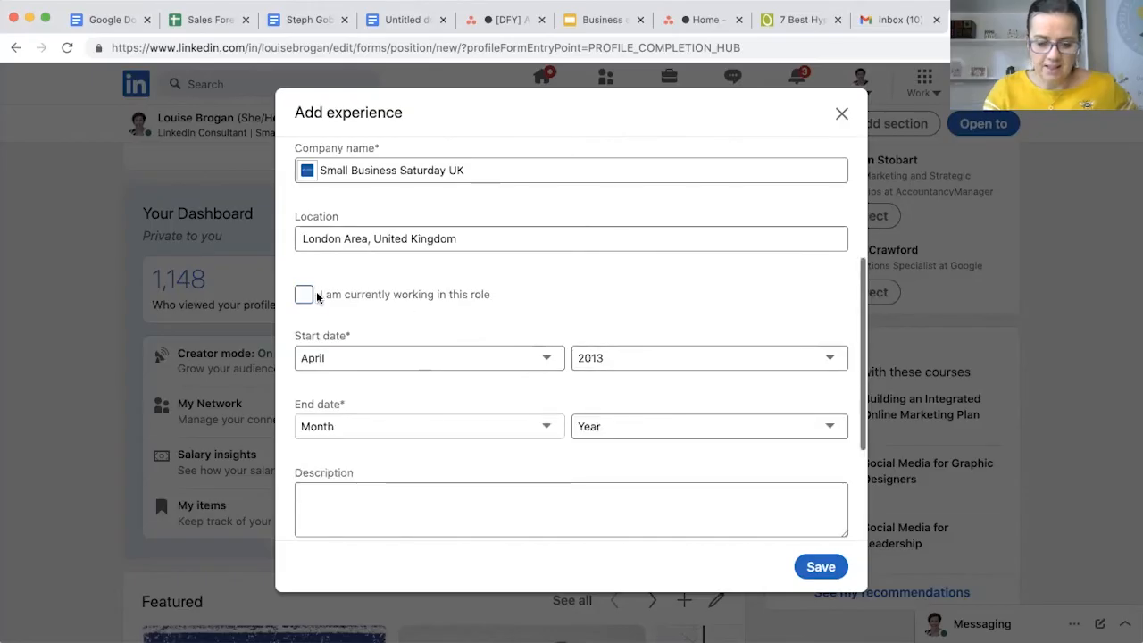
scroll("down", 3)
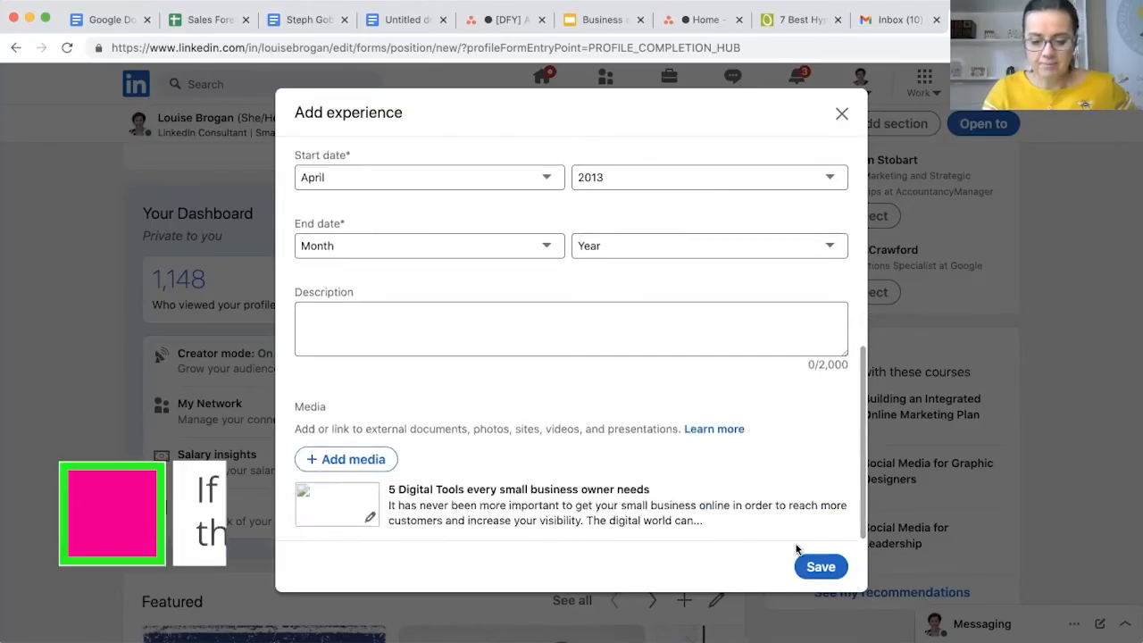
Step: Set the dates to April 2020 – October 2021 and save the new experience
left_click(822, 566)
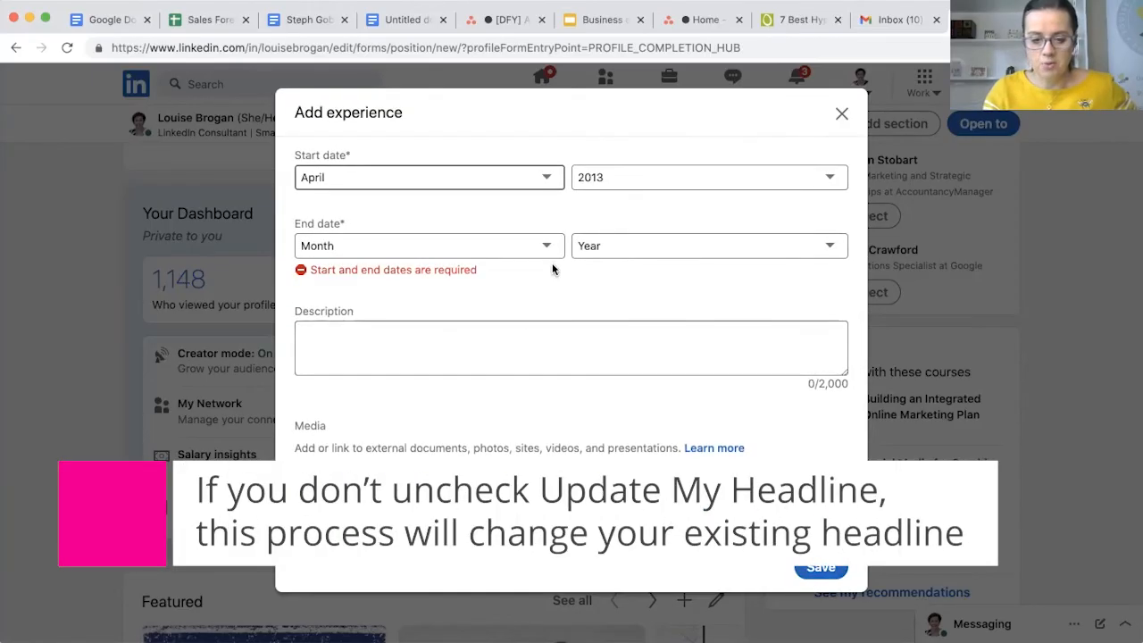
left_click(429, 247)
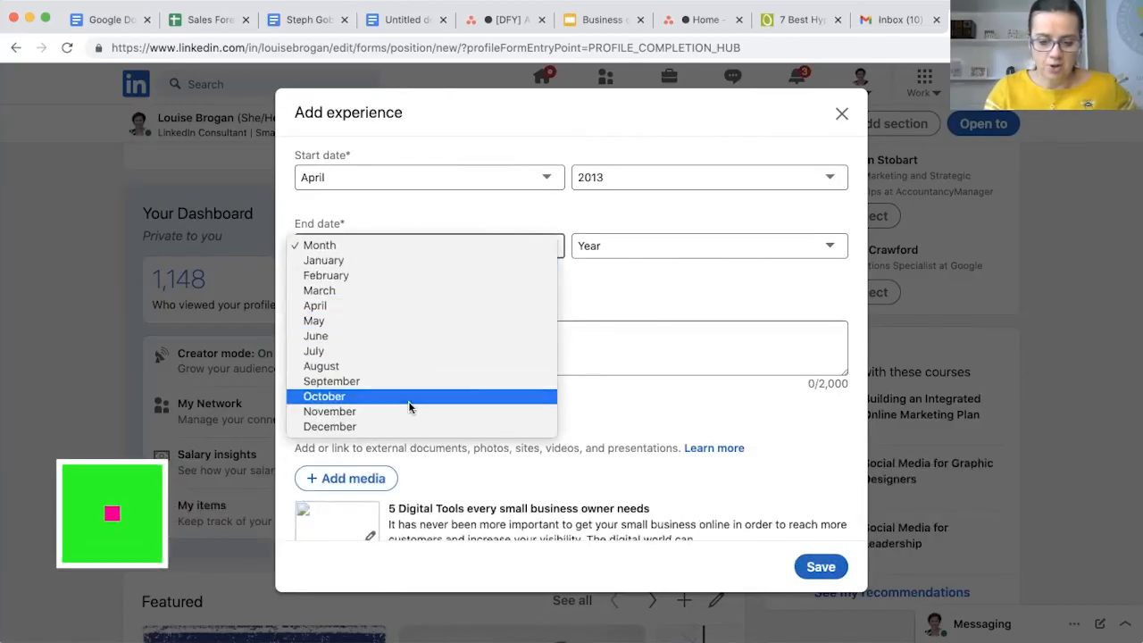
left_click(323, 396)
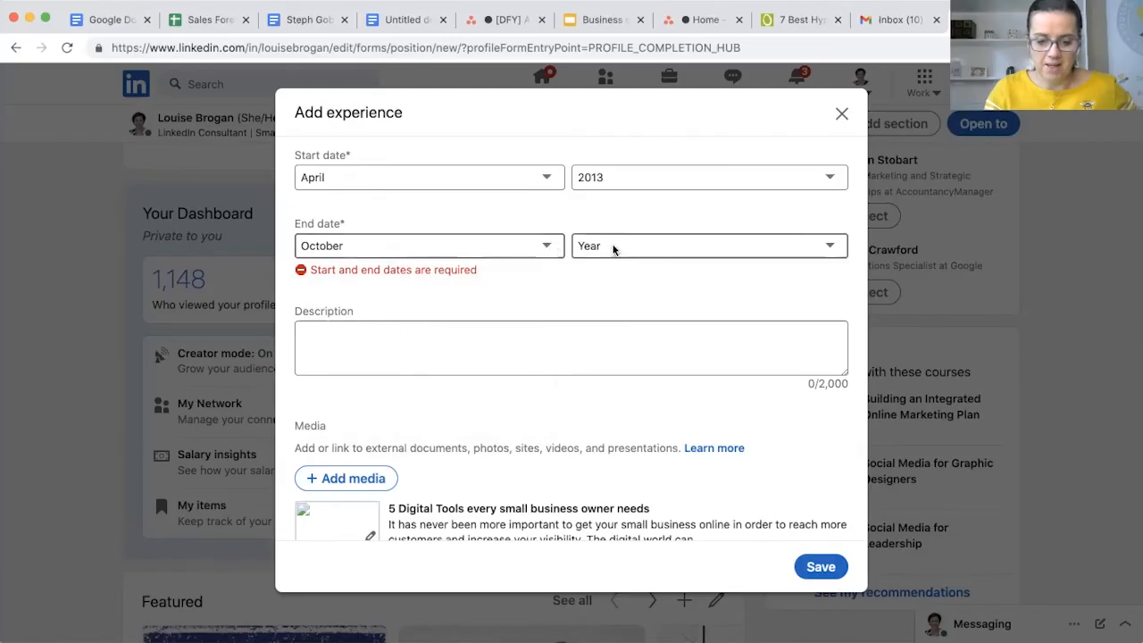
left_click(708, 246)
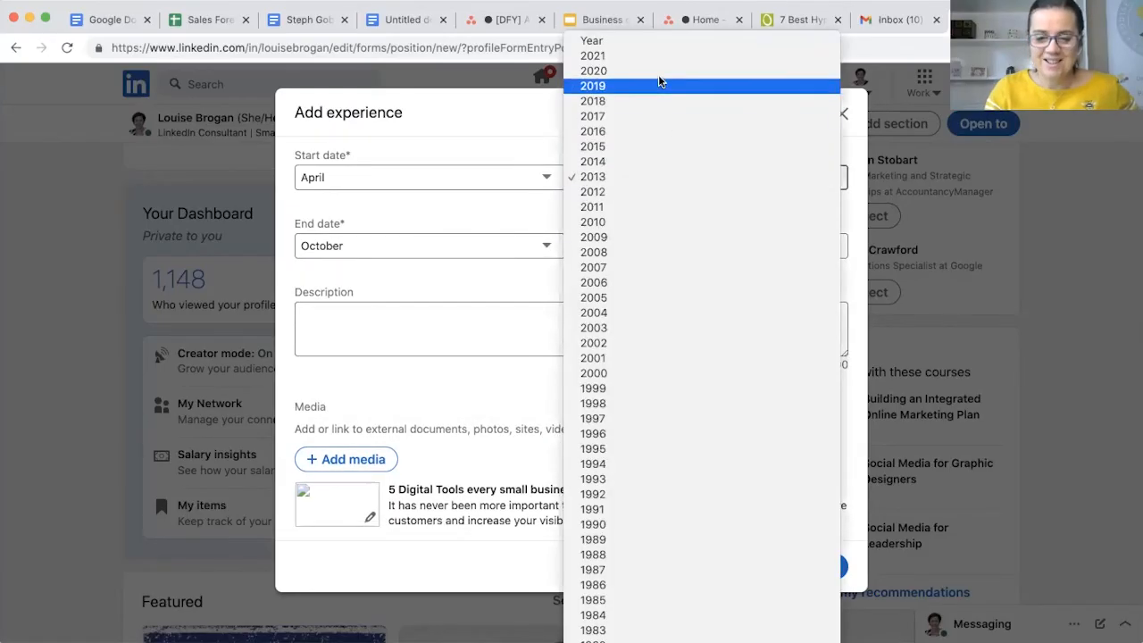
left_click(593, 71)
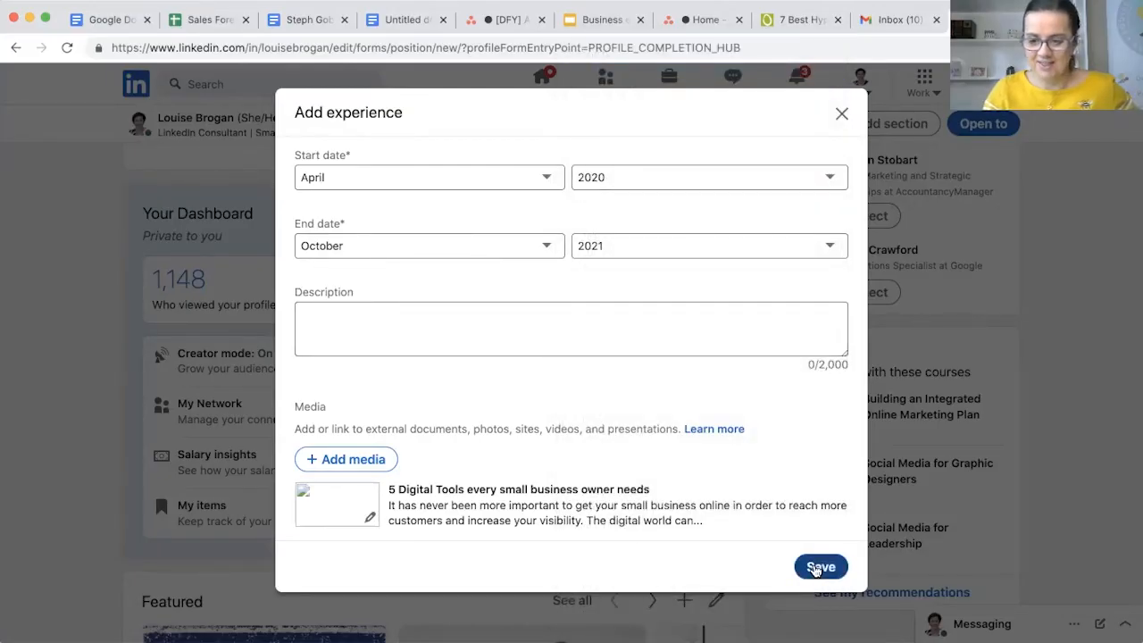
left_click(821, 567)
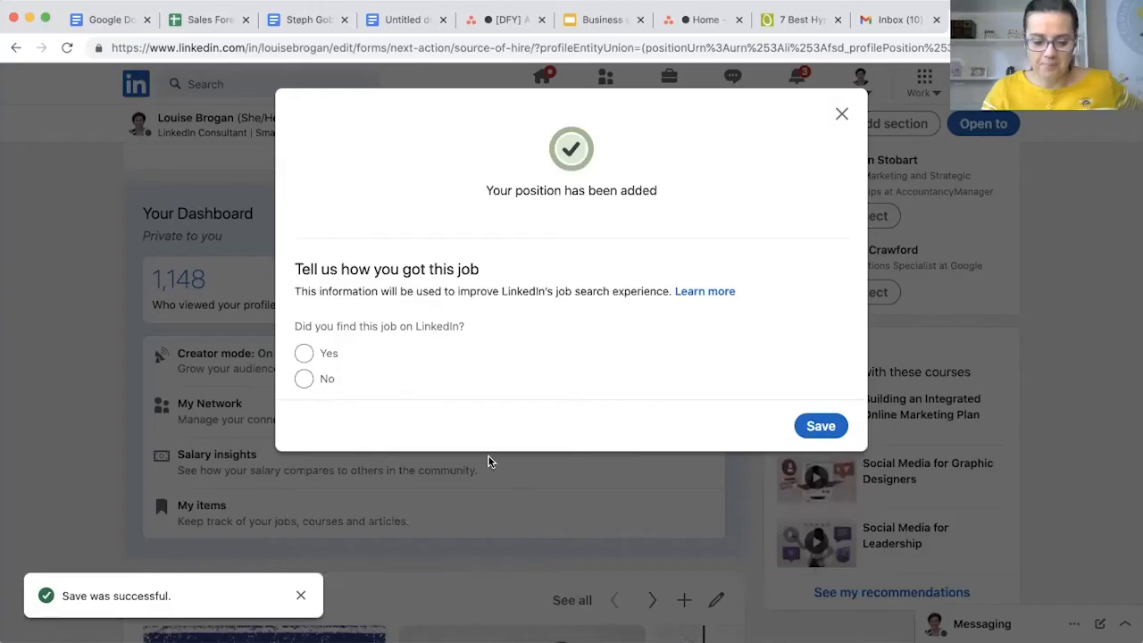
Step: Answer the job survey with No and source Other, then submit it
left_click(304, 379)
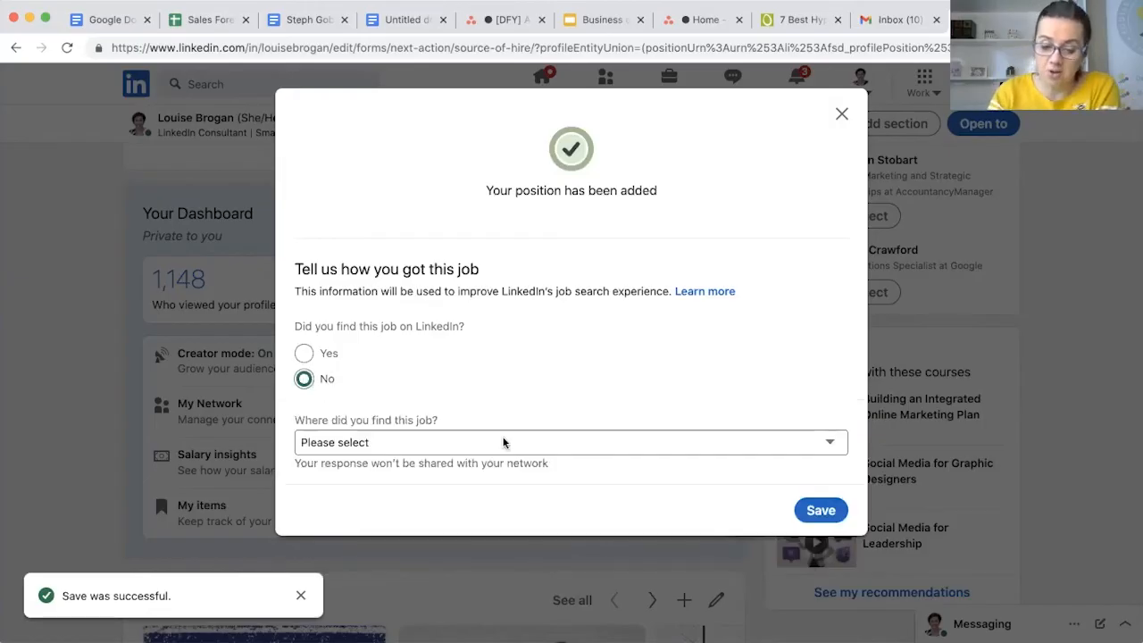
left_click(568, 443)
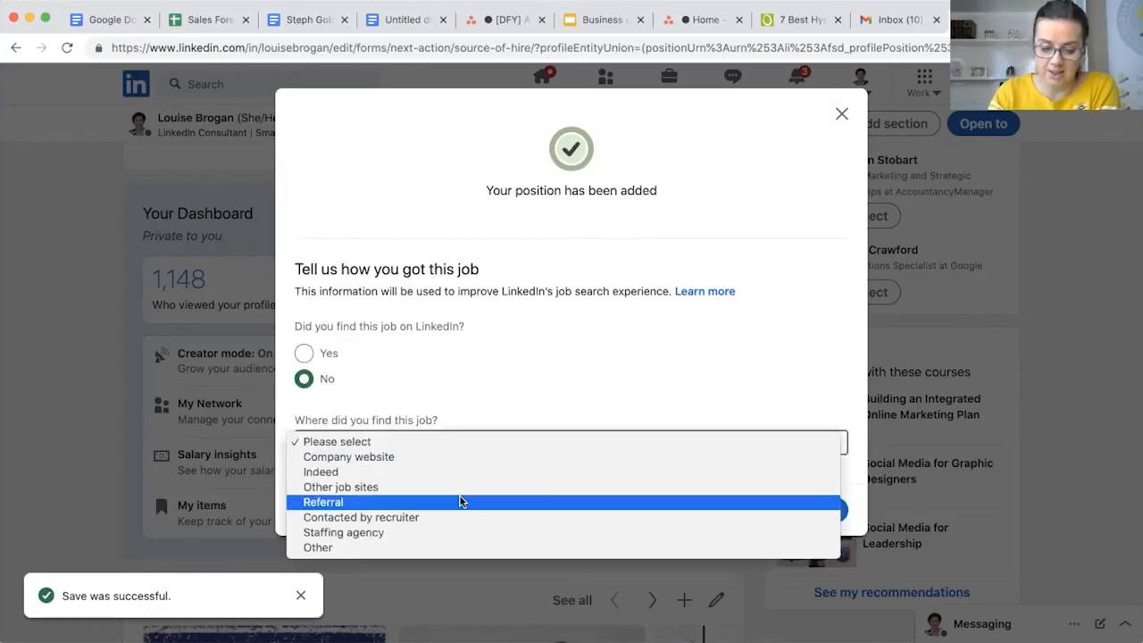
mouse_move(450, 546)
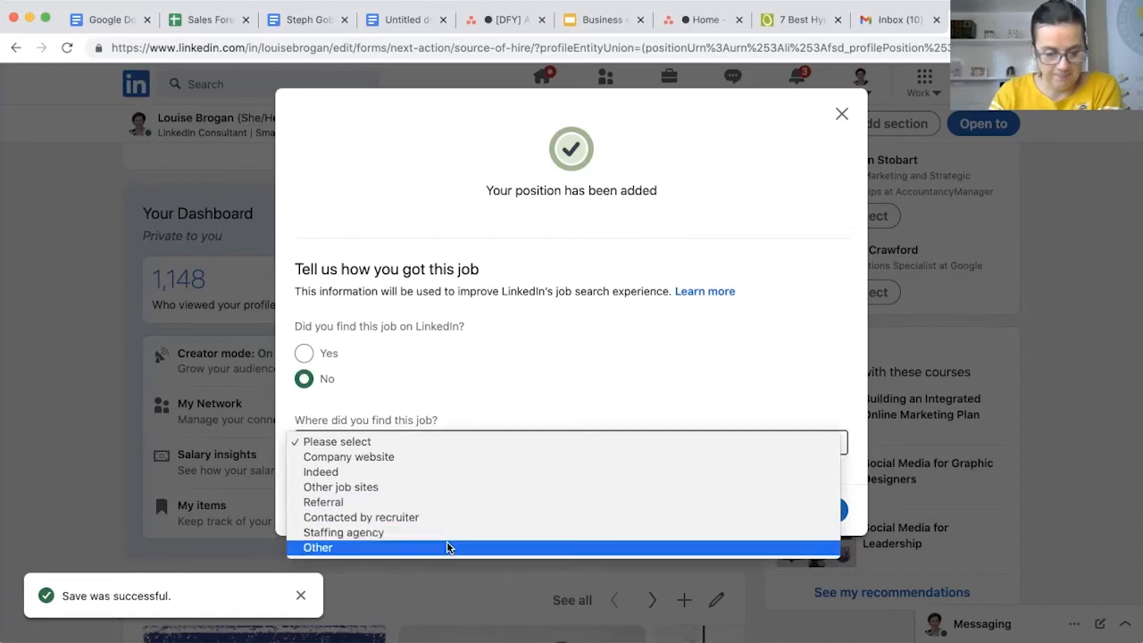
left_click(318, 546)
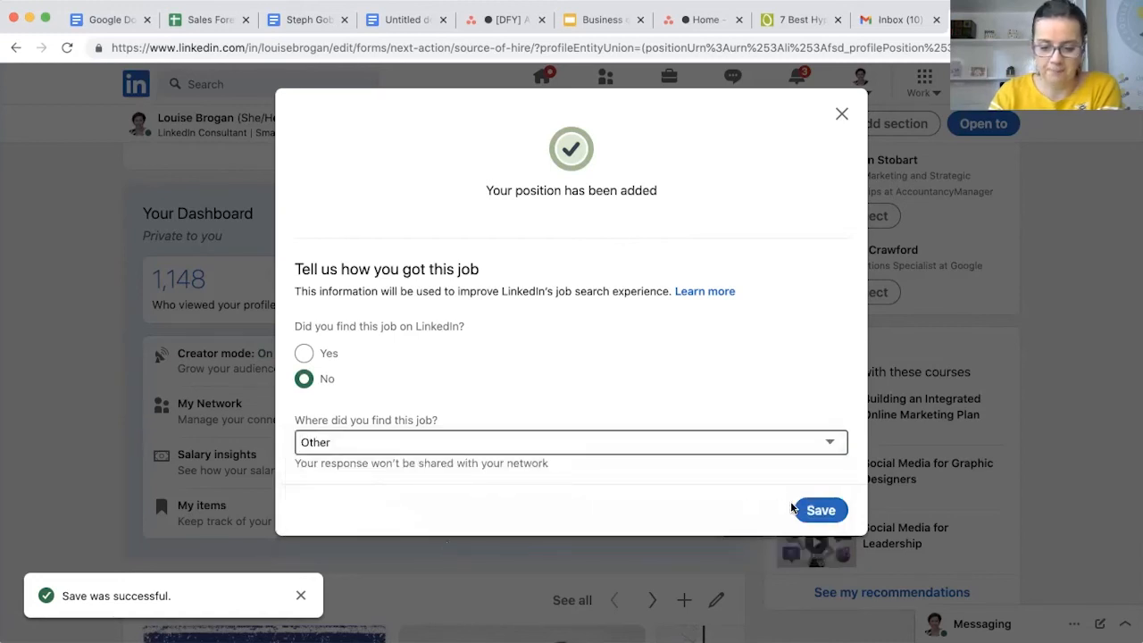
left_click(821, 511)
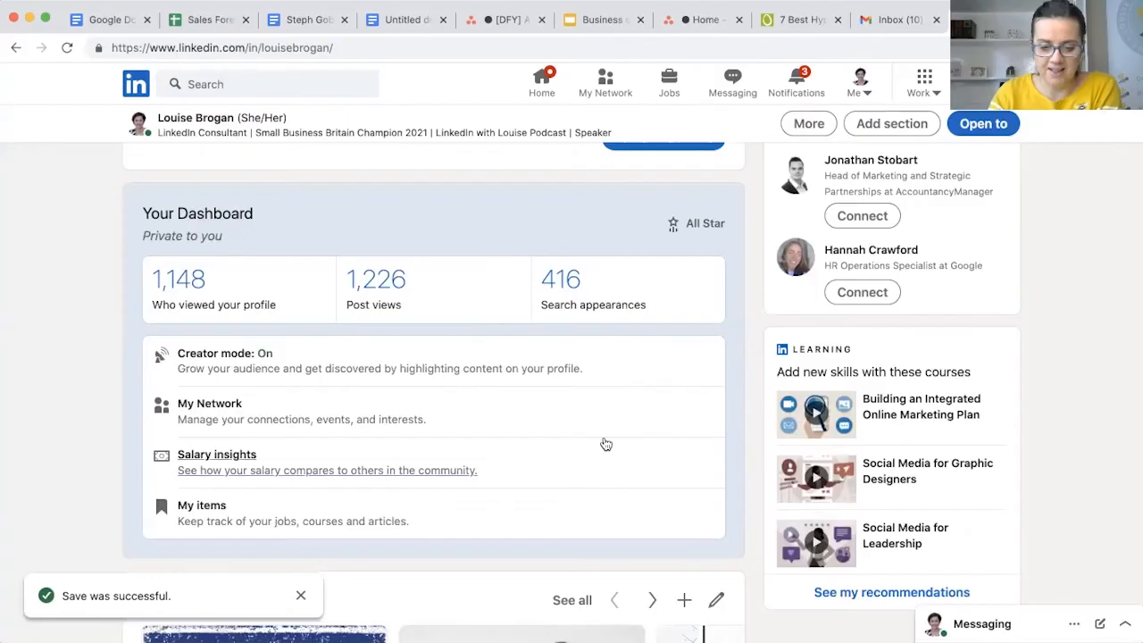
Step: Scroll to the Small Business Saturday UK experience and start editing it
scroll("down", 3)
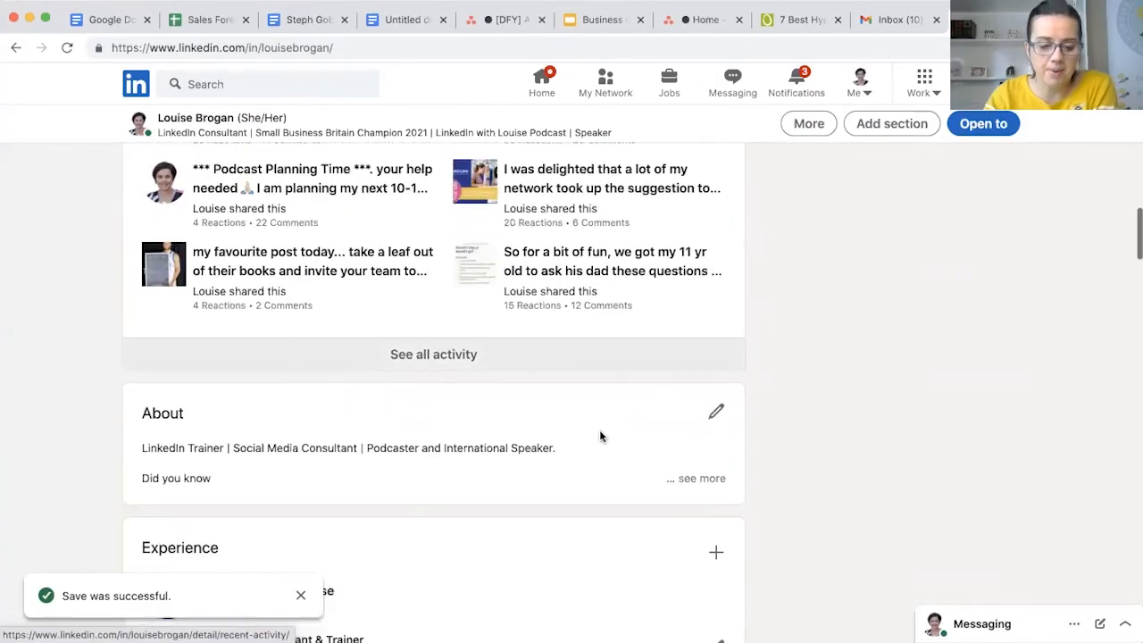
scroll("down", 3)
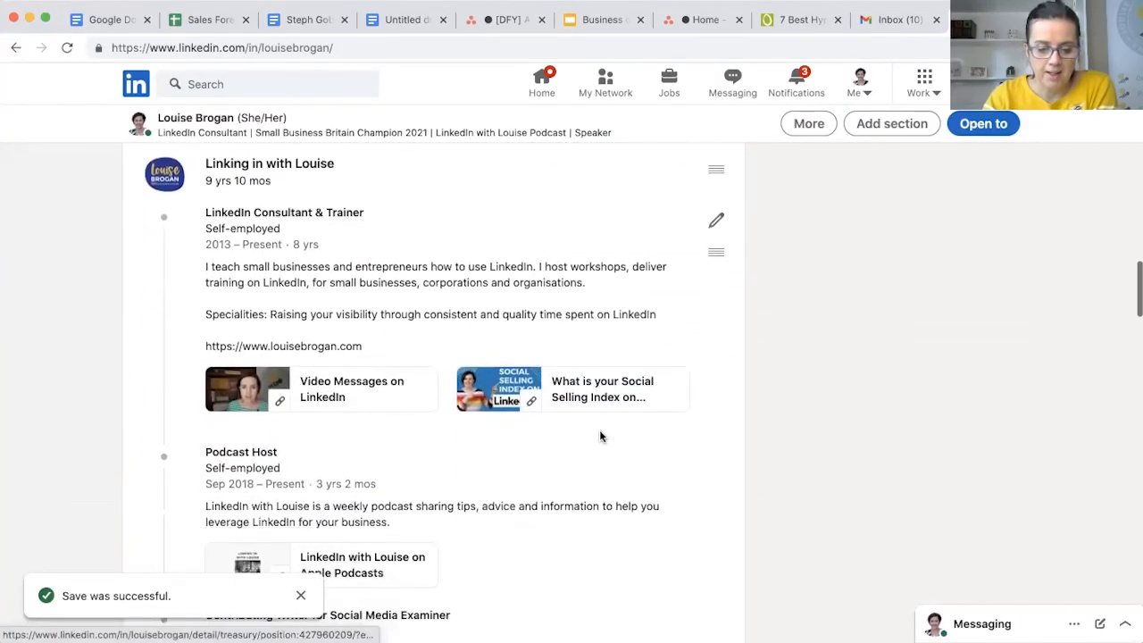
scroll("down", 3)
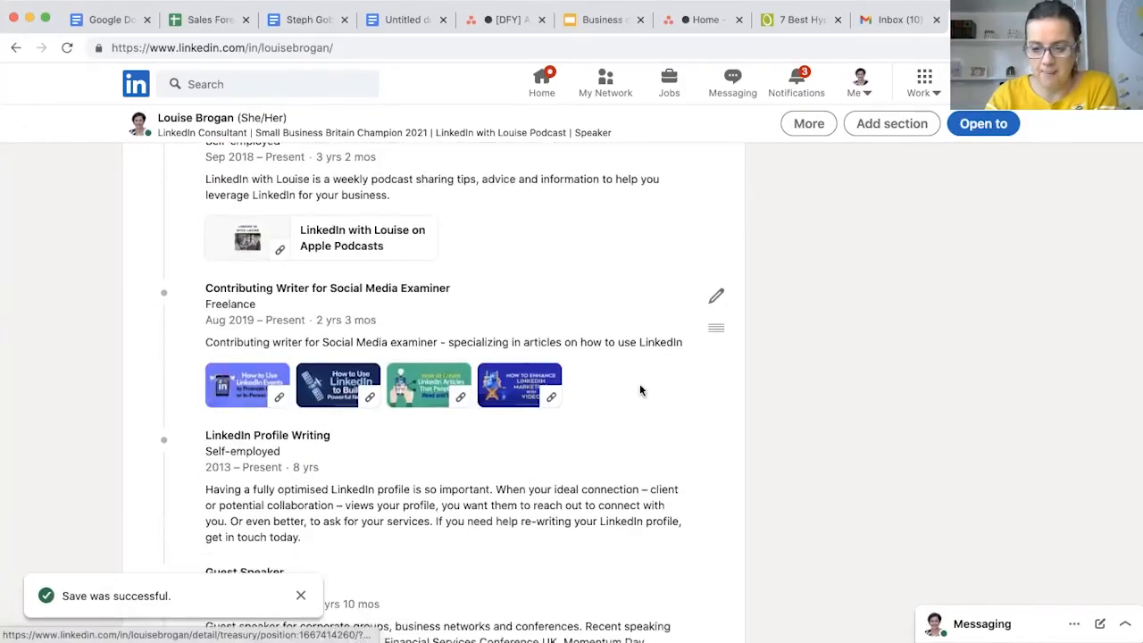
scroll("down", 3)
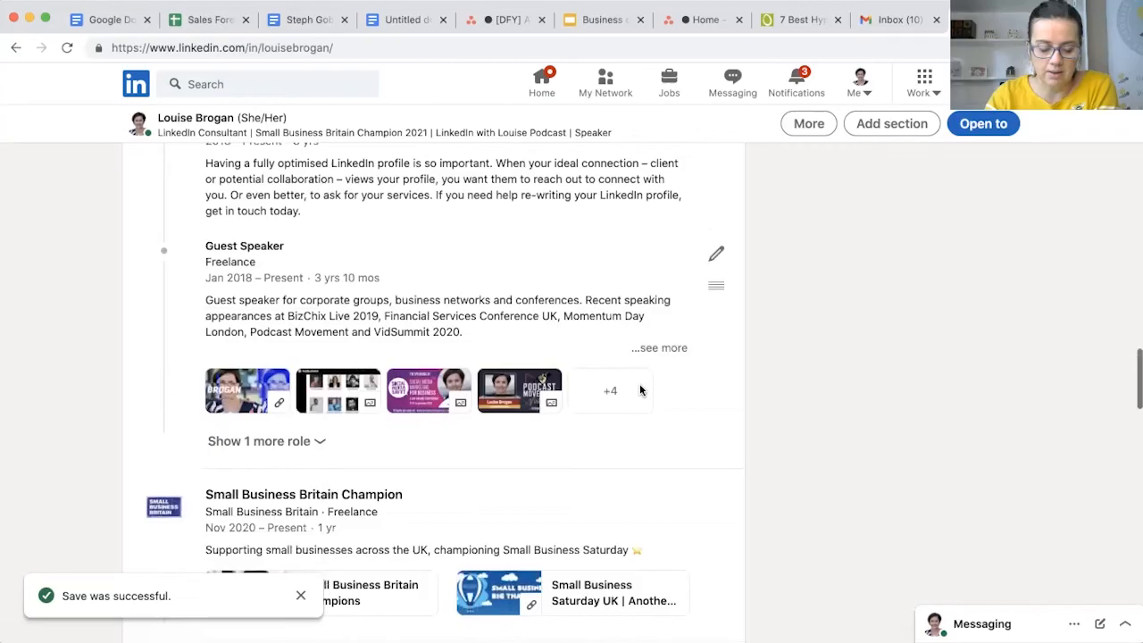
scroll("down", 3)
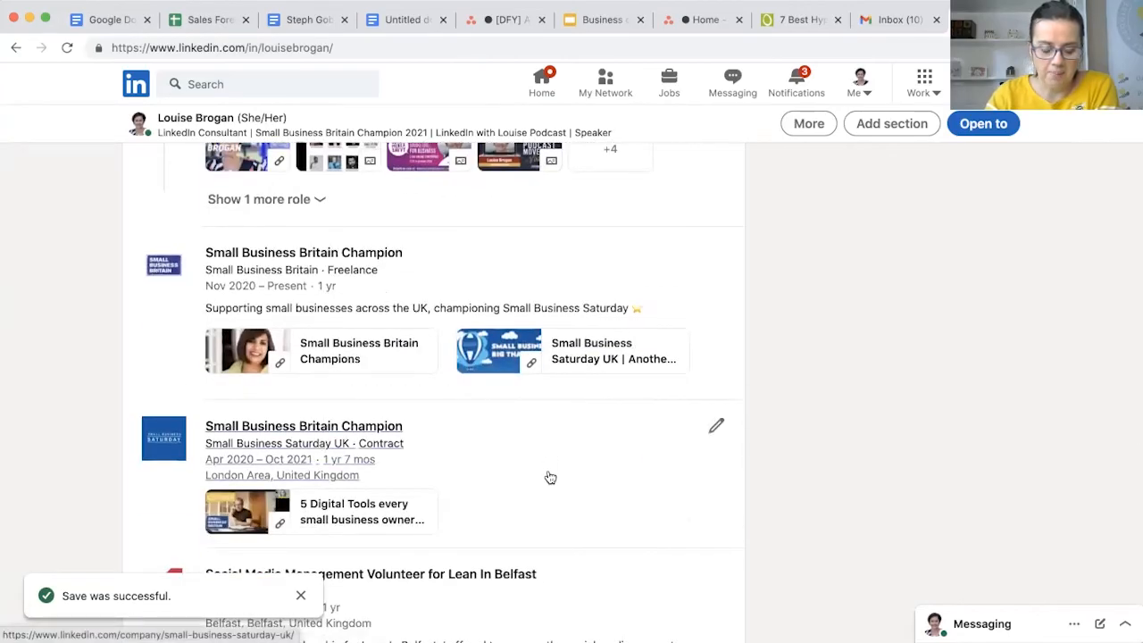
mouse_move(568, 445)
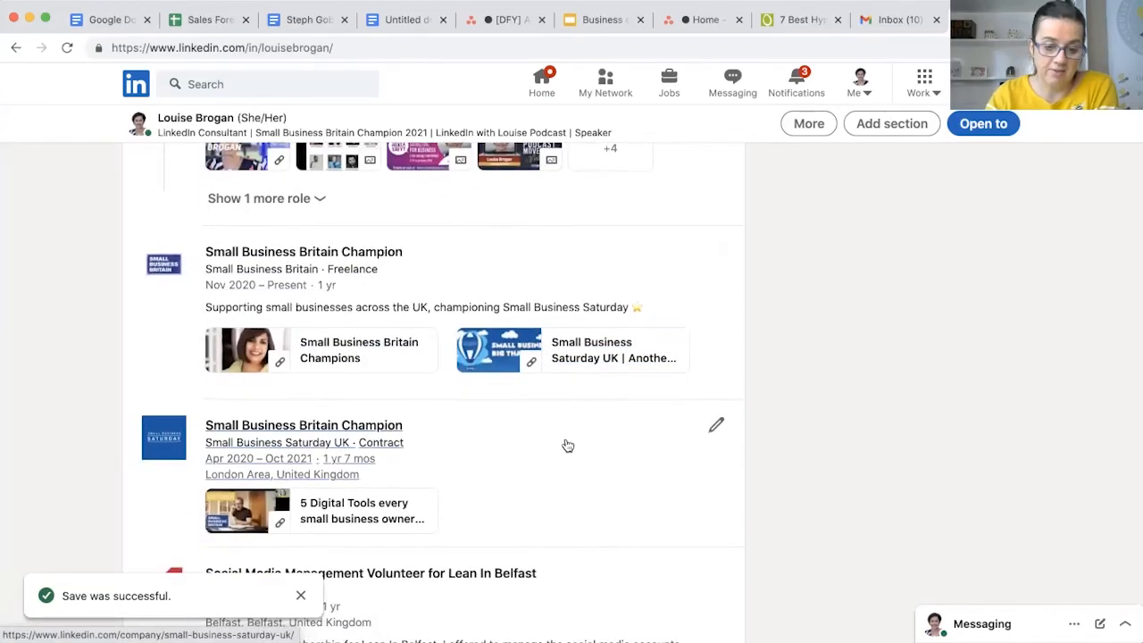
scroll("down", 3)
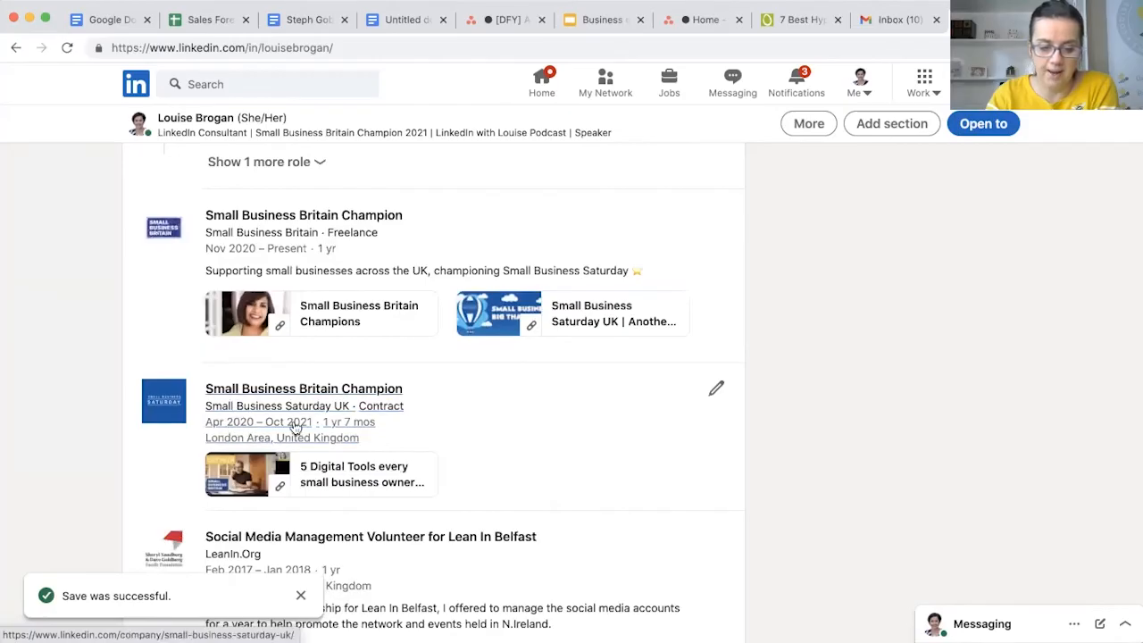
mouse_move(234, 482)
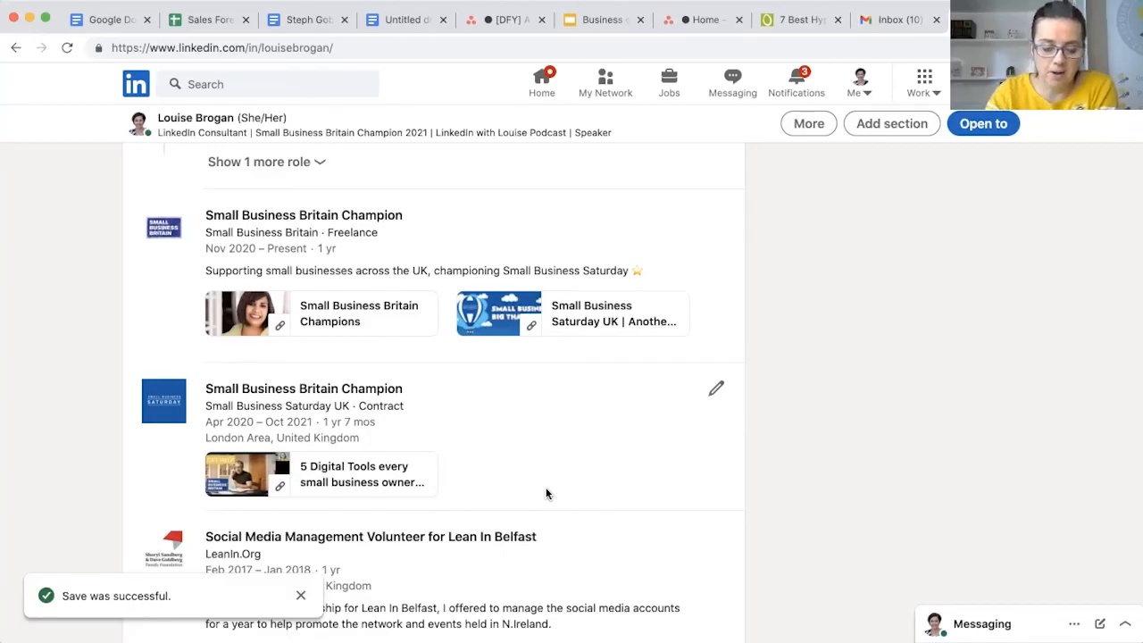
mouse_move(716, 390)
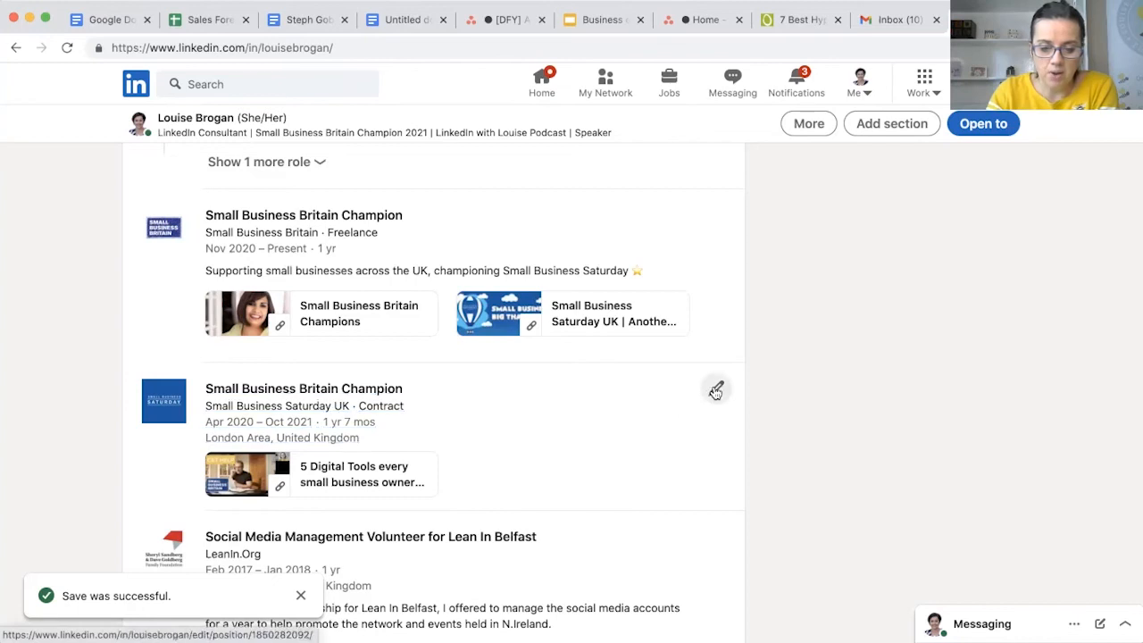
left_click(717, 390)
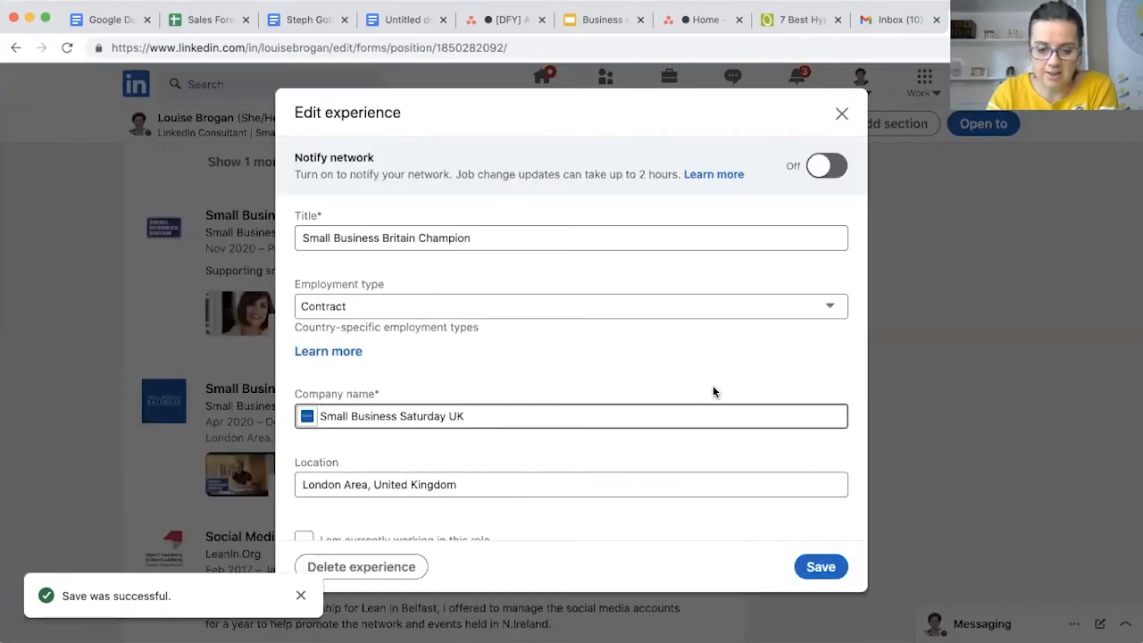
Step: Delete the Small Business Saturday UK experience and confirm the deletion
scroll("down", 3)
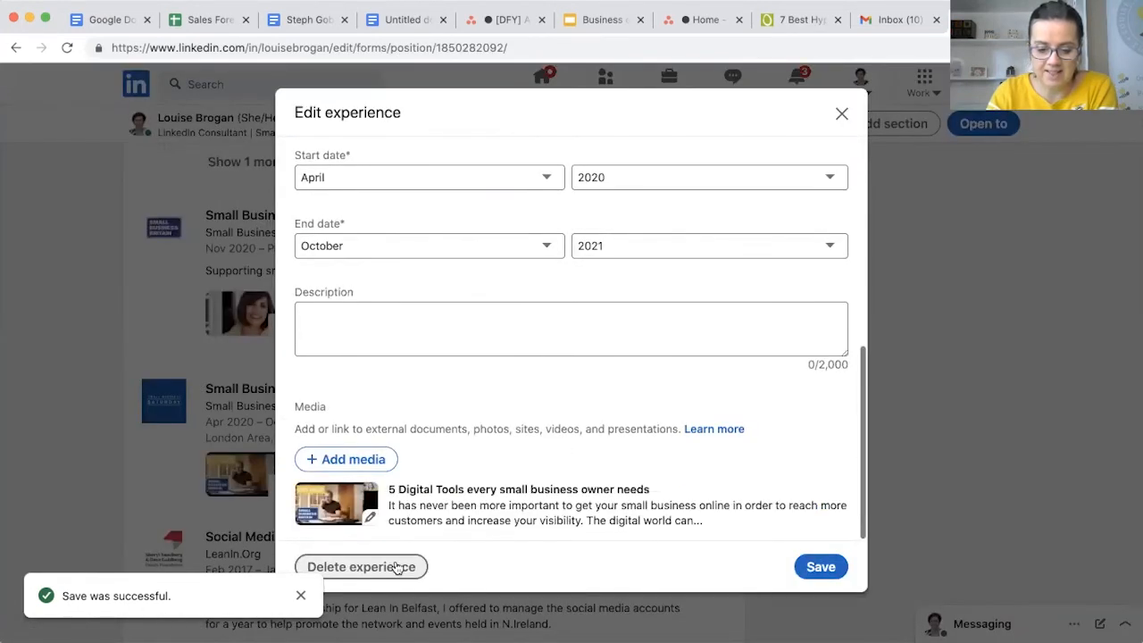
left_click(361, 566)
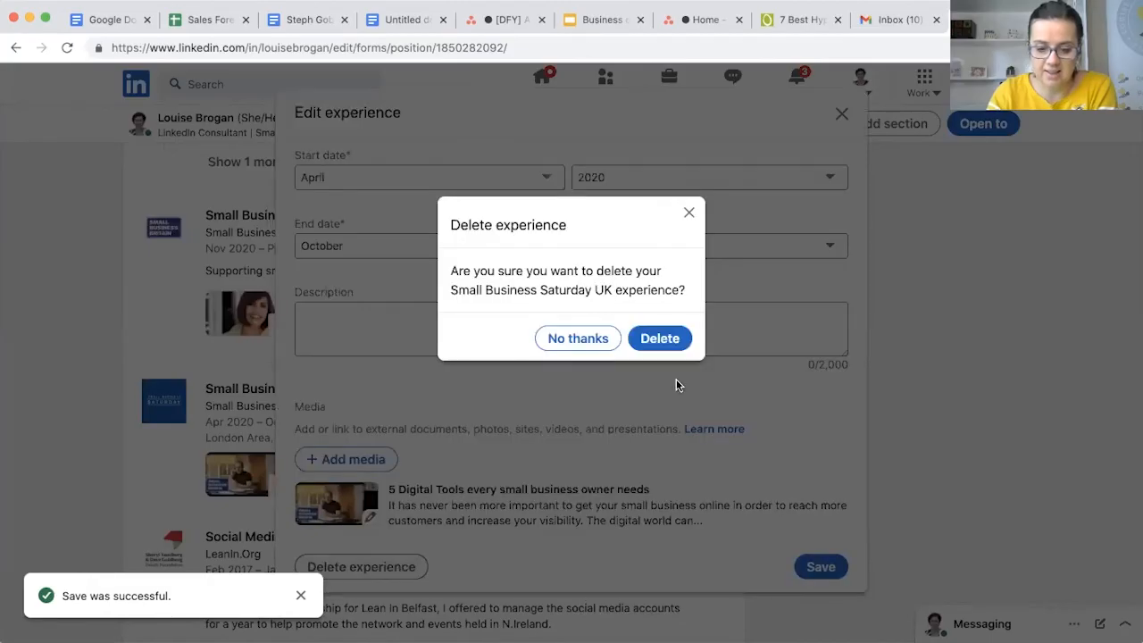
mouse_move(668, 339)
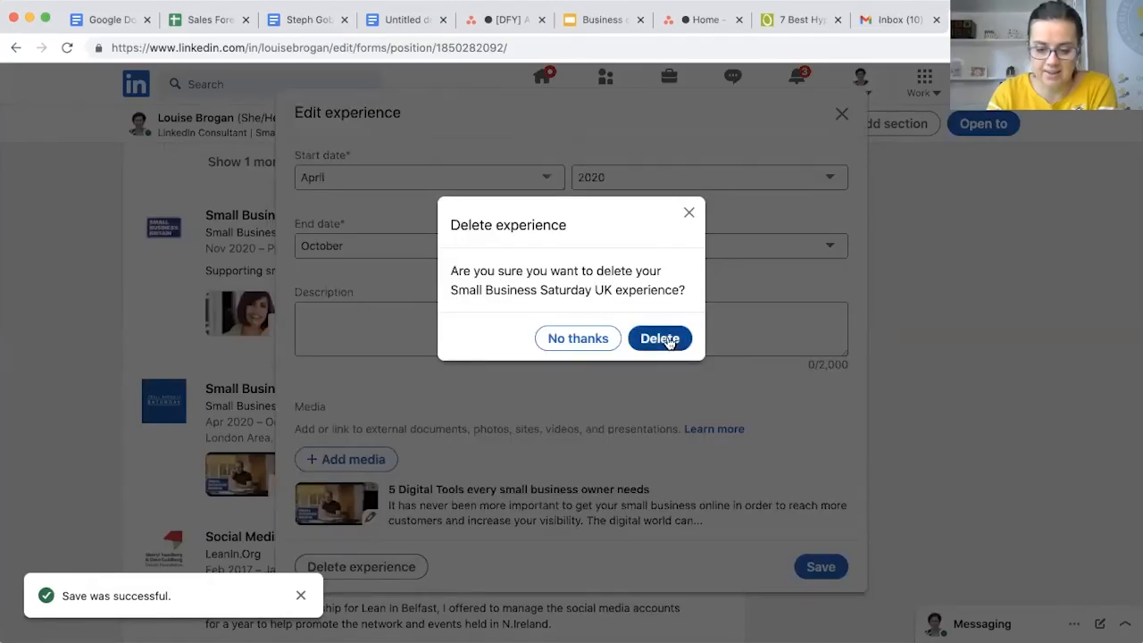
left_click(661, 340)
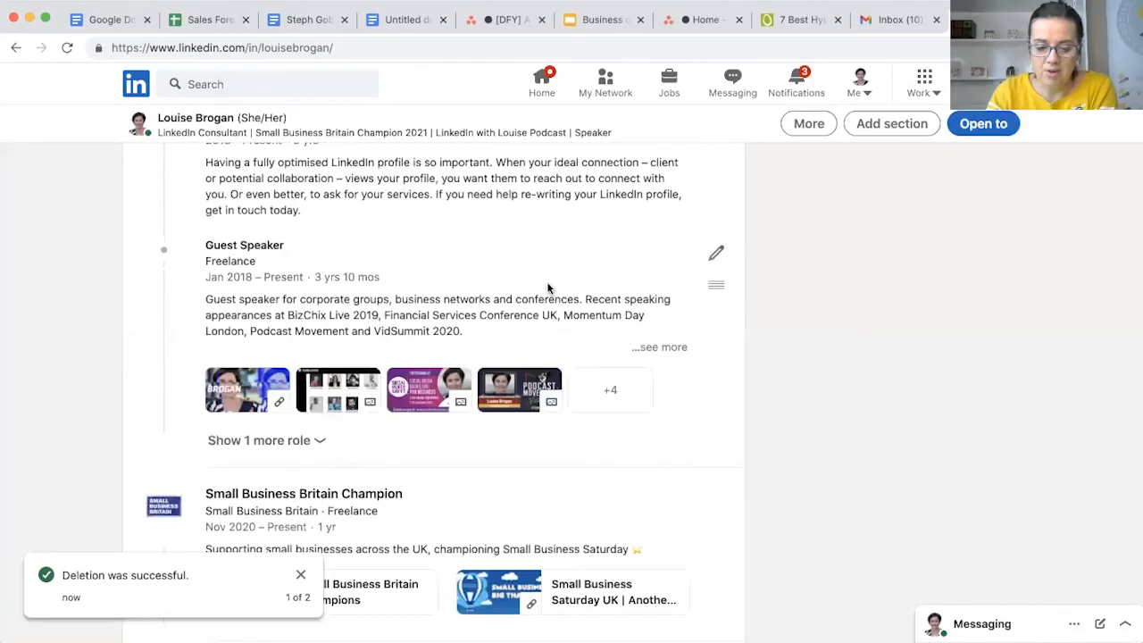
Step: Edit the Small Business Britain Champion experience and bring up its Add media choices
left_click(714, 254)
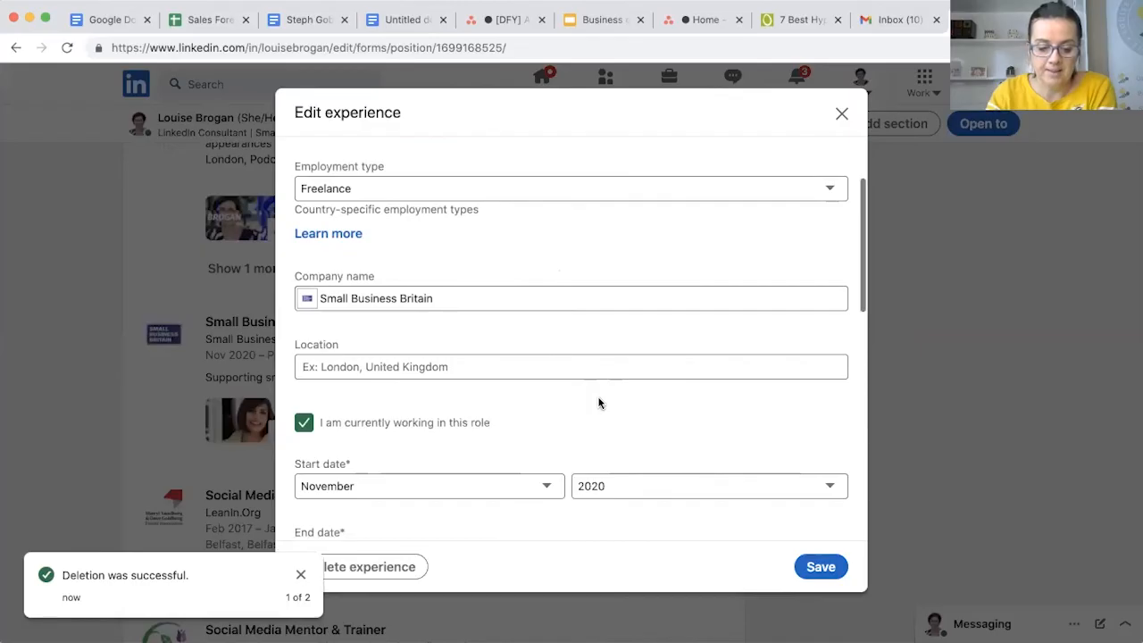
scroll("down", 3)
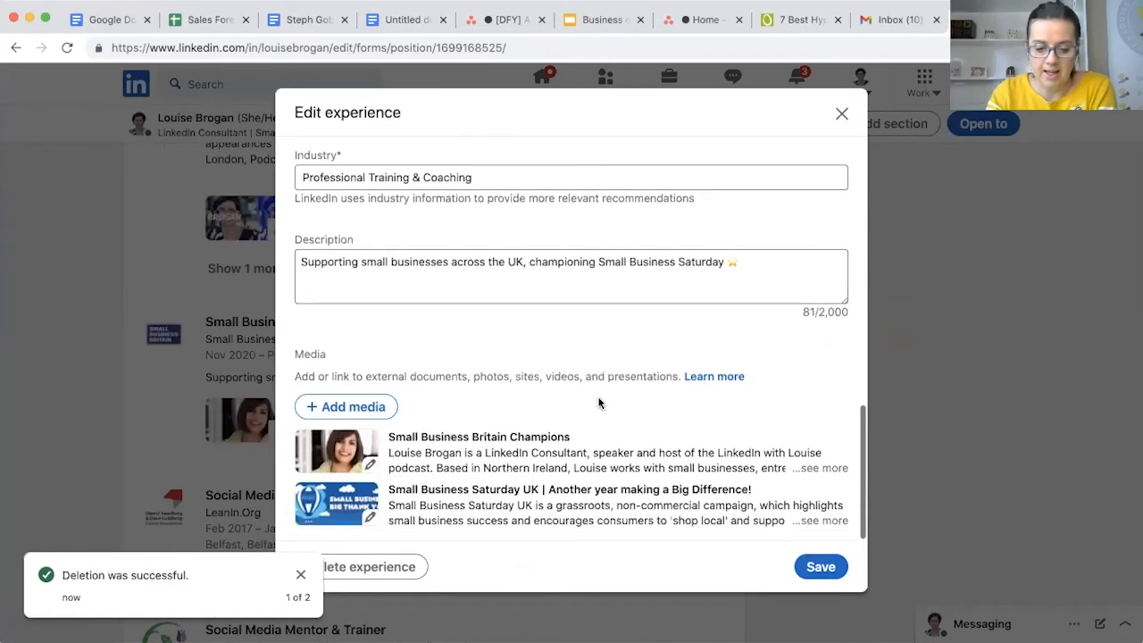
left_click(346, 408)
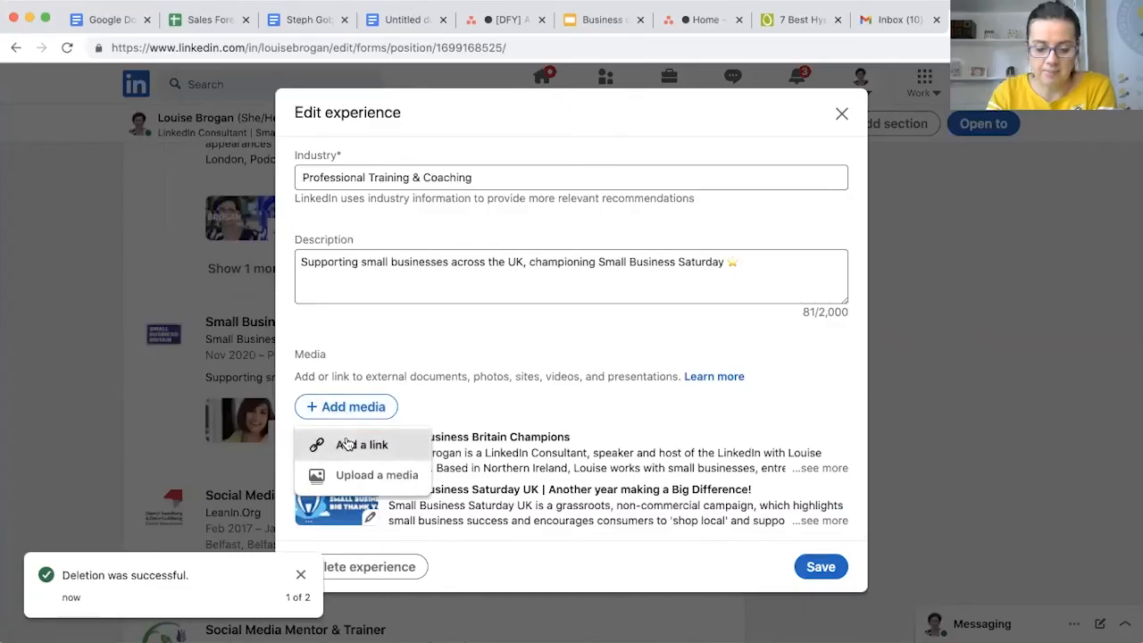
Step: Attach the Facebook video link titled '5 digital tools every small business owner needs'
left_click(361, 445)
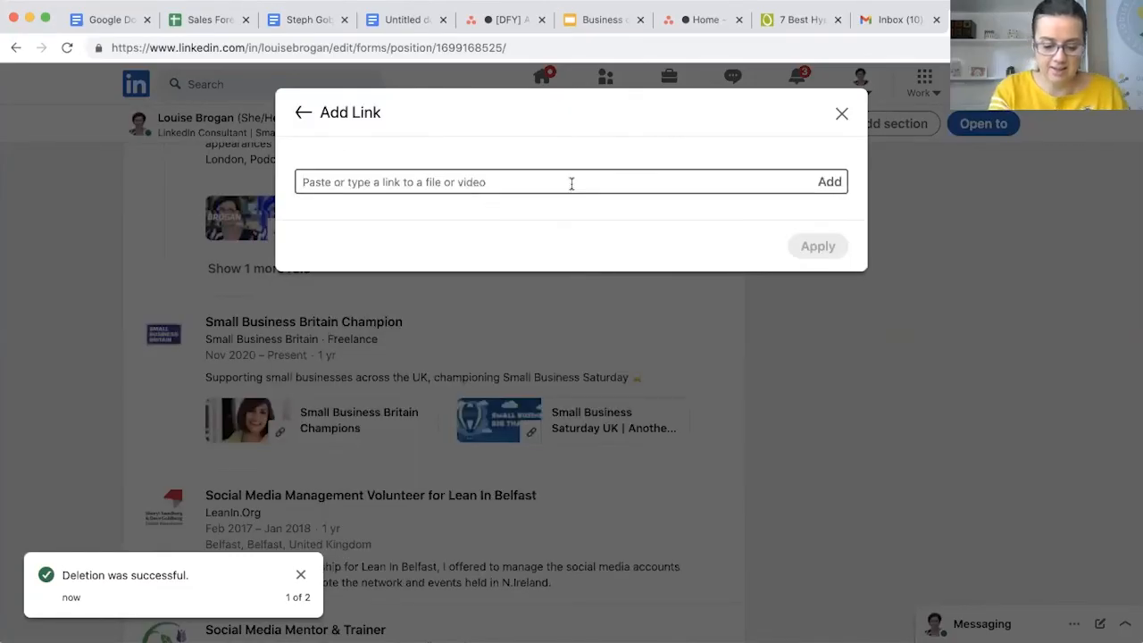
left_click(829, 182)
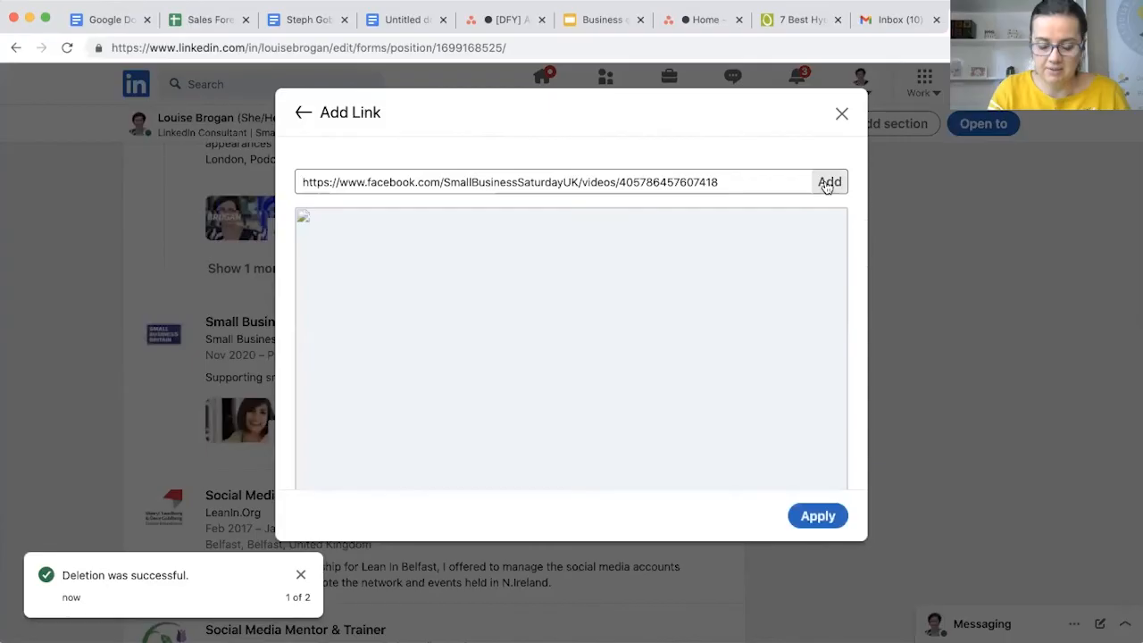
left_click(829, 182)
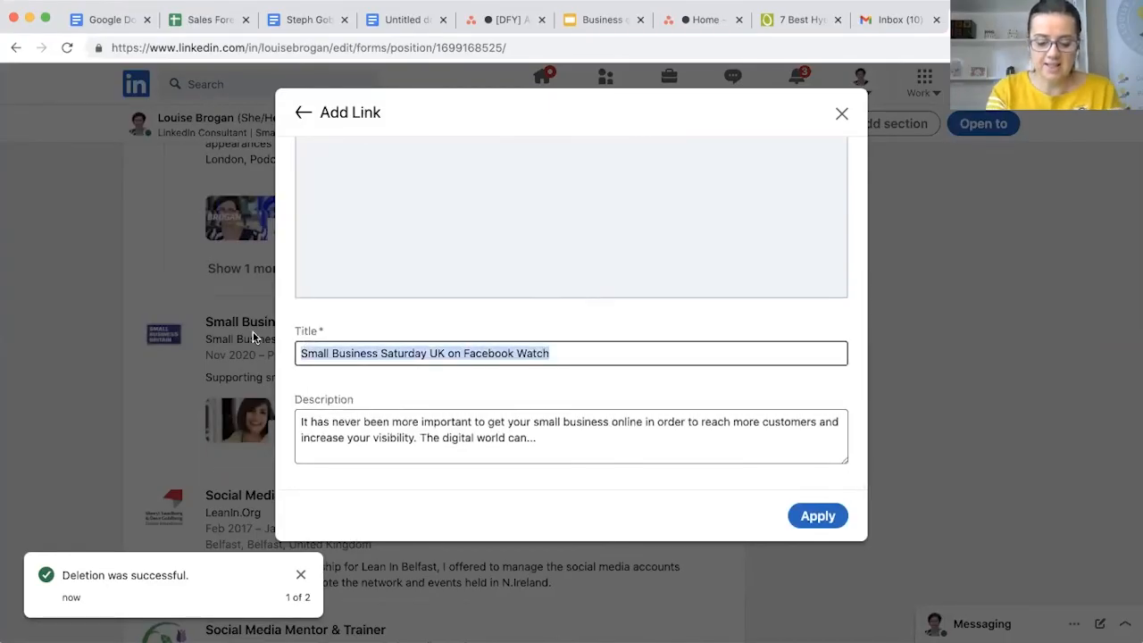
type("5 digital tools every")
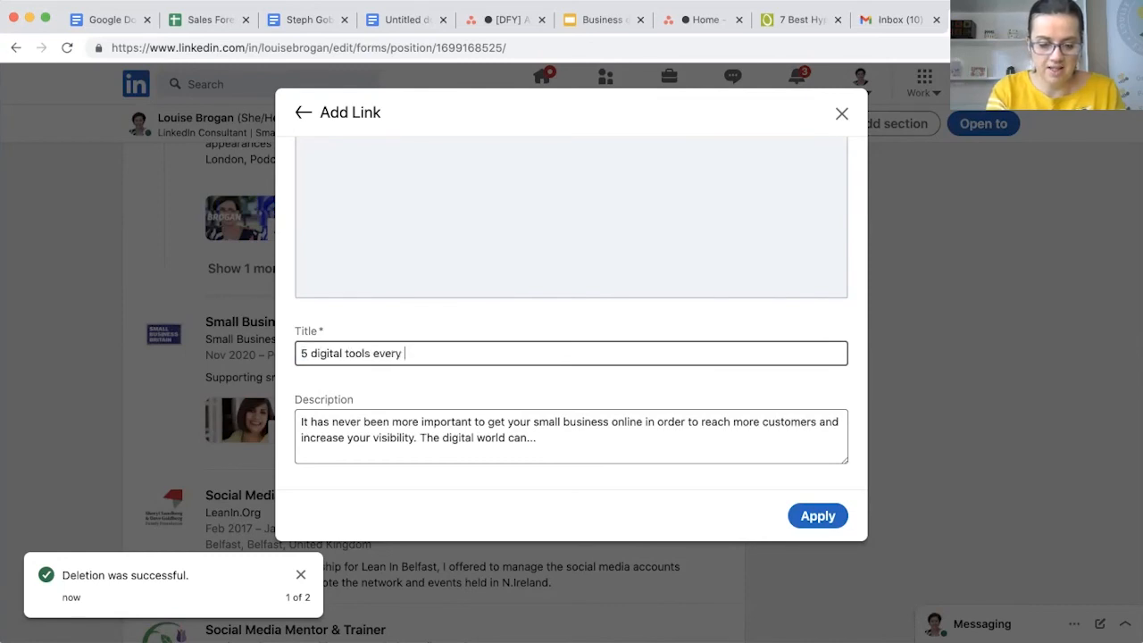
type("small business owner")
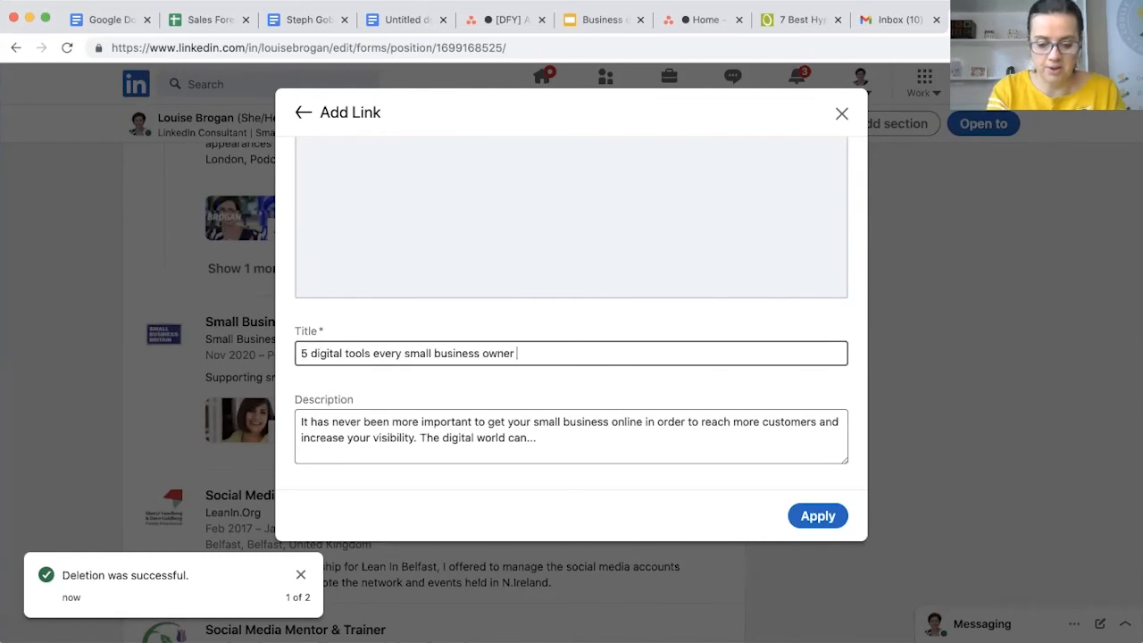
type("needs")
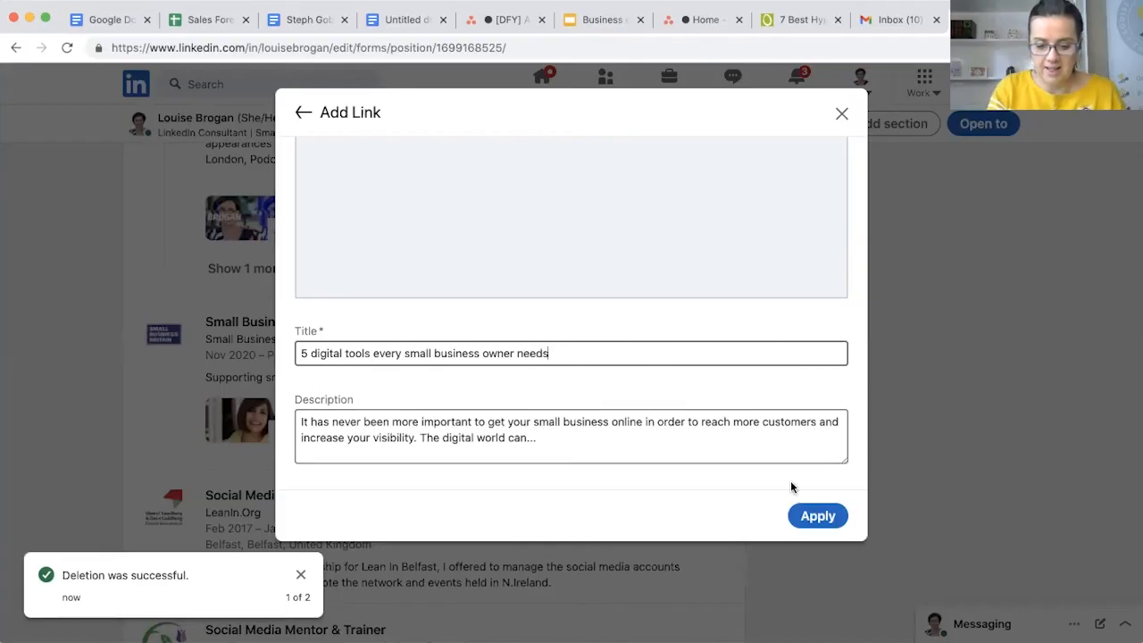
left_click(818, 514)
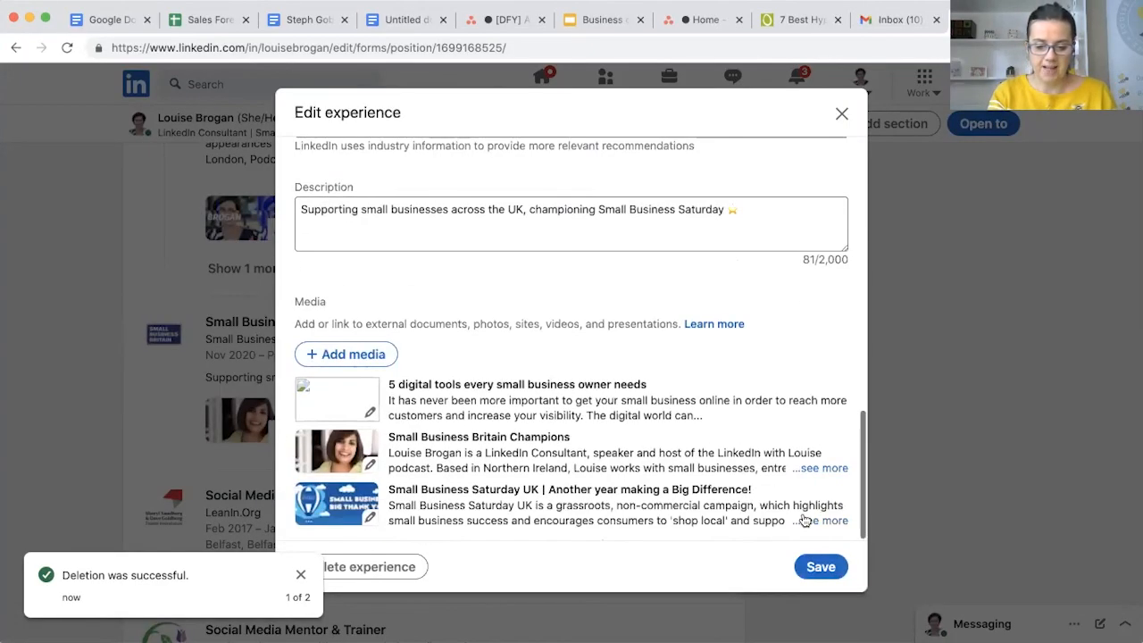
mouse_move(811, 566)
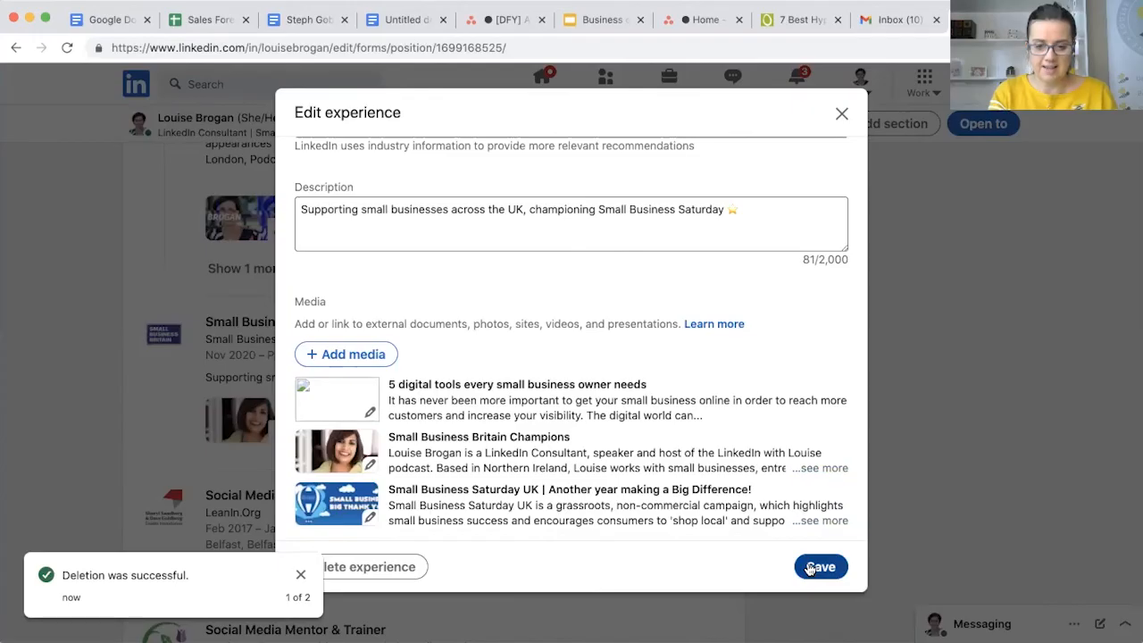
Step: Save the experience so the profile shows its three media thumbnails
left_click(822, 566)
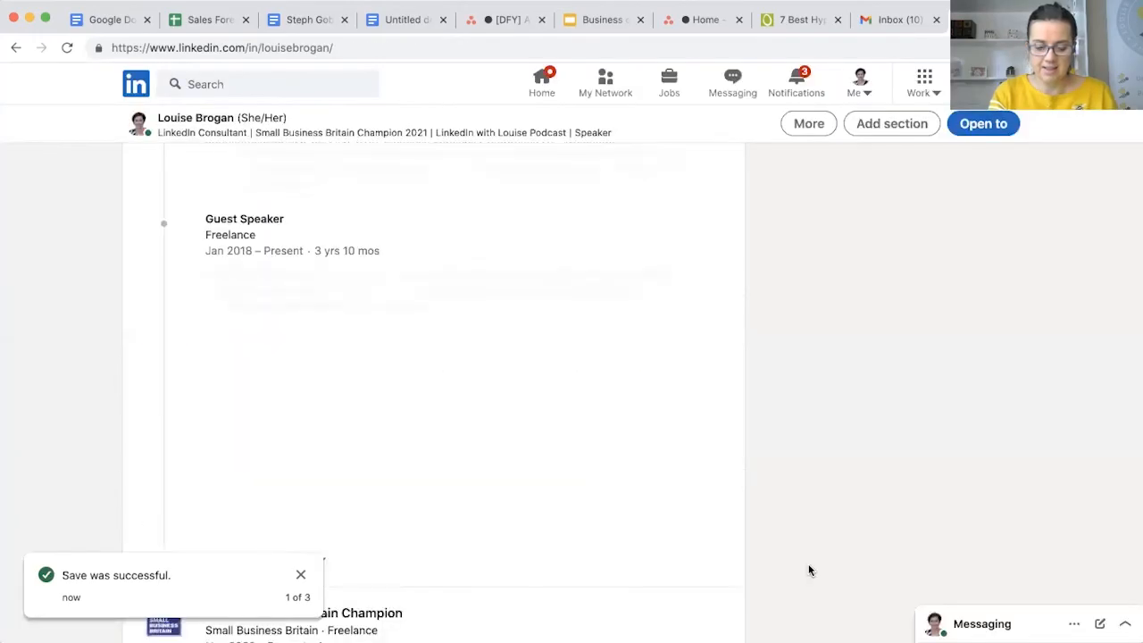
scroll("down", 3)
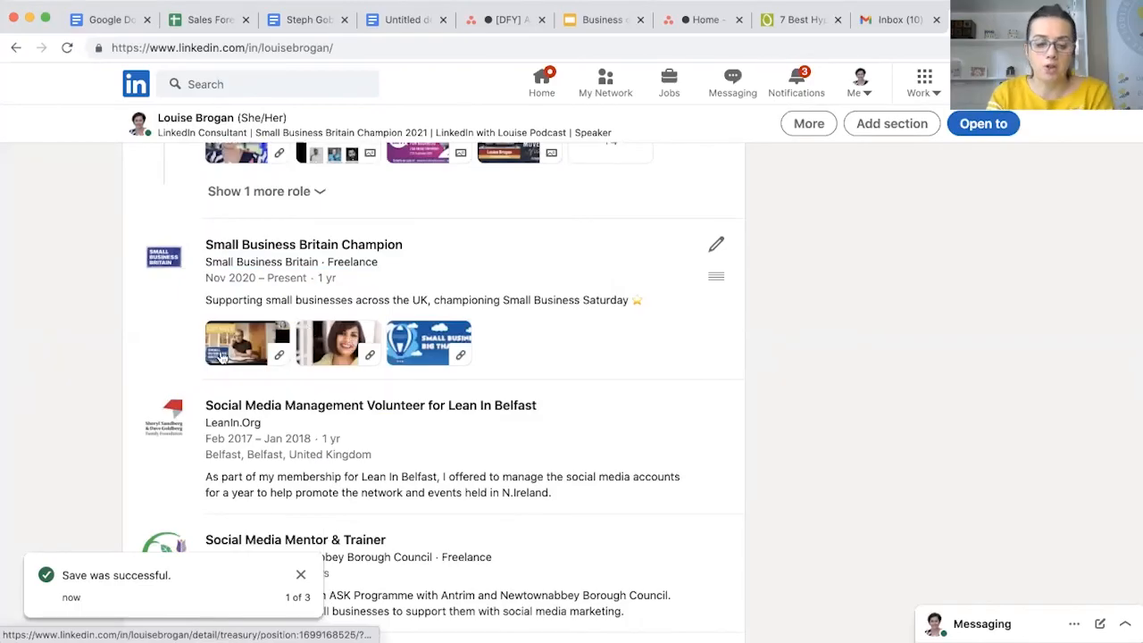
mouse_move(589, 347)
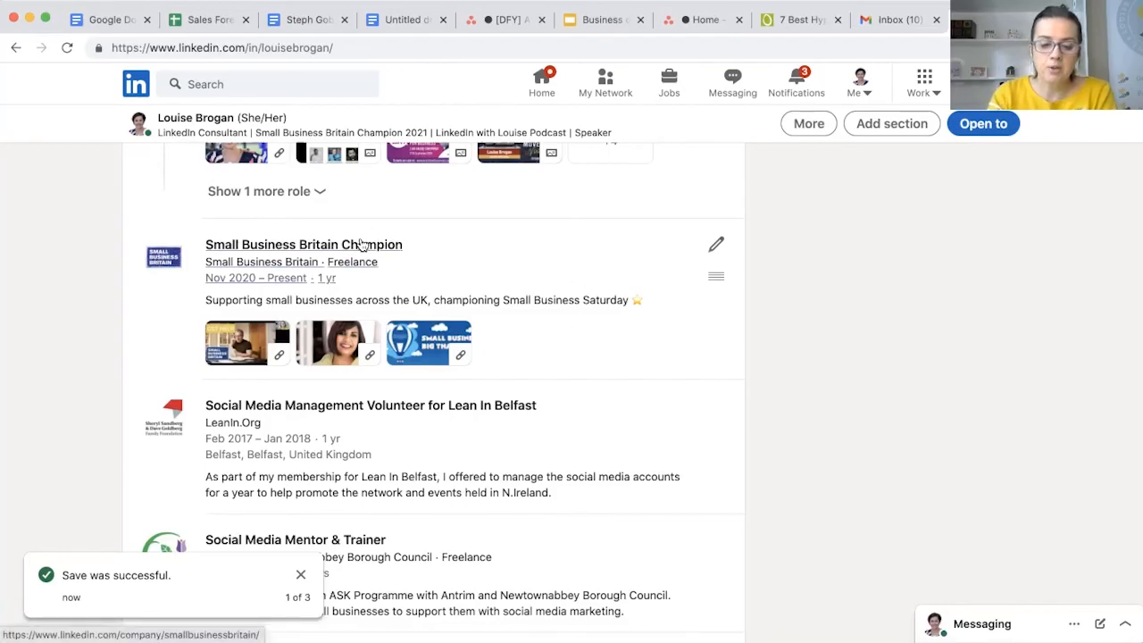
mouse_move(164, 259)
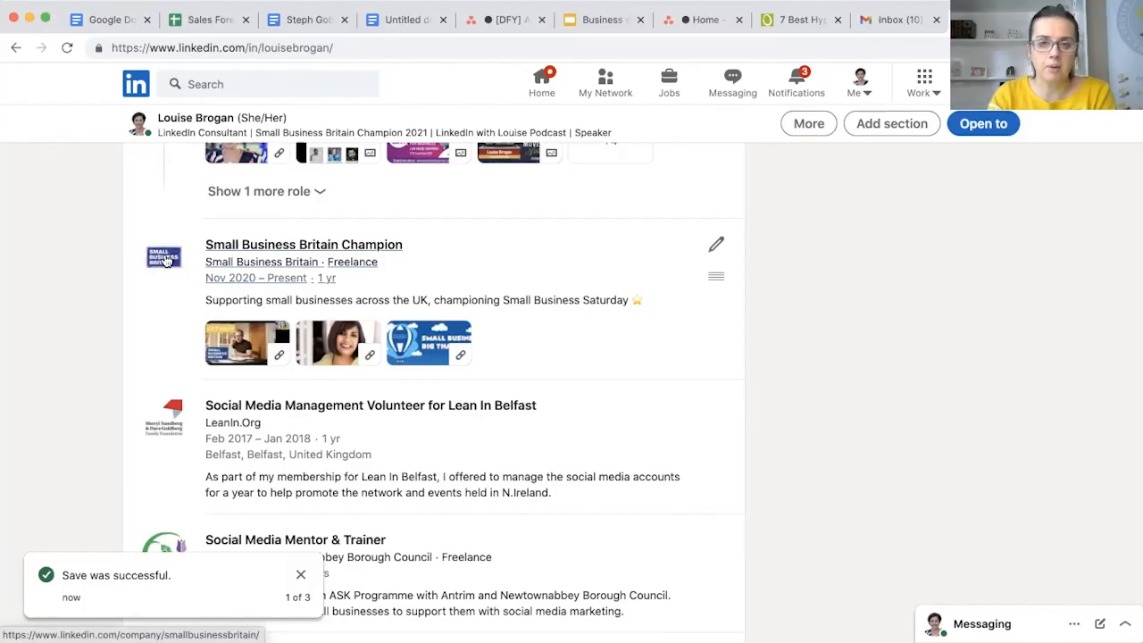
Step: From the Small Business Britain company page, view its eight employees
left_click(163, 257)
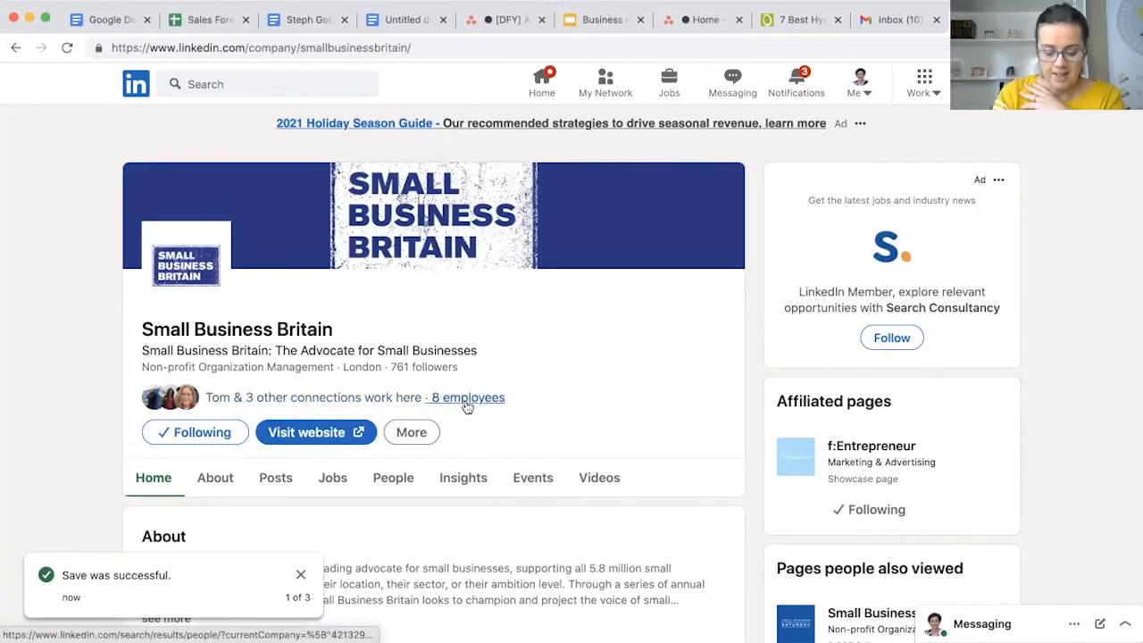
left_click(467, 397)
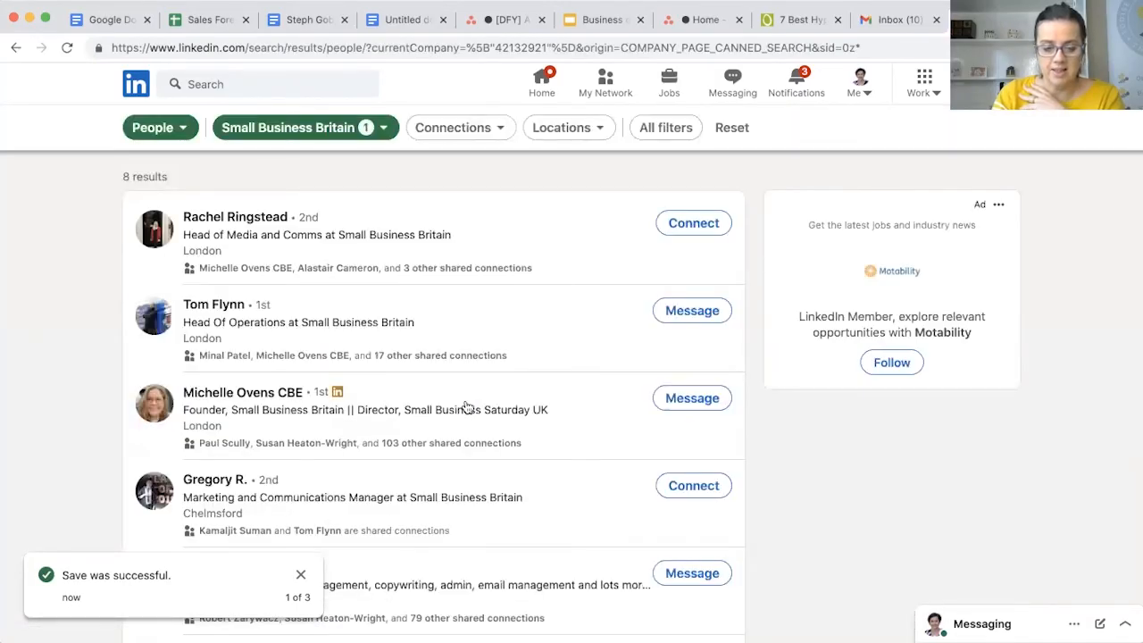
scroll("down", 3)
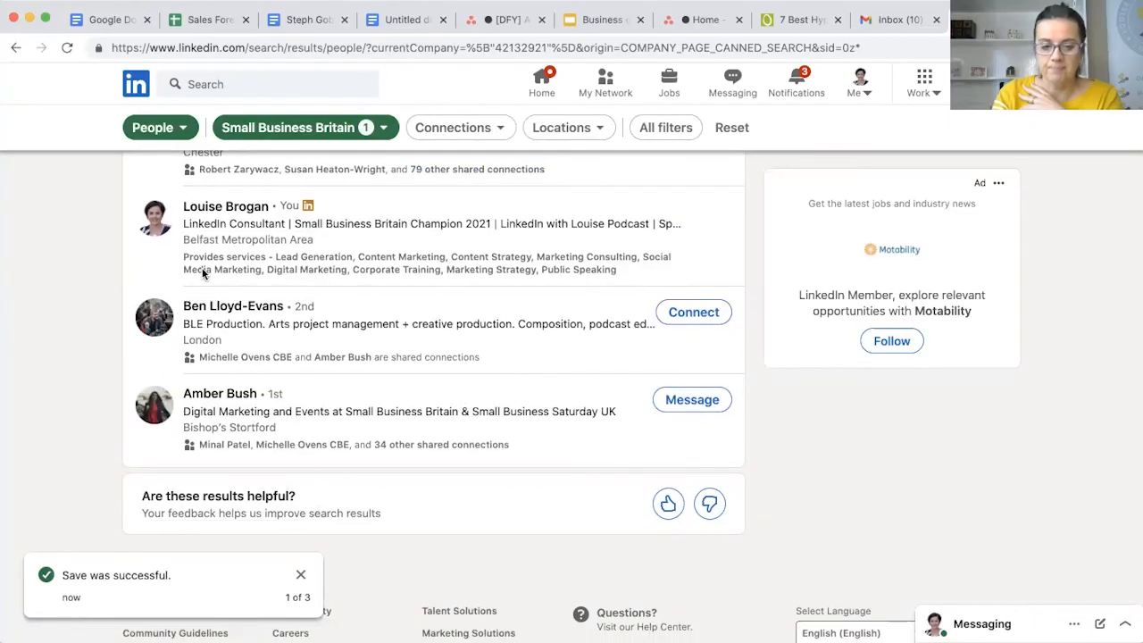
scroll("up", 3)
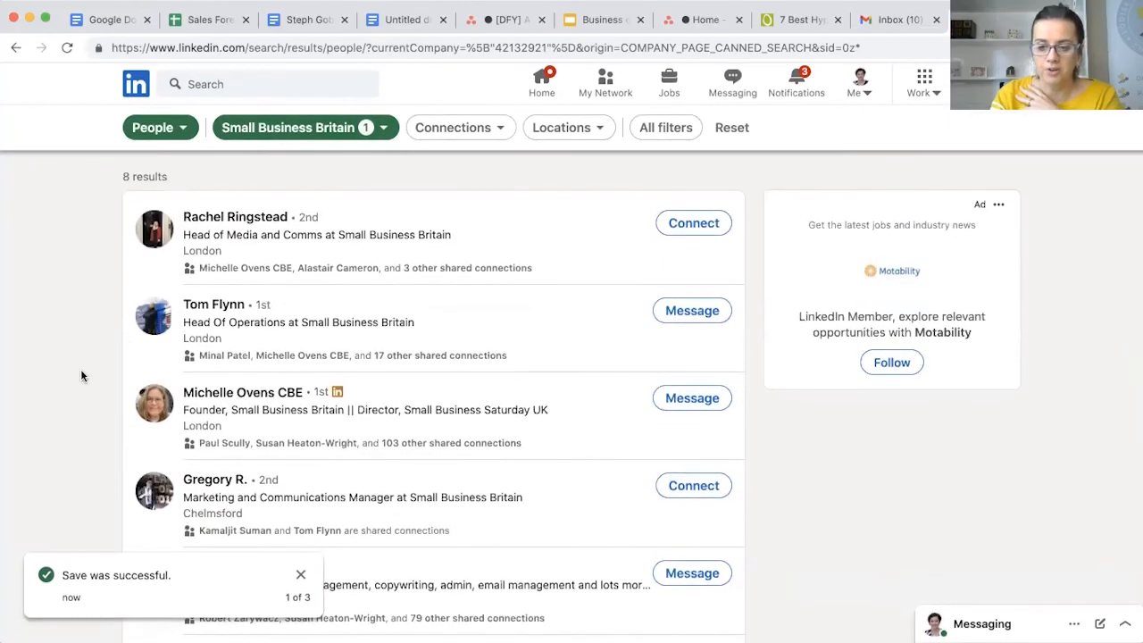